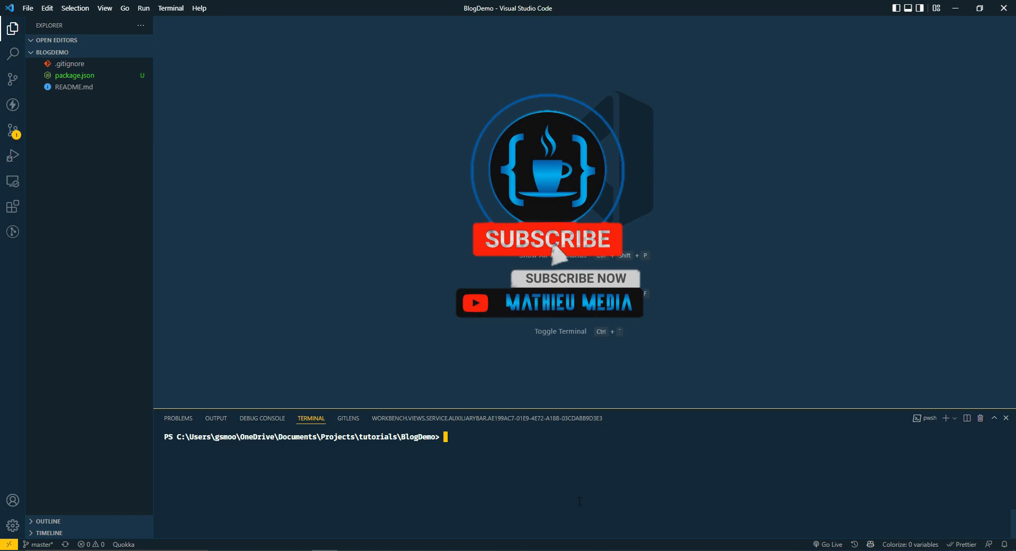
Install bcryptjs, colors, dotenv, express, jsonwebtoken and mongoose via npm i in the terminal
left_click(544, 239)
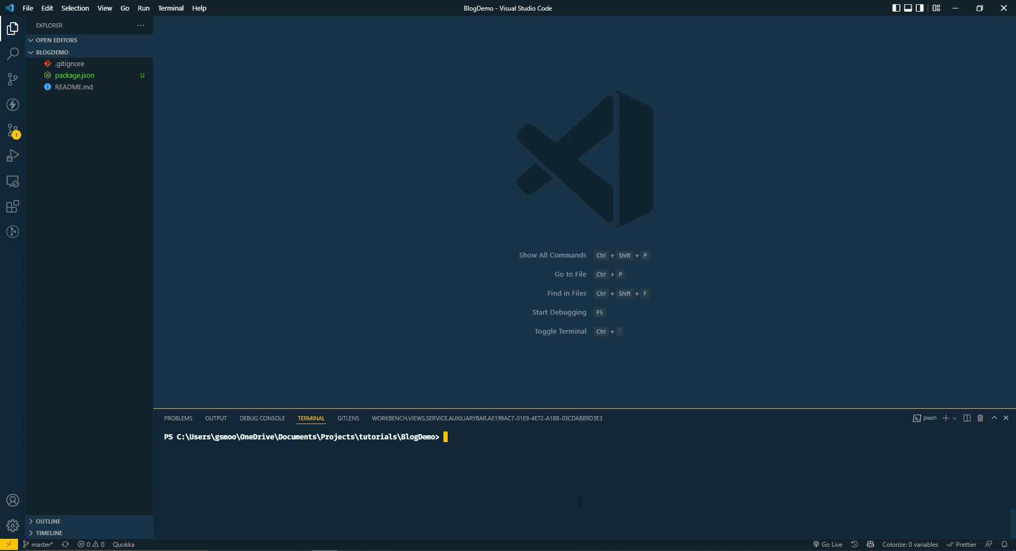
type("n")
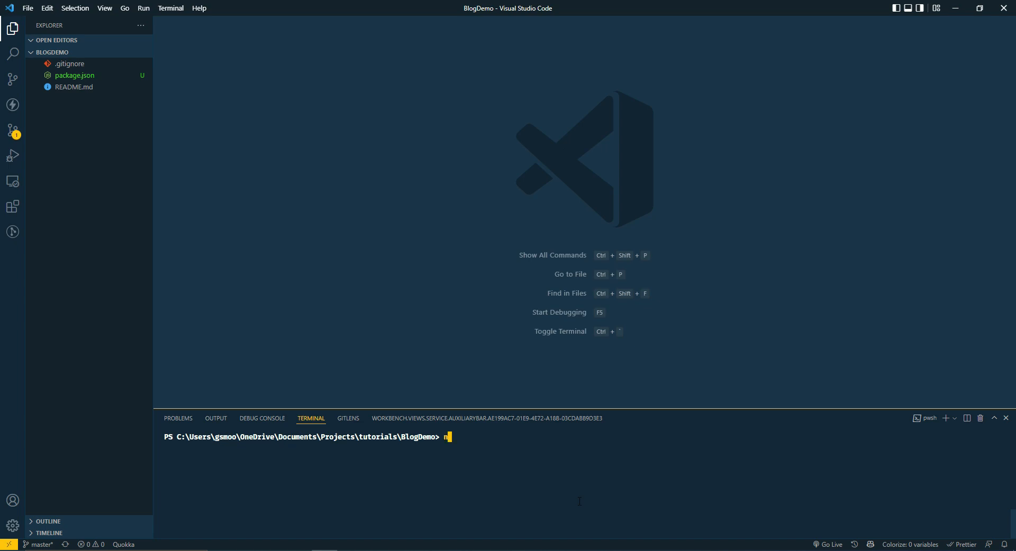
type("pm i")
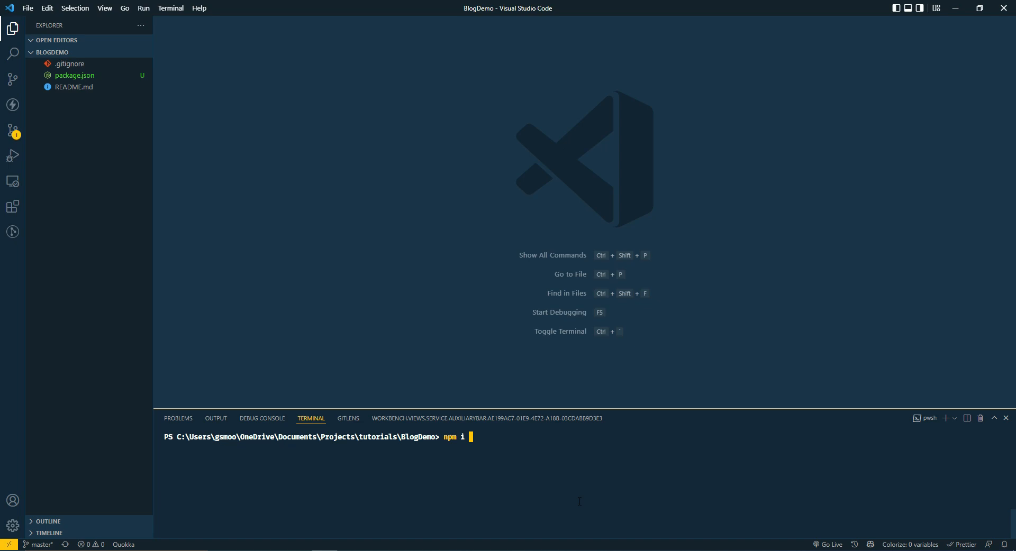
type("bcrypt")
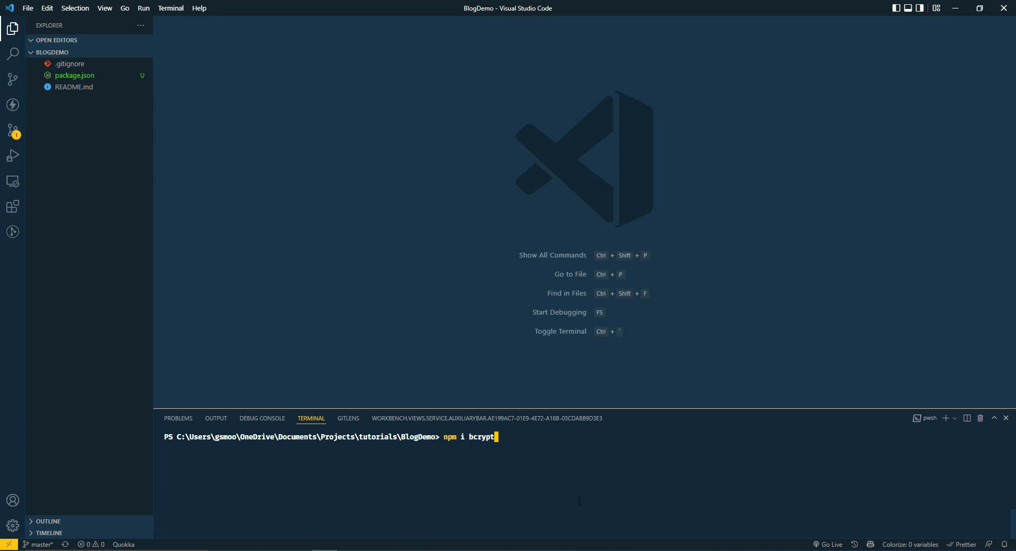
type("js color")
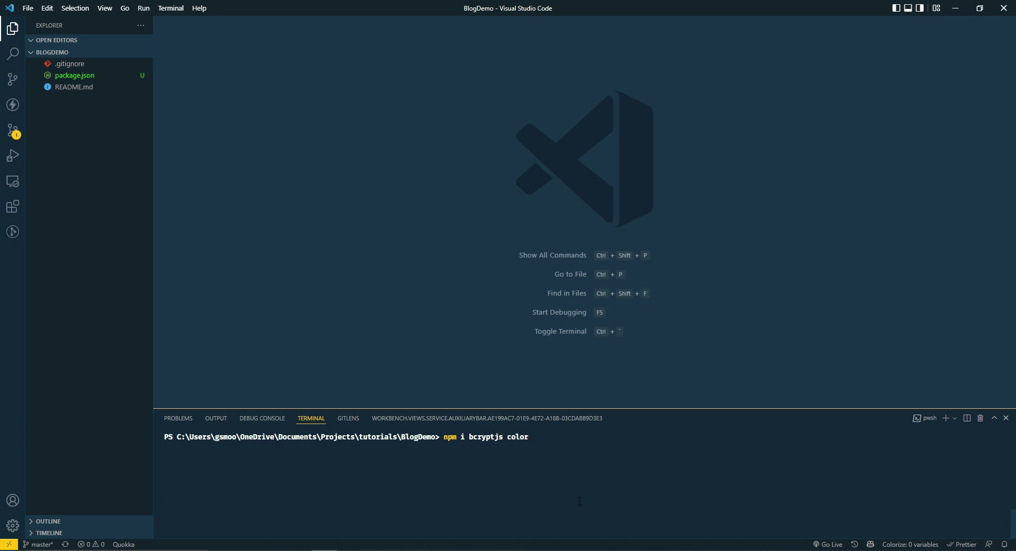
type("s")
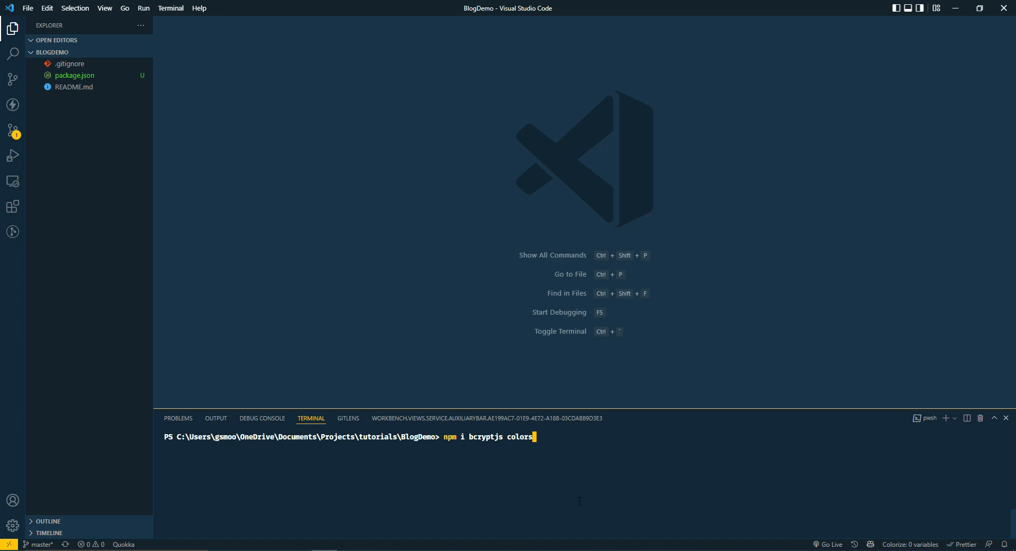
type("dotenv express")
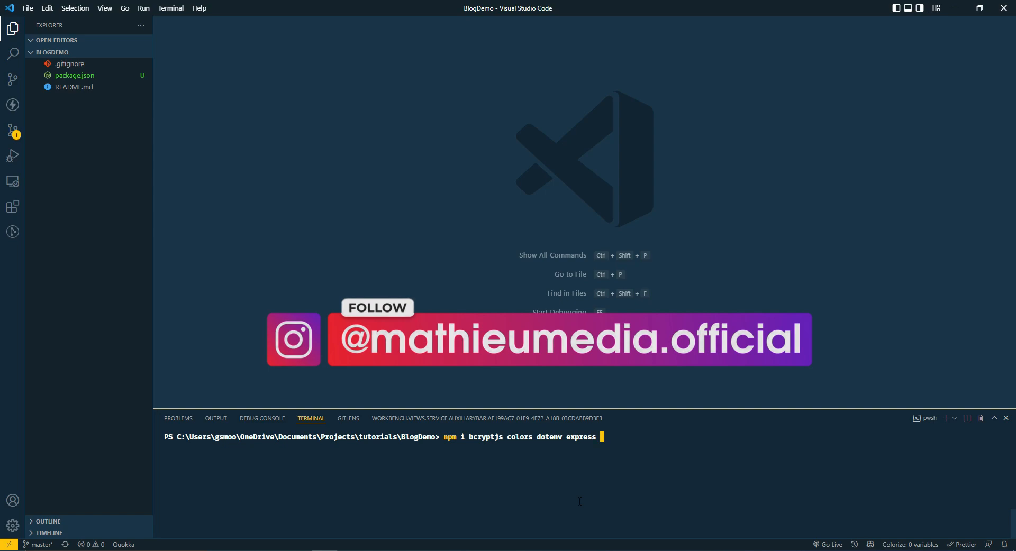
type("jsonwebtoken mongoose")
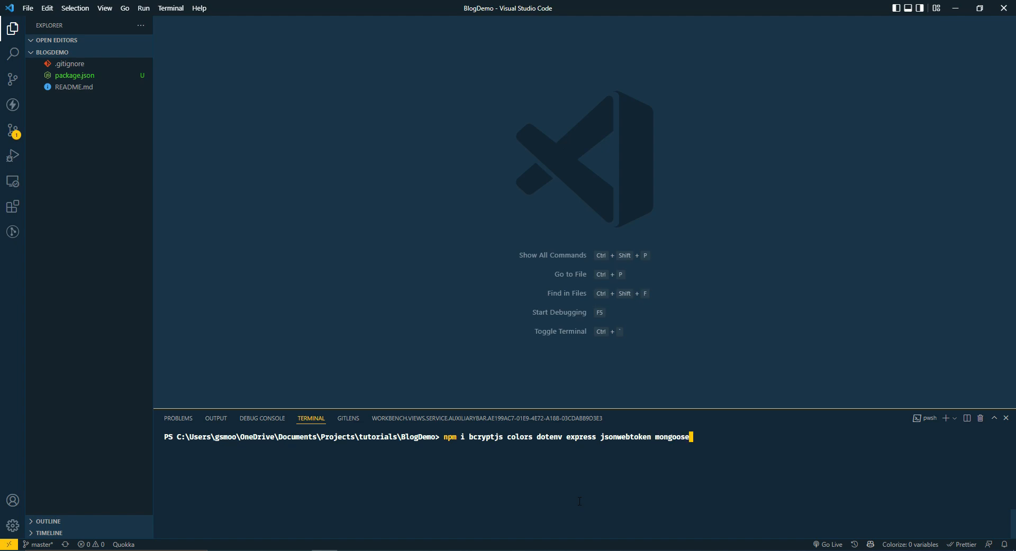
key("Enter")
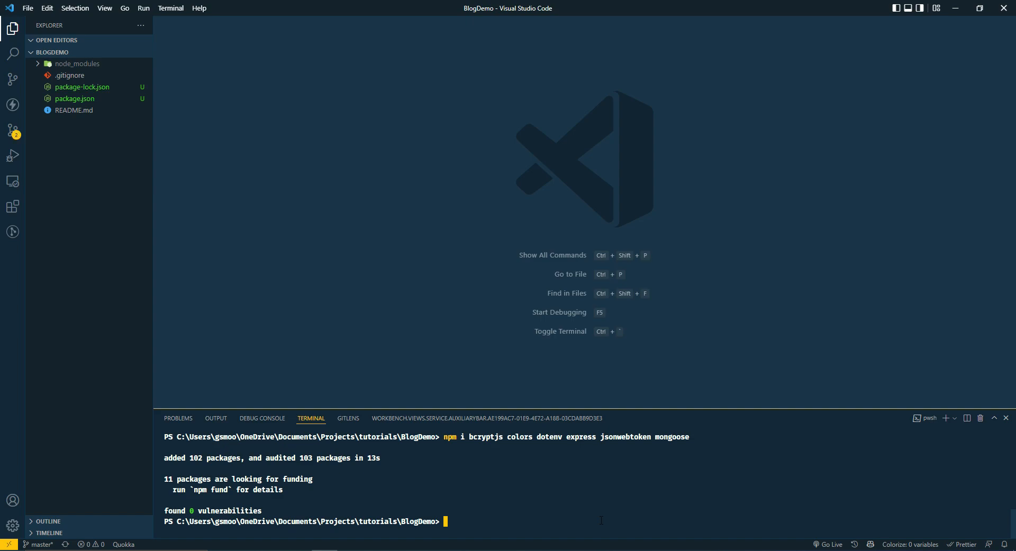
Install nodemon and concurrently as development dependencies with npm i -D
type("npm i -D")
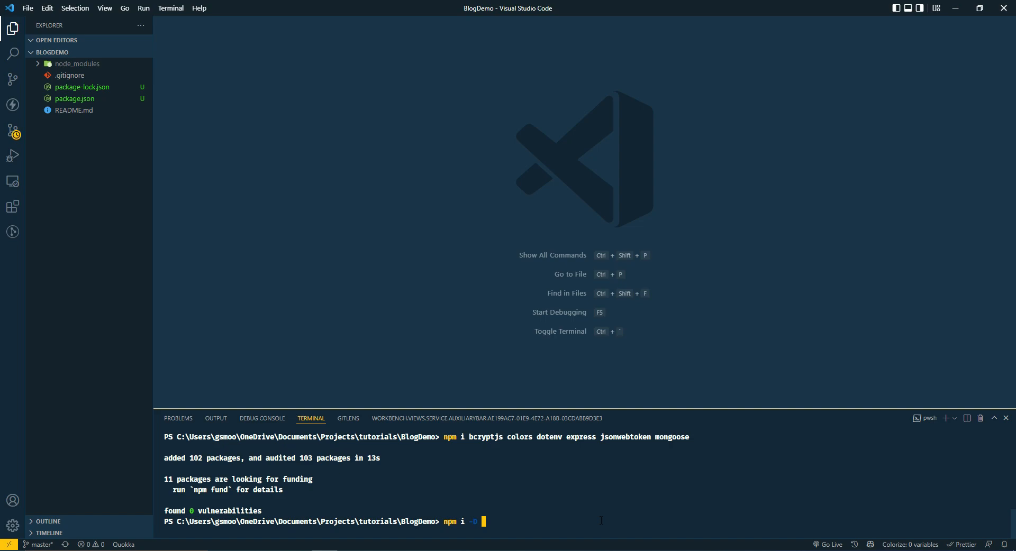
type("nom")
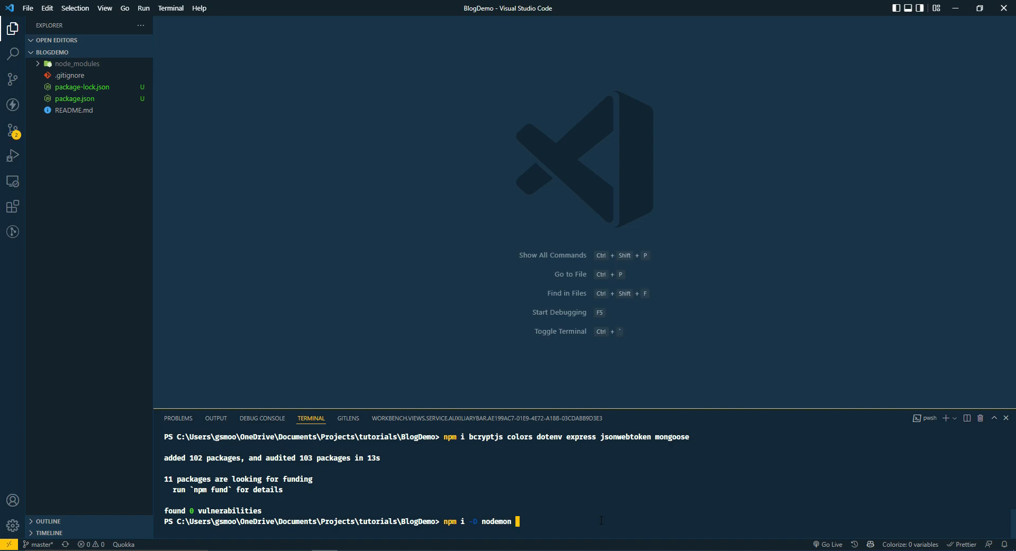
type("concur")
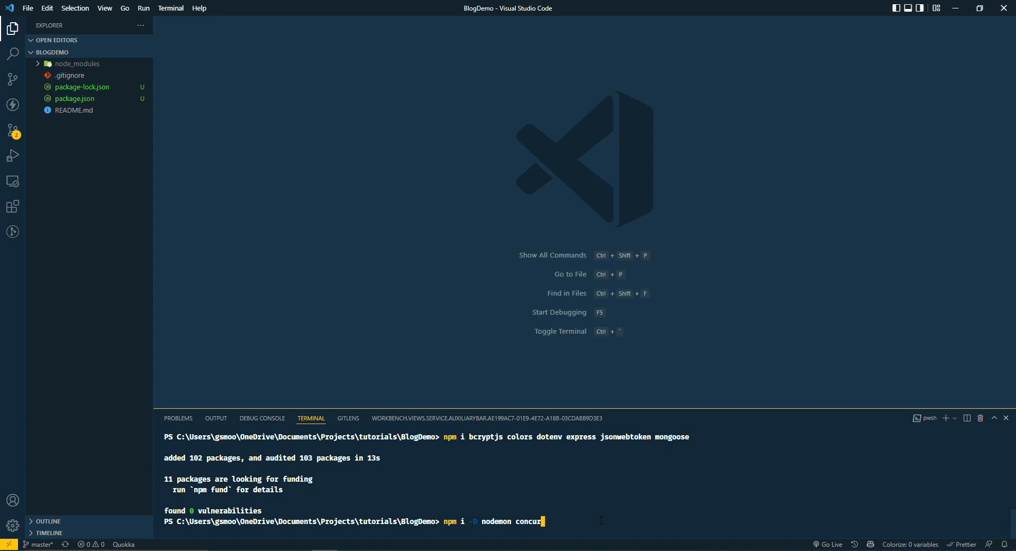
type("rently")
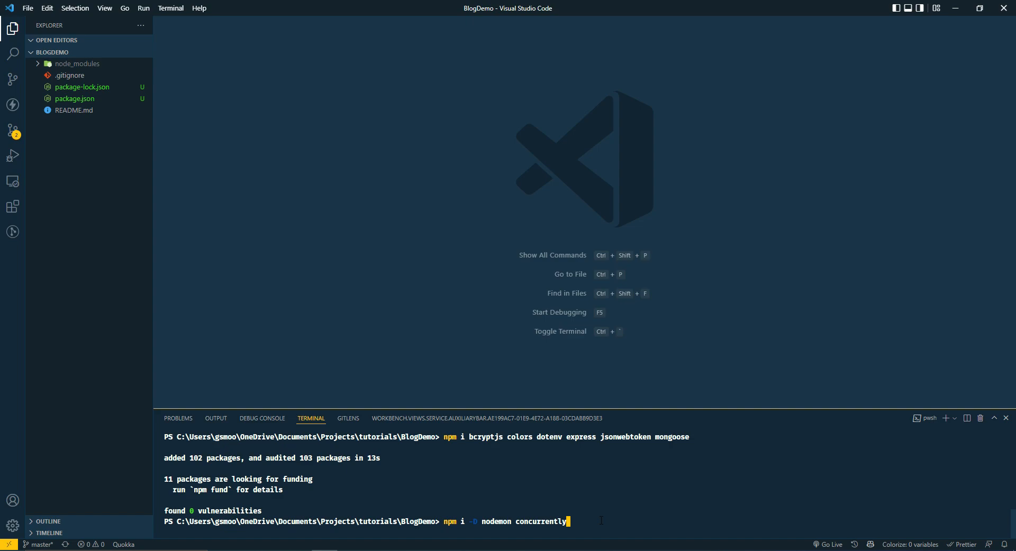
key("Enter")
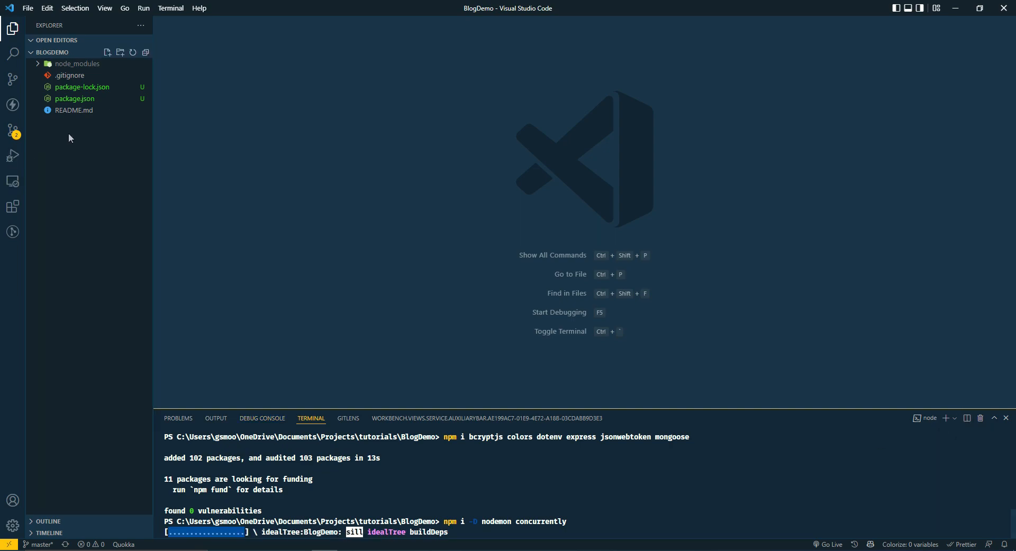
Create server/server.js from the Explorer and expand the new server folder
right_click(71, 138)
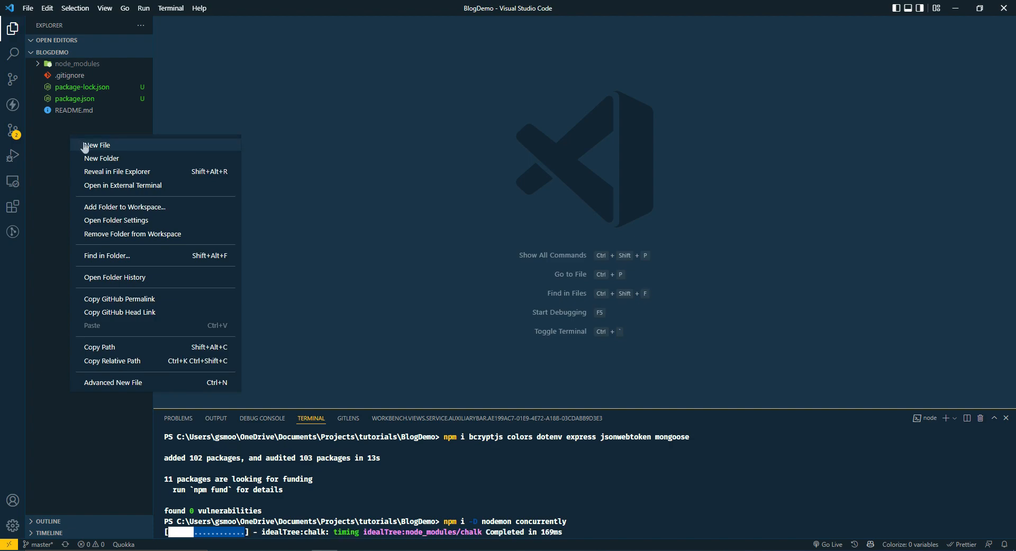
left_click(95, 145)
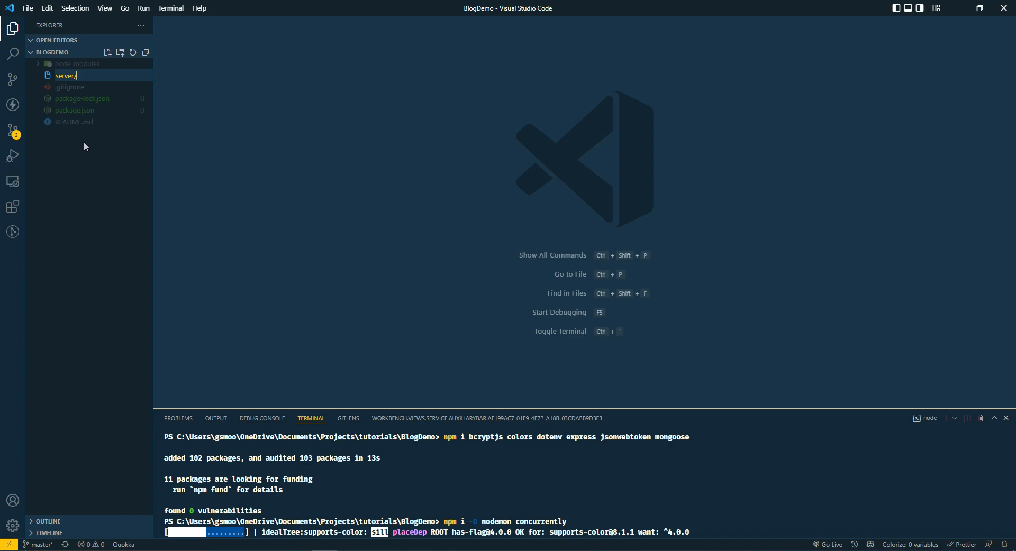
type("server.js")
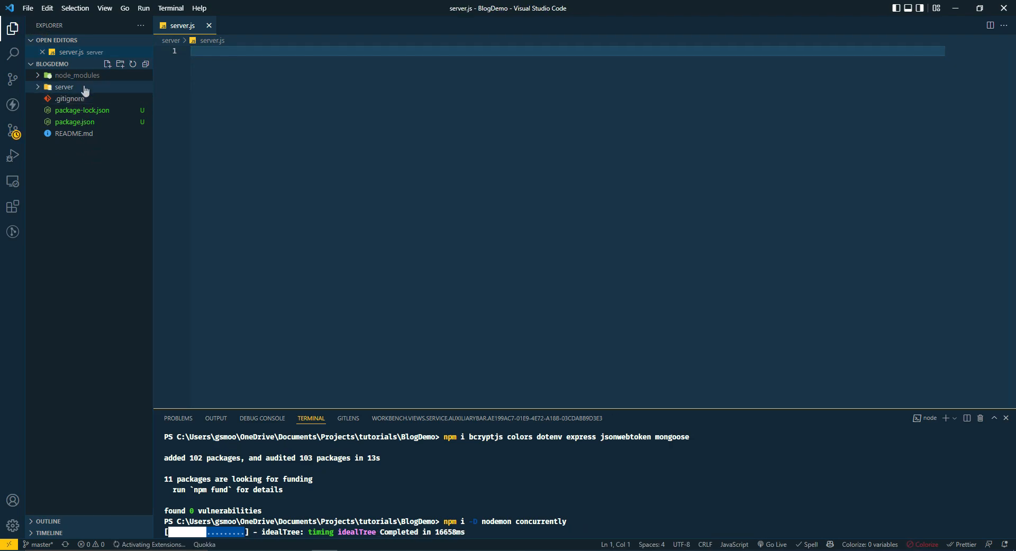
left_click(64, 87)
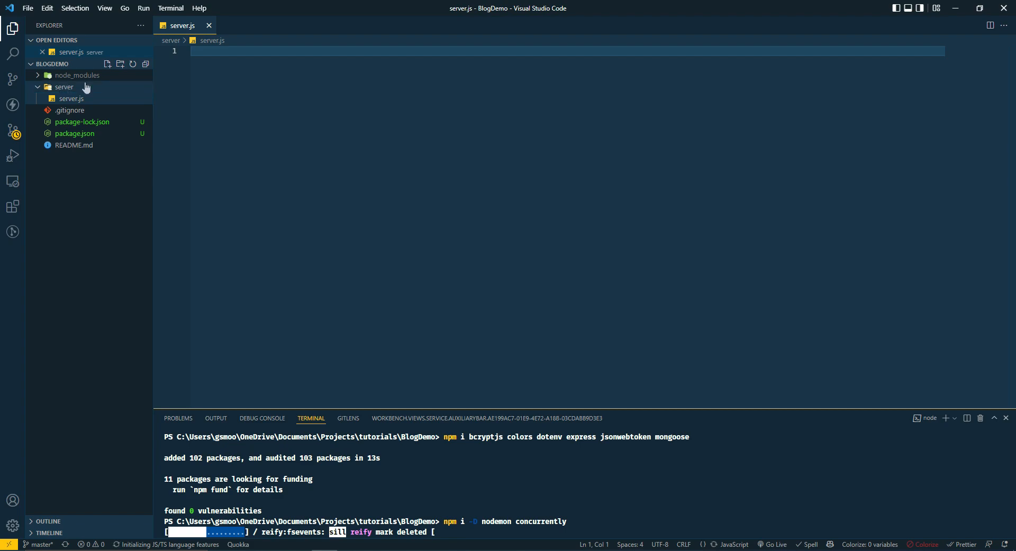
mouse_move(91, 89)
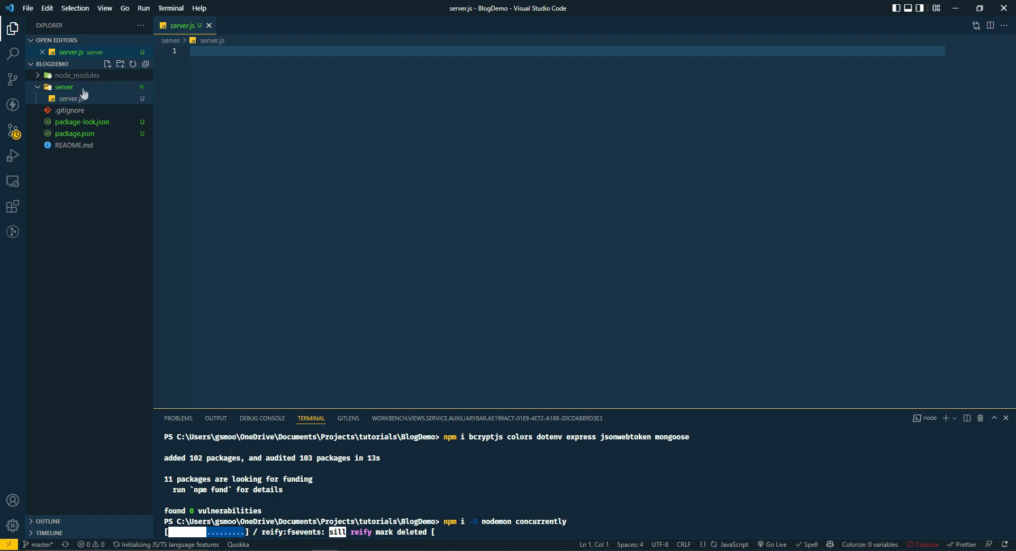
right_click(64, 86)
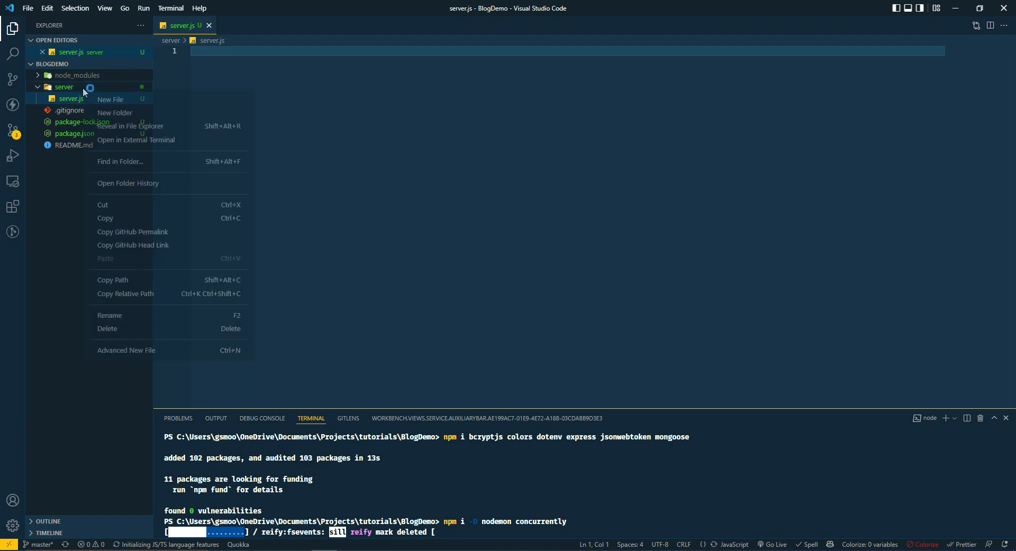
mouse_move(121, 322)
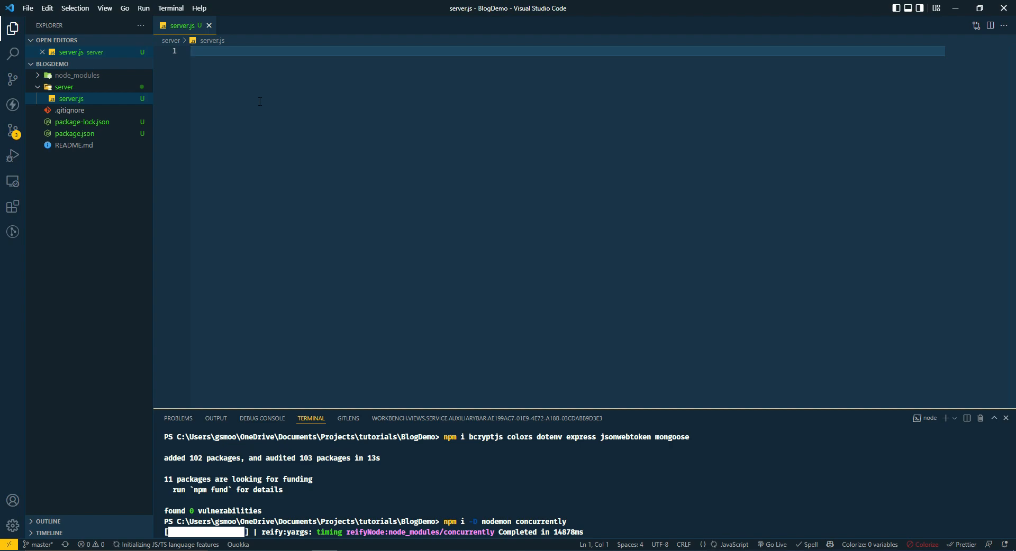
mouse_move(1006, 92)
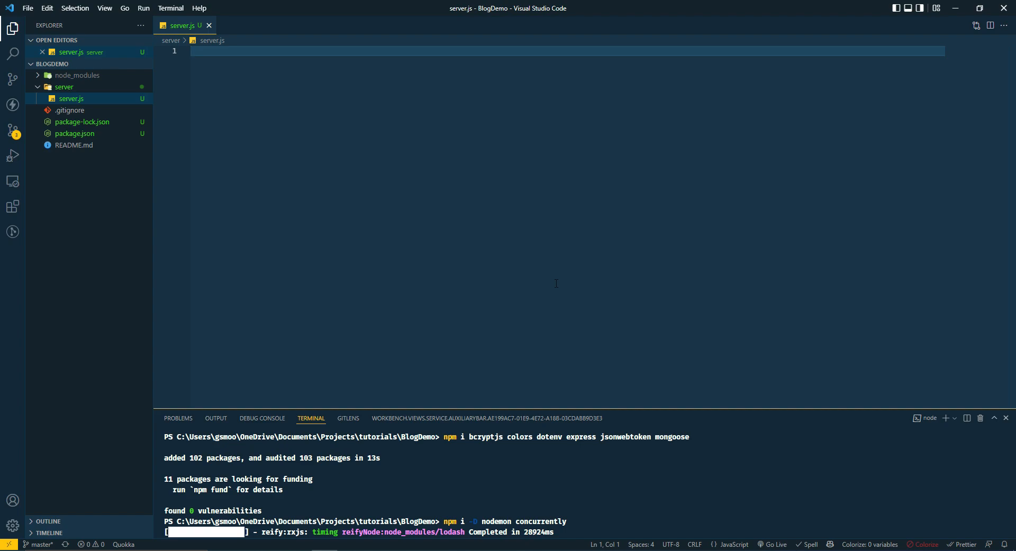
Require express, colors and mongoose at the top of server.js
type("const express = req")
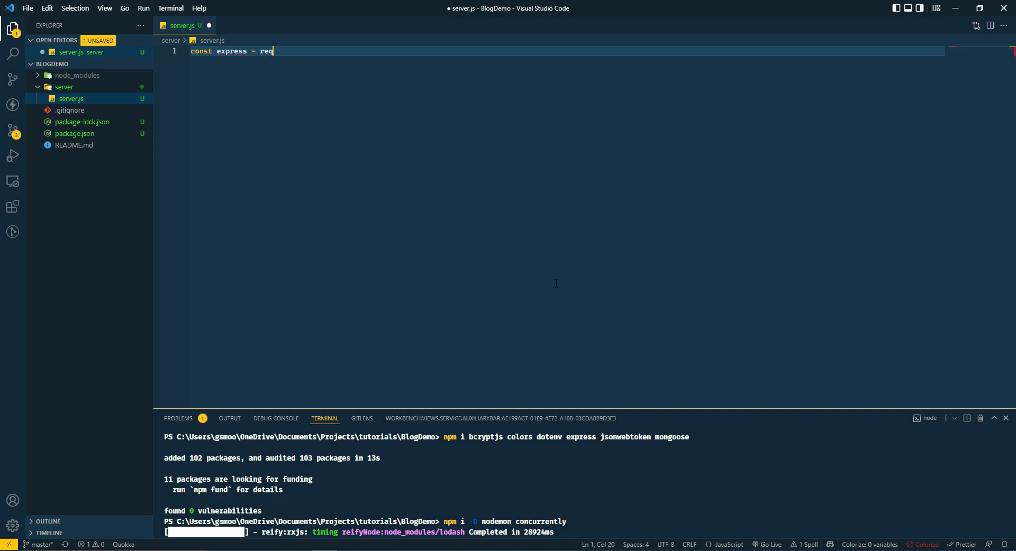
type("uire('express');")
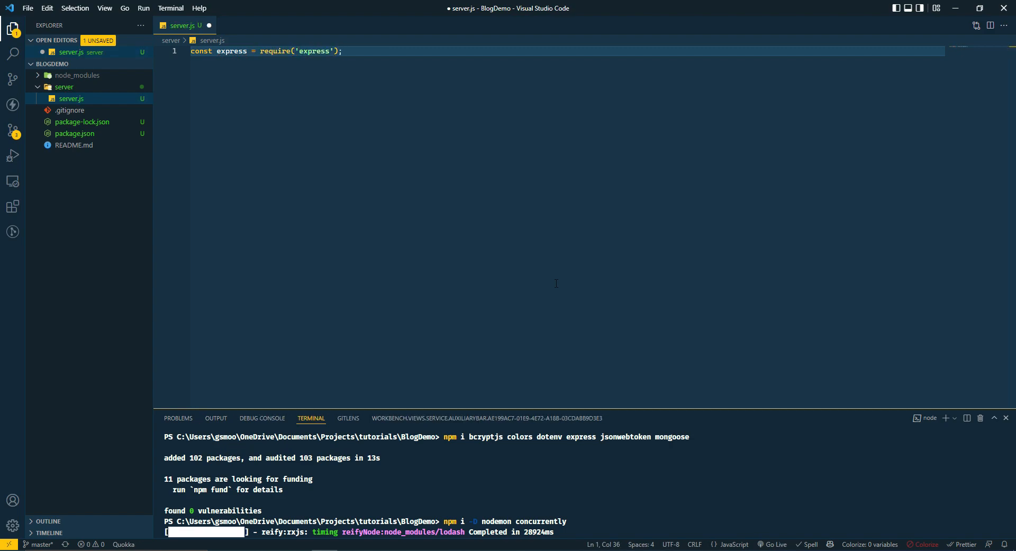
type("const")
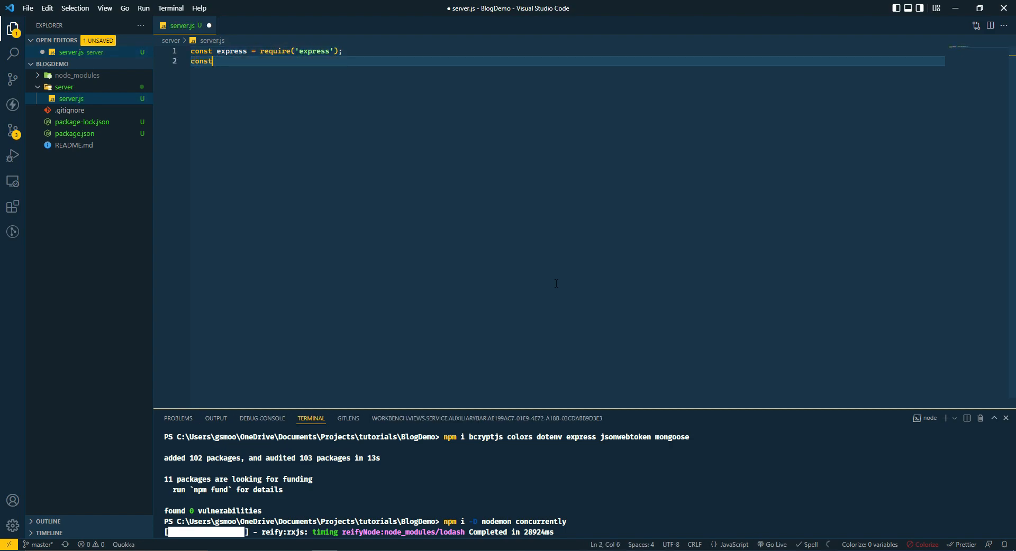
type("colors =")
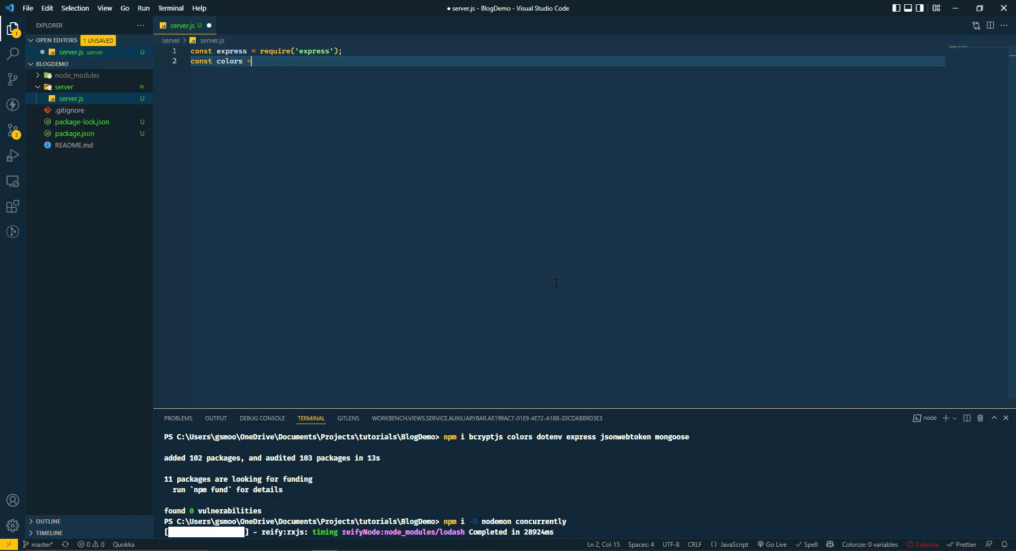
type("require('colors');")
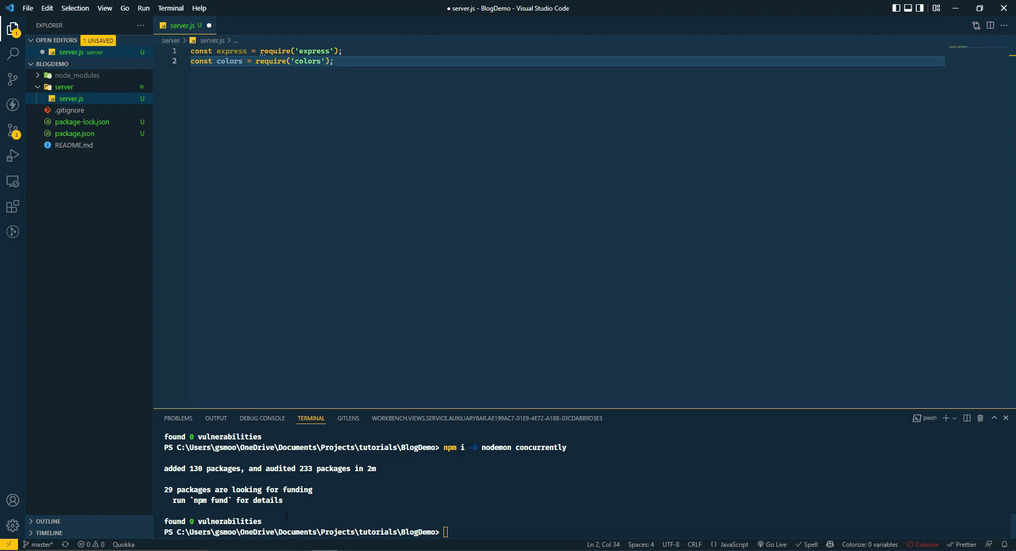
type("const morgan = require('morgan');")
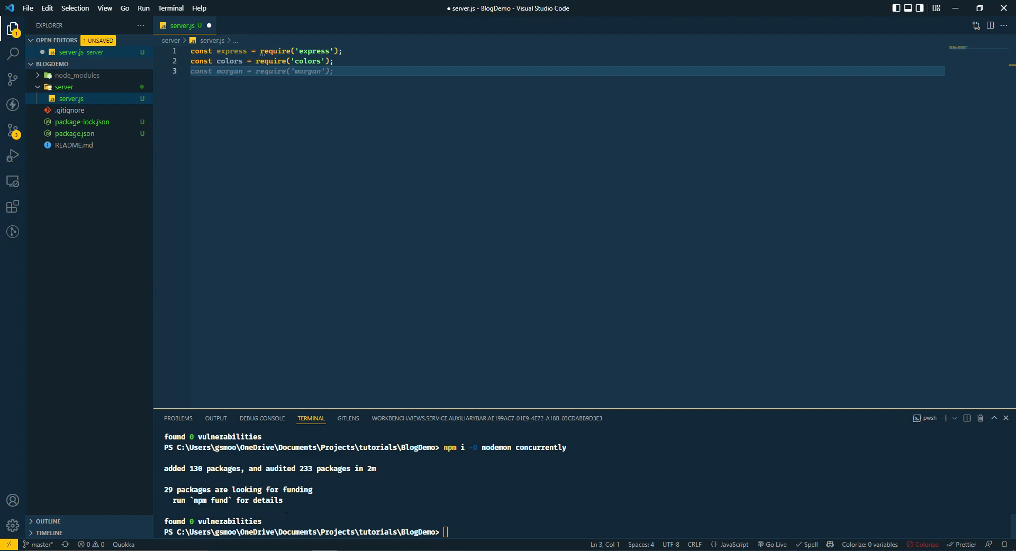
type("mongoos")
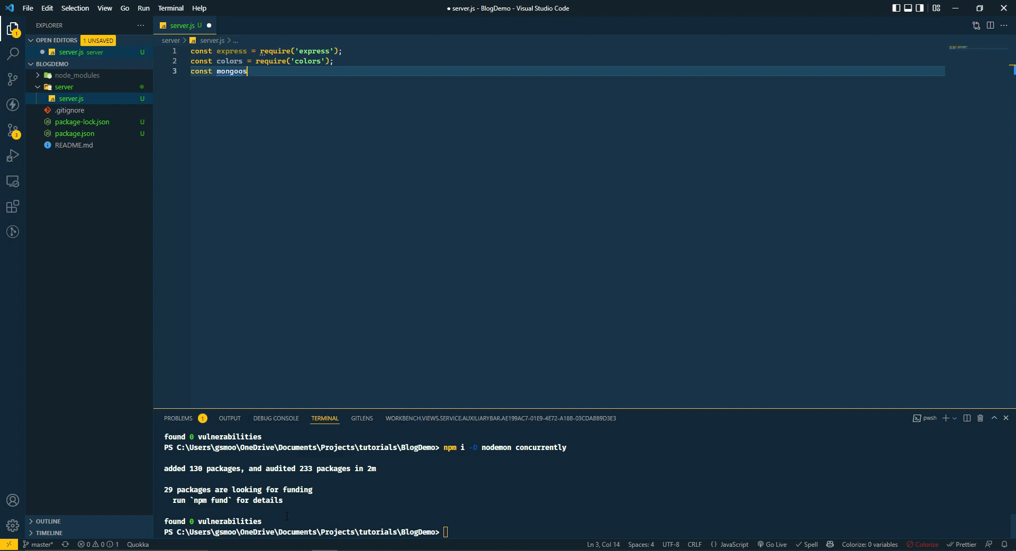
type("e = require")
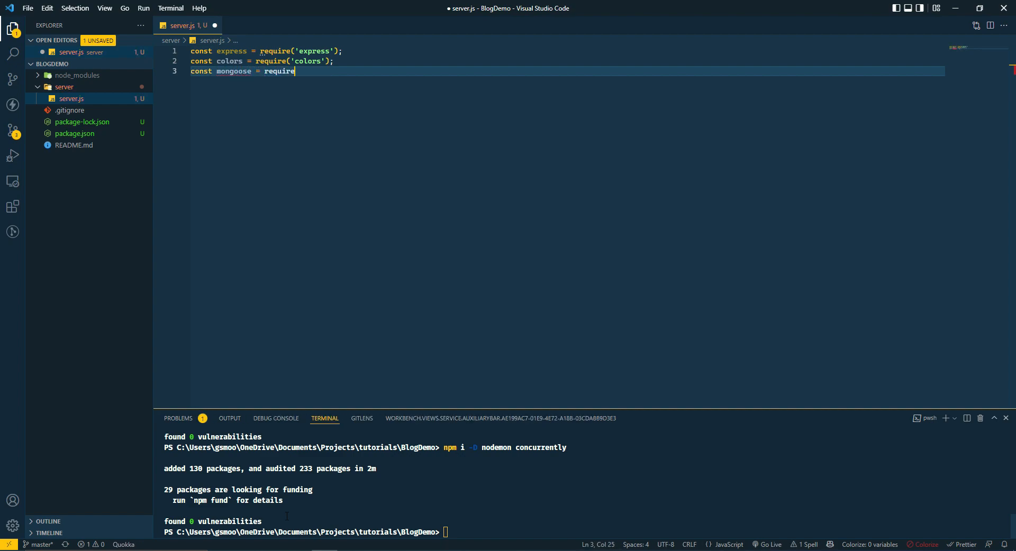
type("('mongoose');")
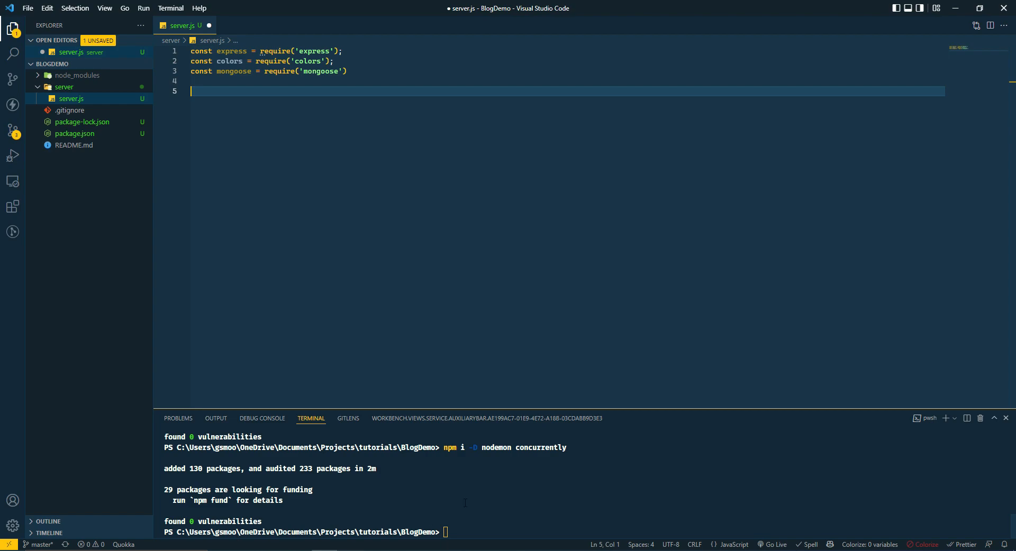
mouse_move(294, 163)
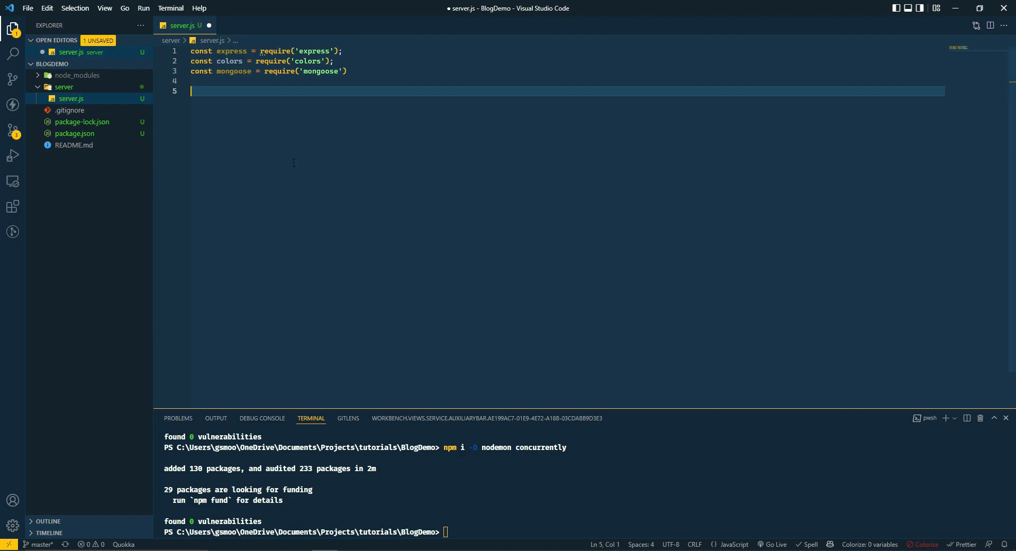
Create the Express app and add express.json({extended: false}) body-parsing middleware
type("app")
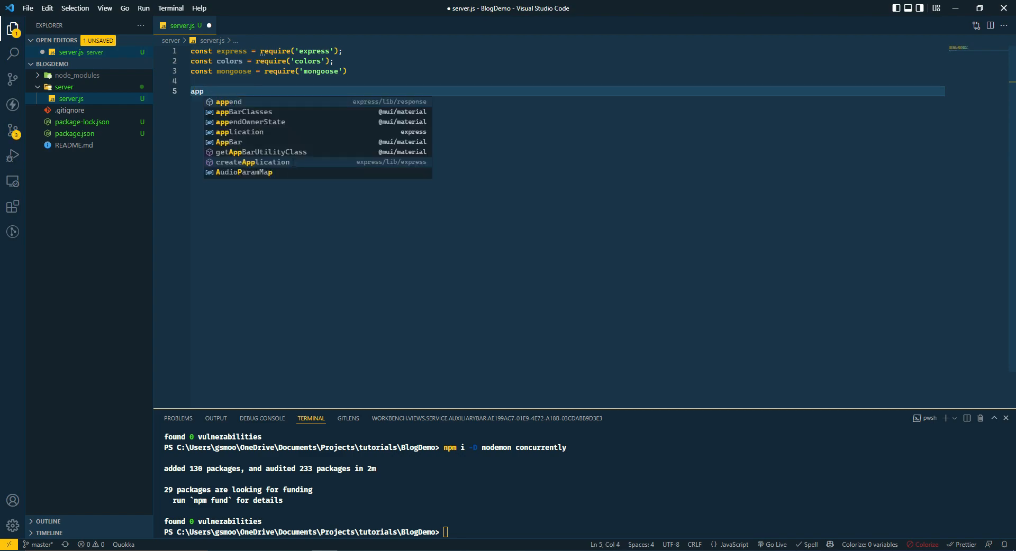
type(".")
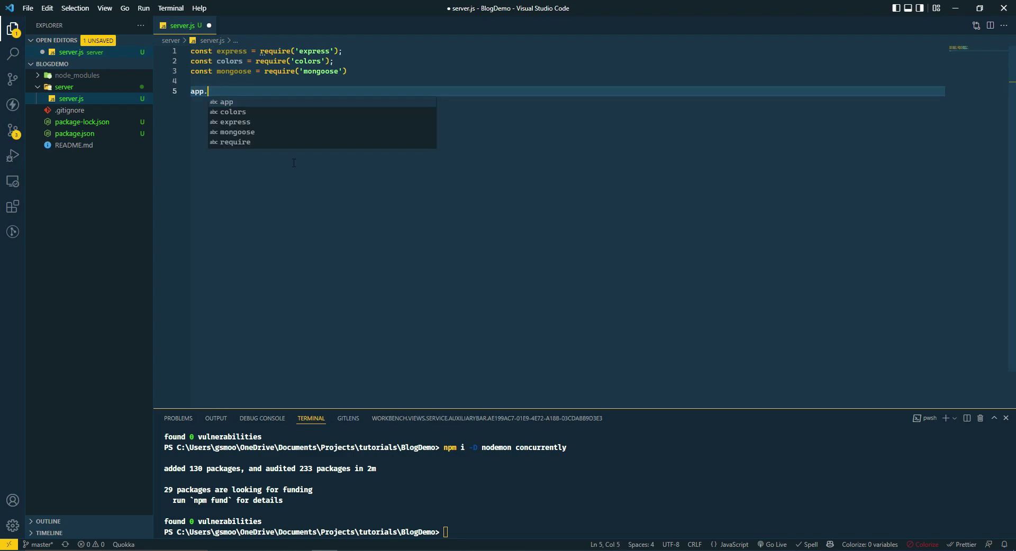
type("use =")
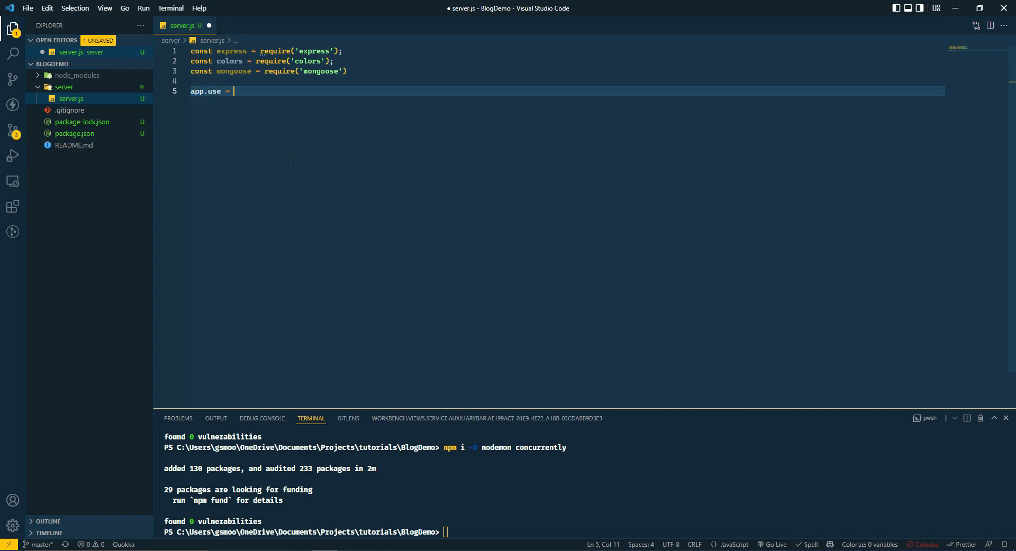
type("express()")
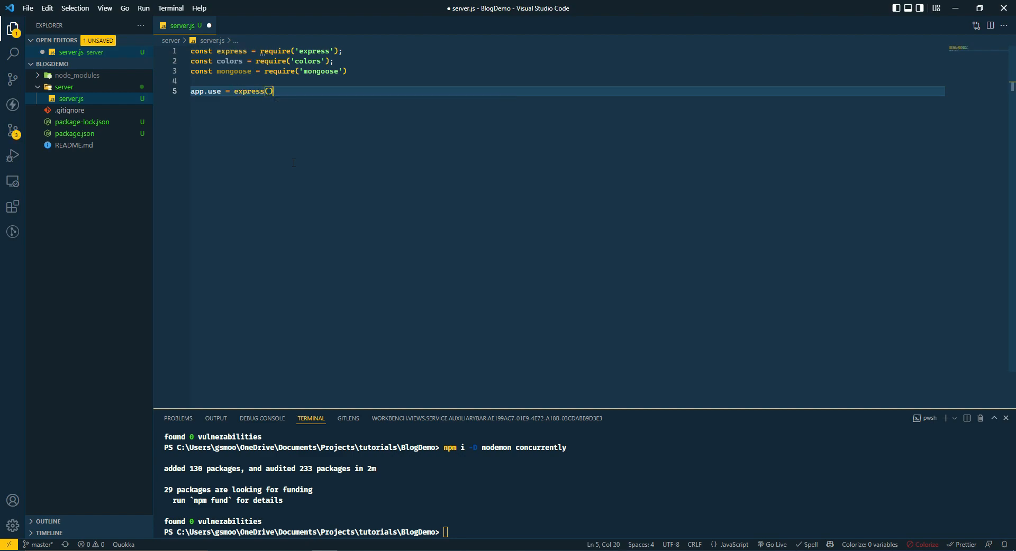
type(";")
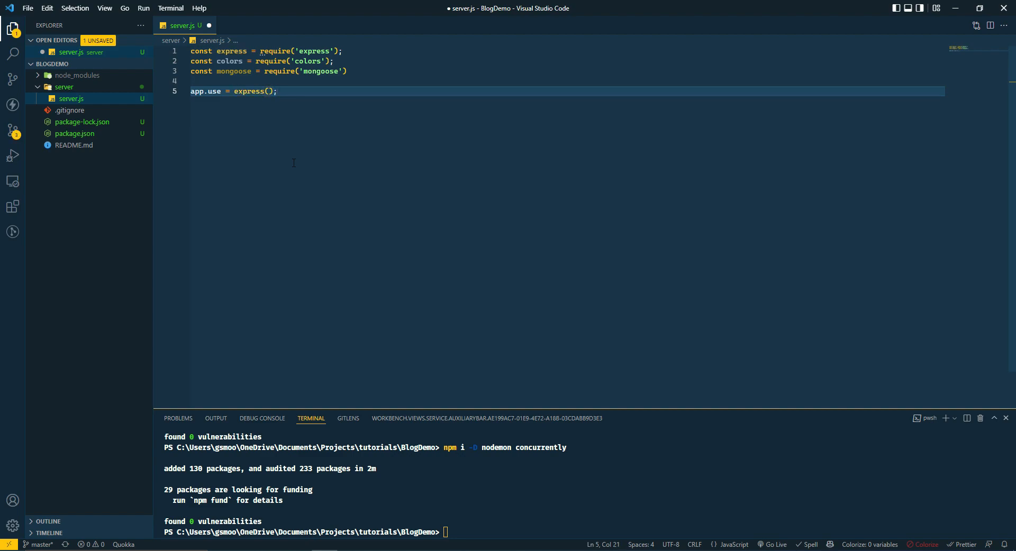
key("Enter")
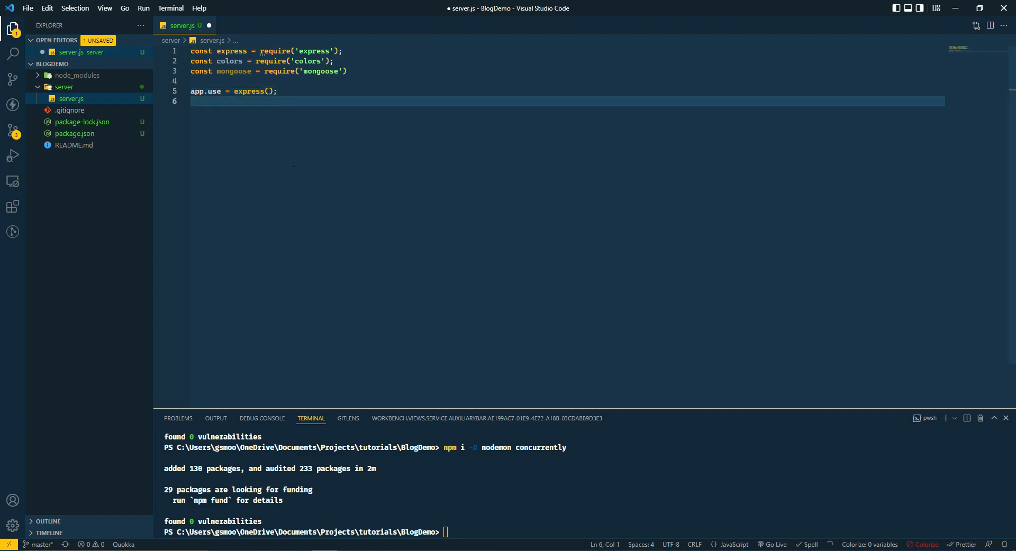
type("app.use")
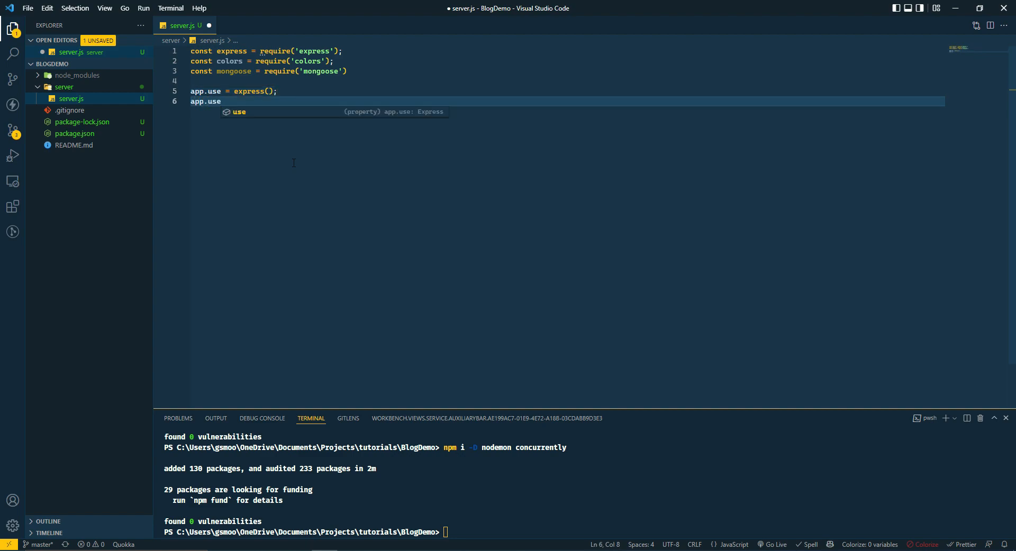
type("(express.json());")
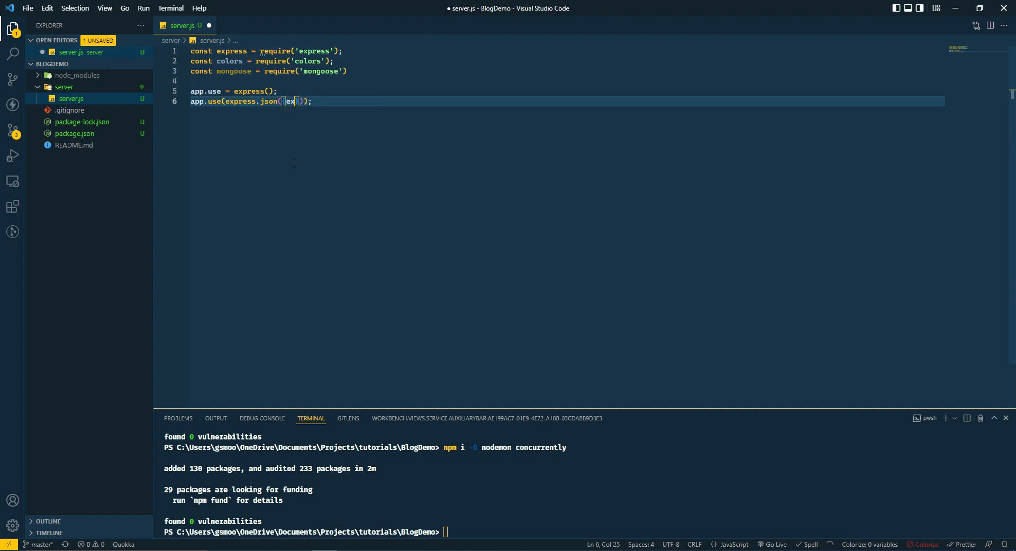
type("tended: false")
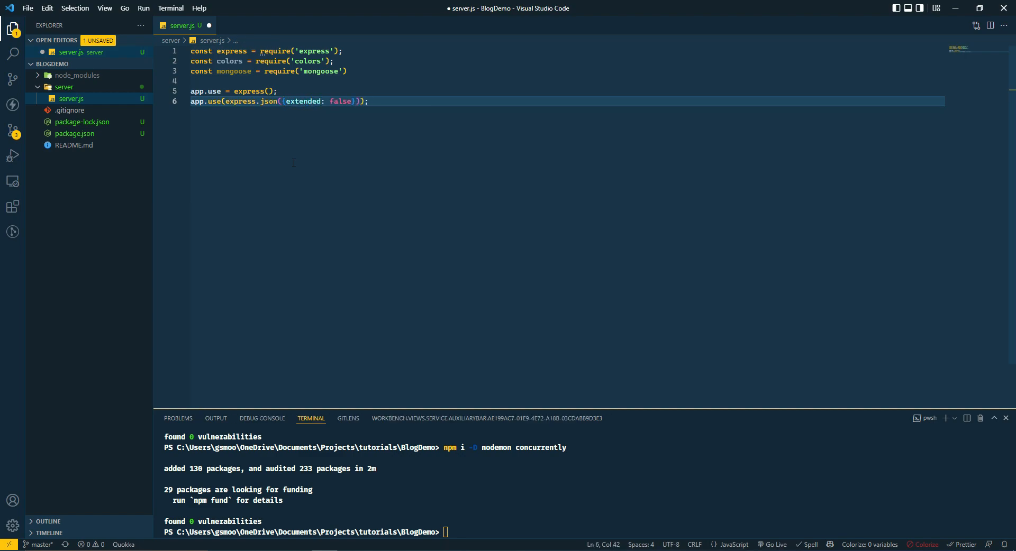
type("a")
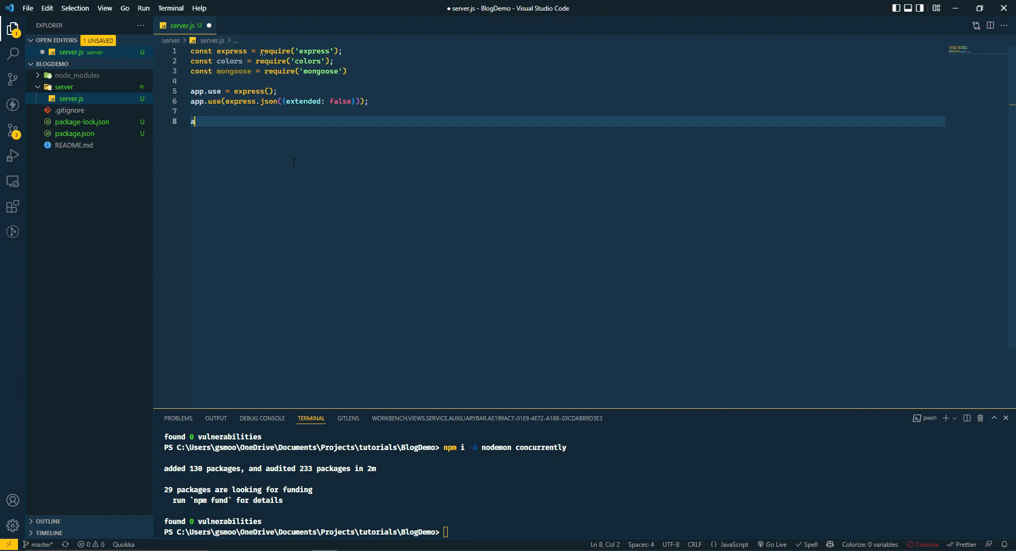
Add app.listen on PORT logging 'Server is running on port ${PORT}' styled bgCyan.underline.bold
type("pp.listen(")
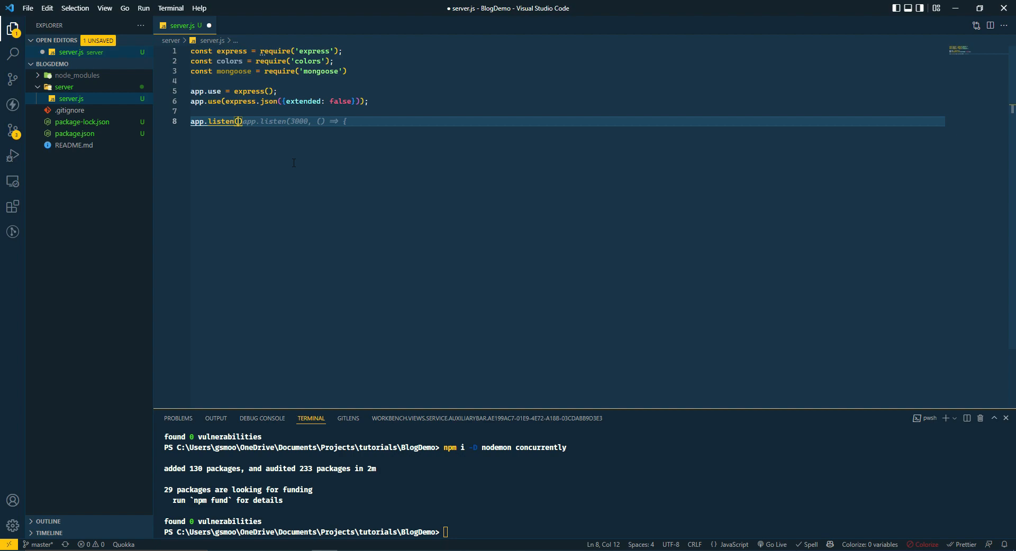
type("PORT, (")
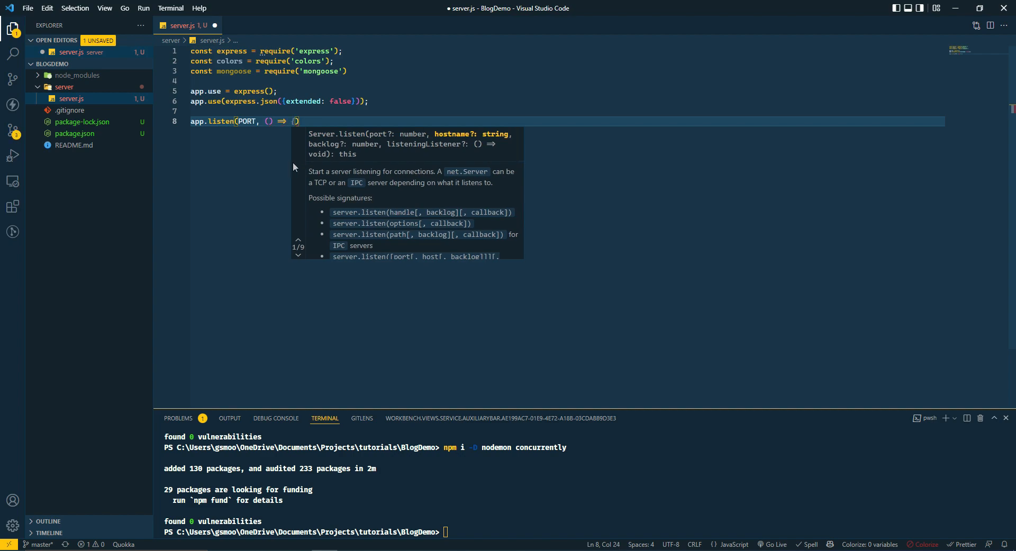
type("console.")
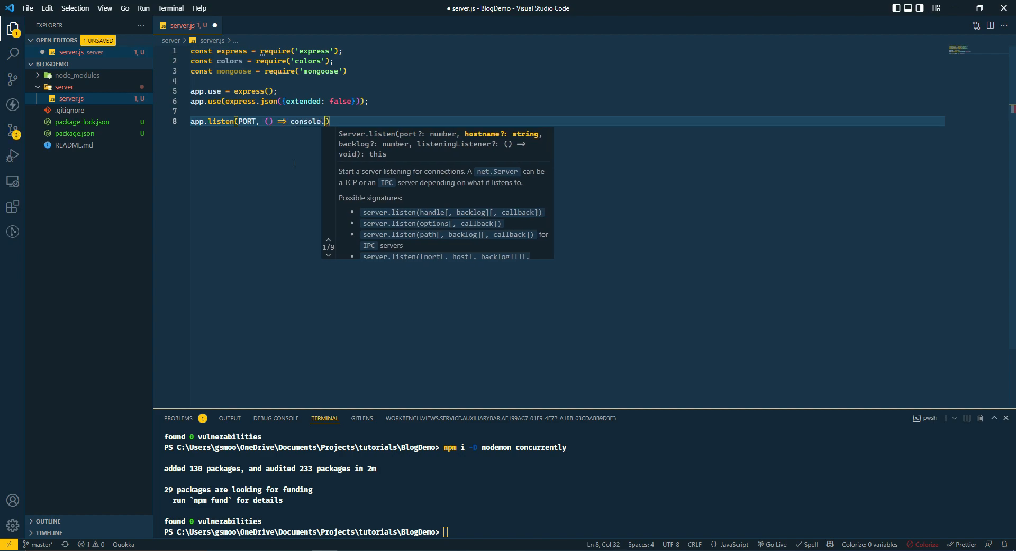
type("info")
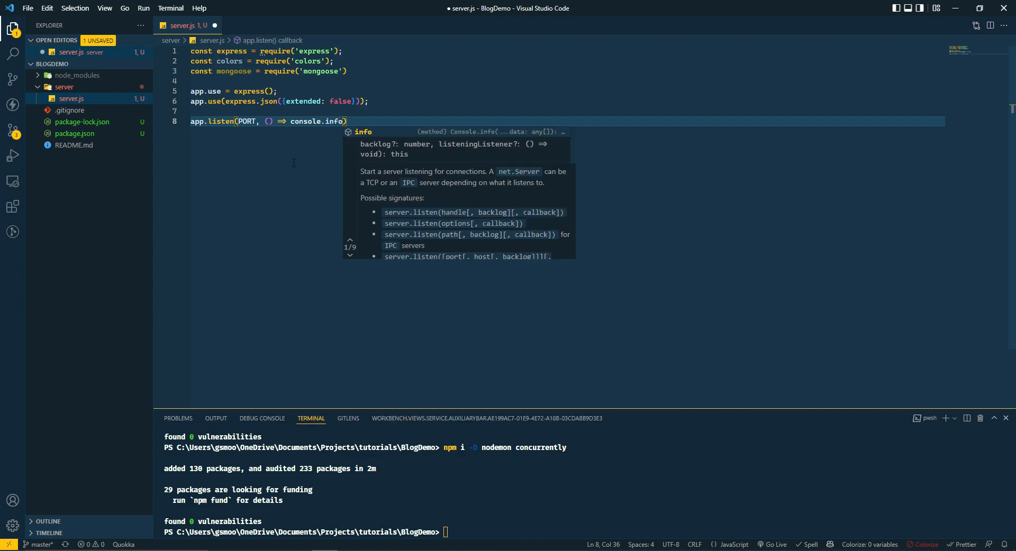
type("(")
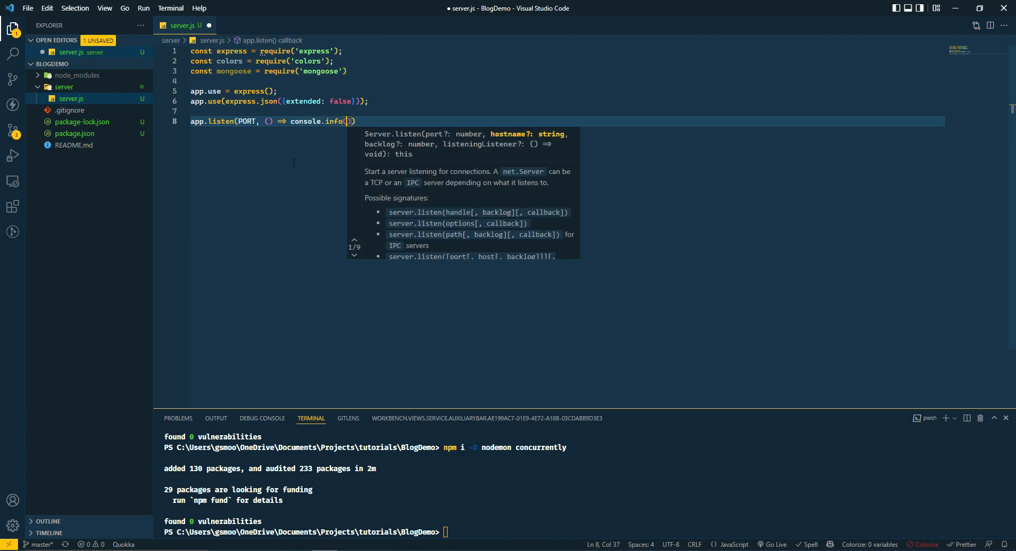
type("`Server is running on port ${PORT}`.green")
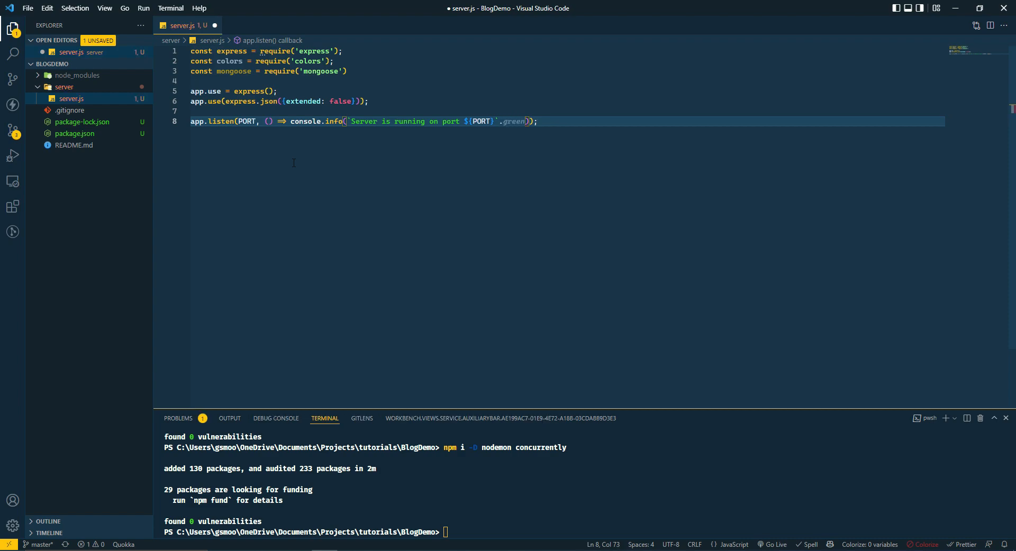
type("bgCyan")
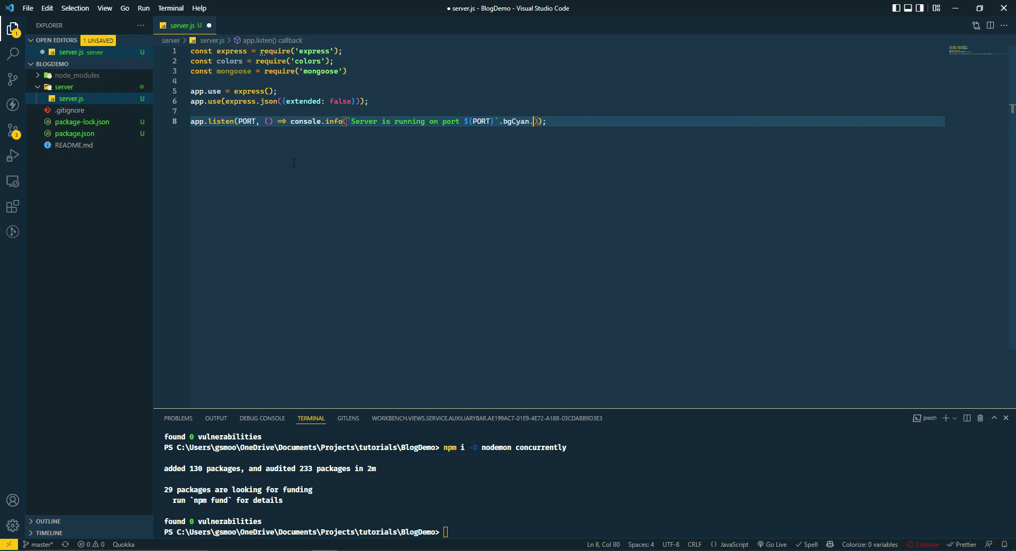
type(".underline.")
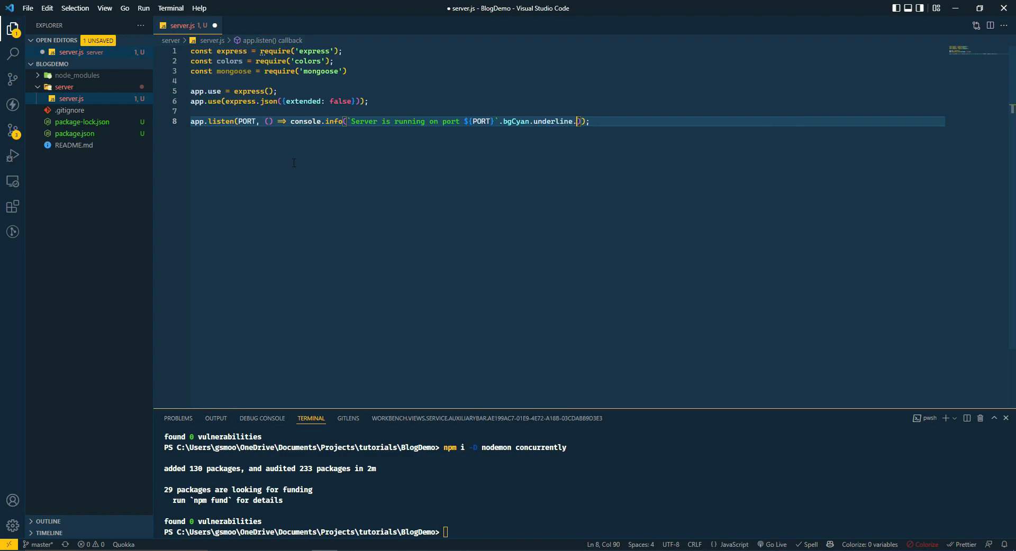
type("bold")
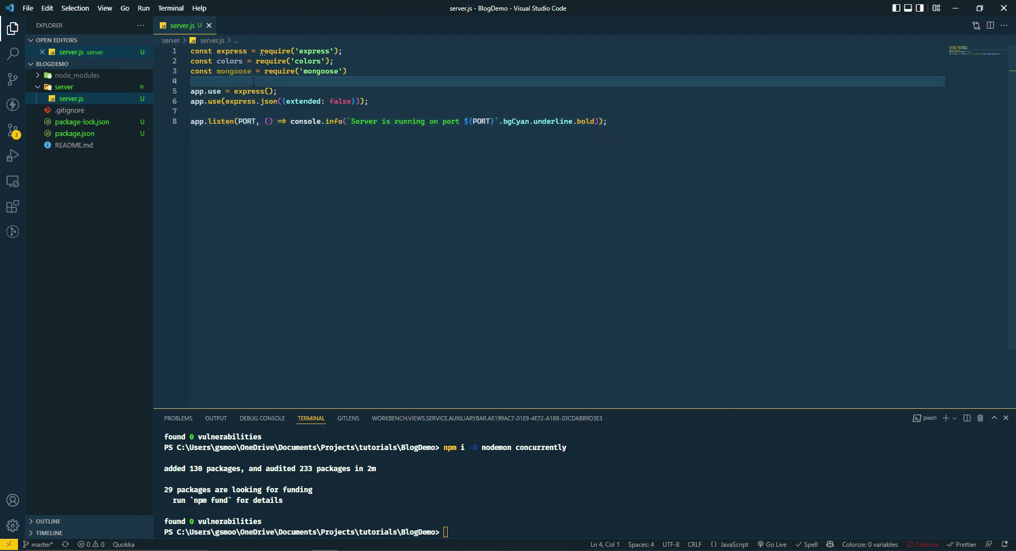
Define const PORT = process.env.PORT || 5000 in server.js
type("const P")
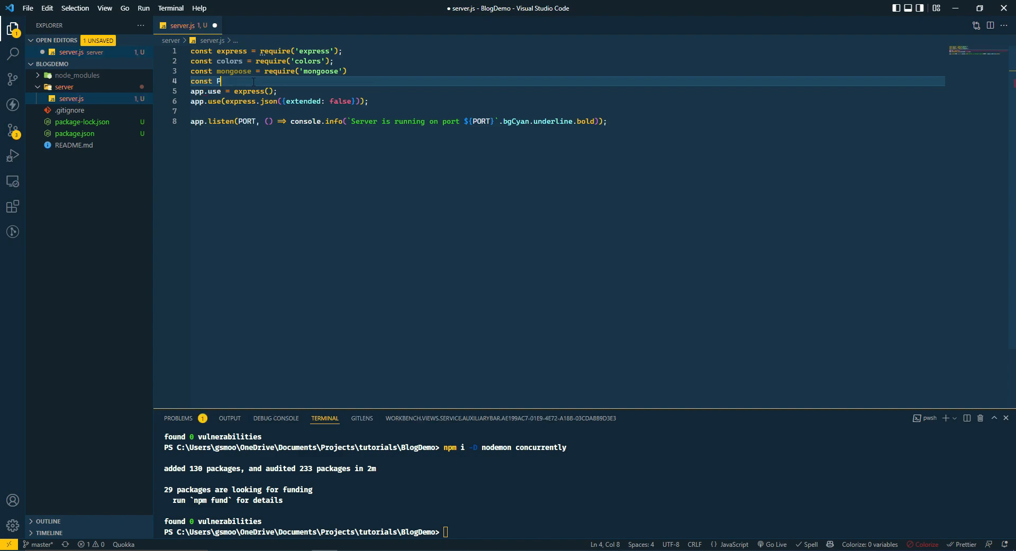
type("ORT = process.env.PORT || 5000;")
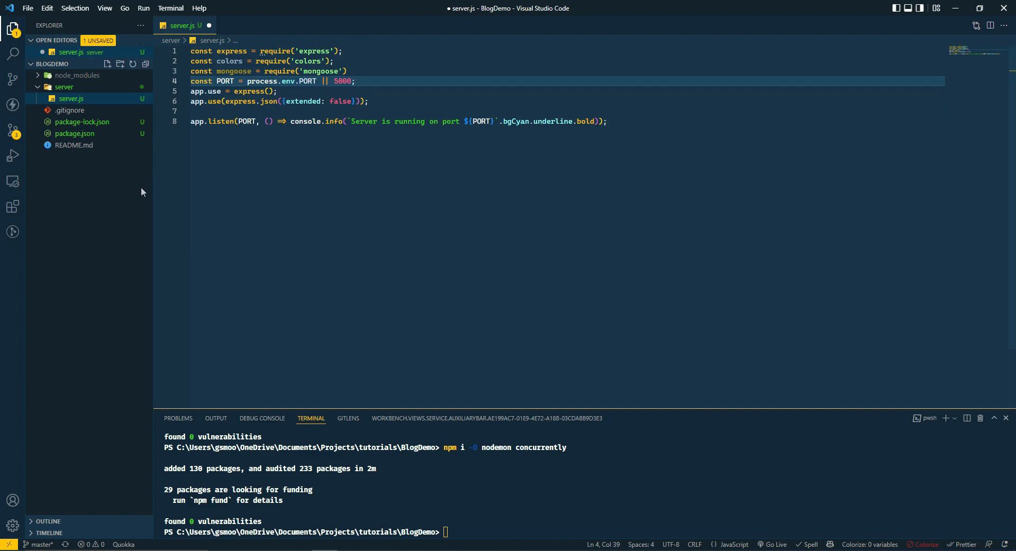
mouse_move(44, 194)
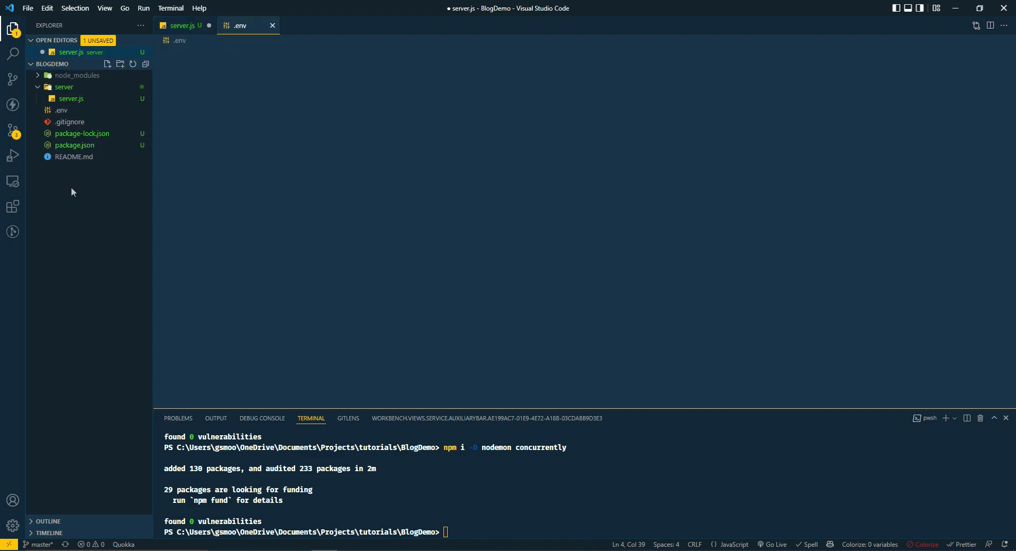
Write MONO_URI=mongodb://127.0.0.1:27017/blogDemo as the first line of .env
left_click(61, 110)
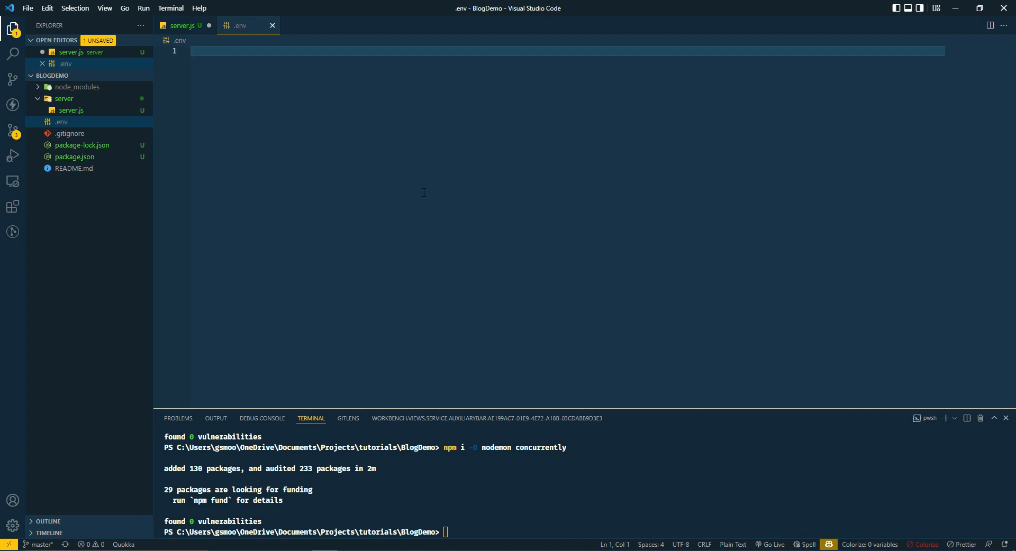
type("MONGO")
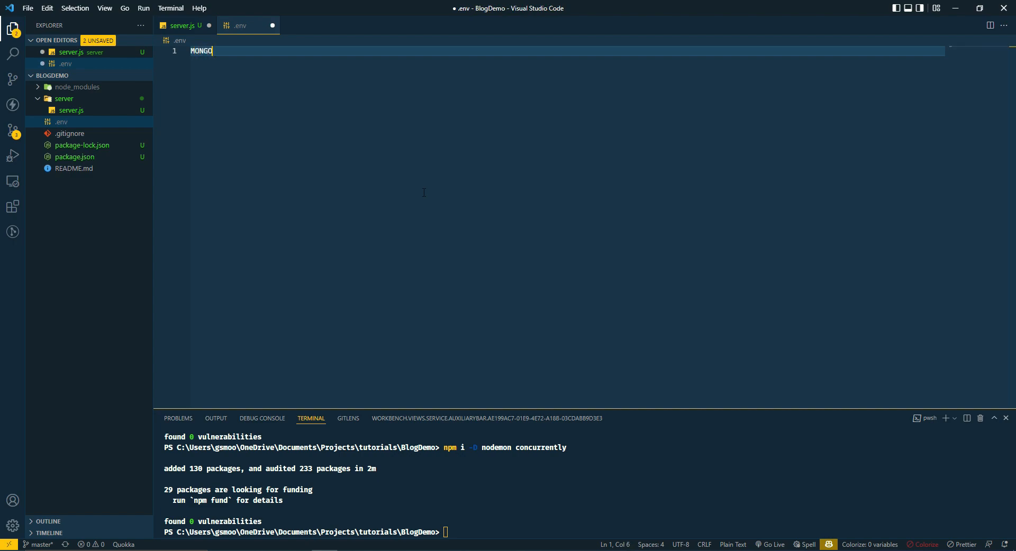
key("Backspace")
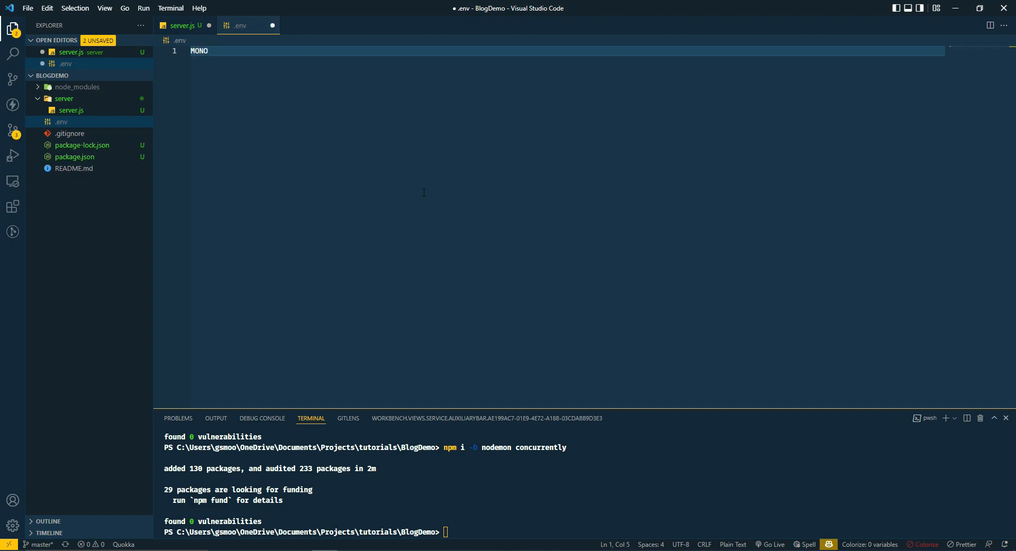
type("_URI")
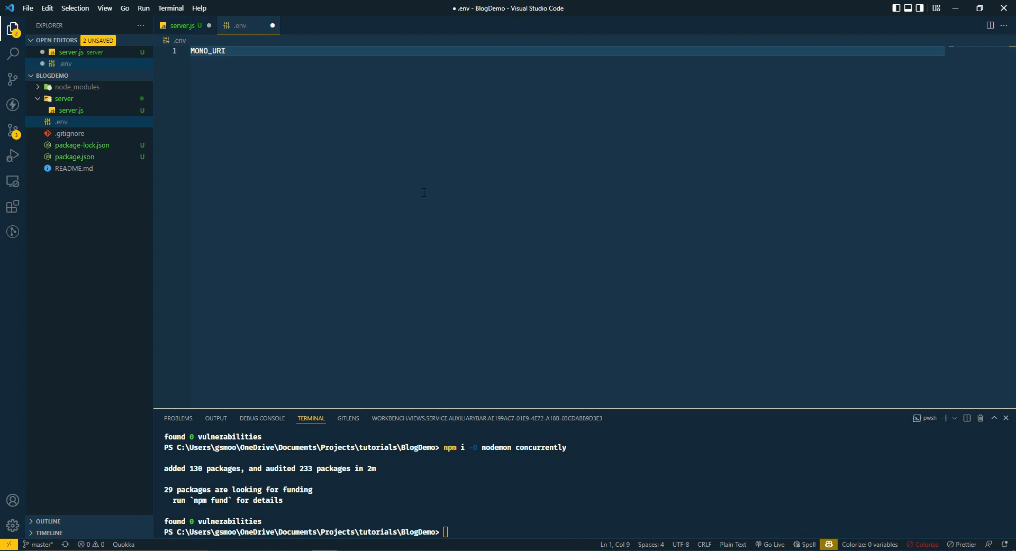
type("=m")
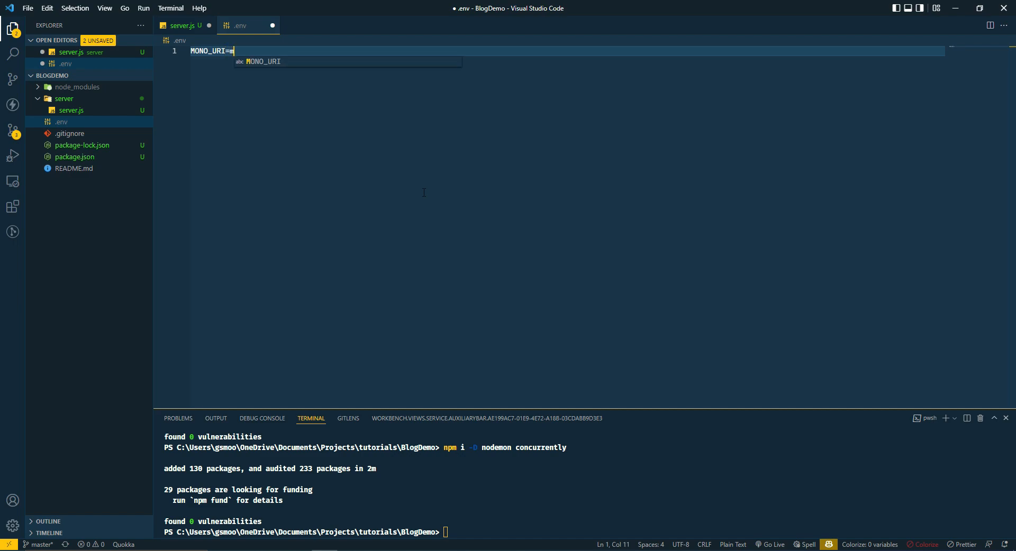
type("ongo")
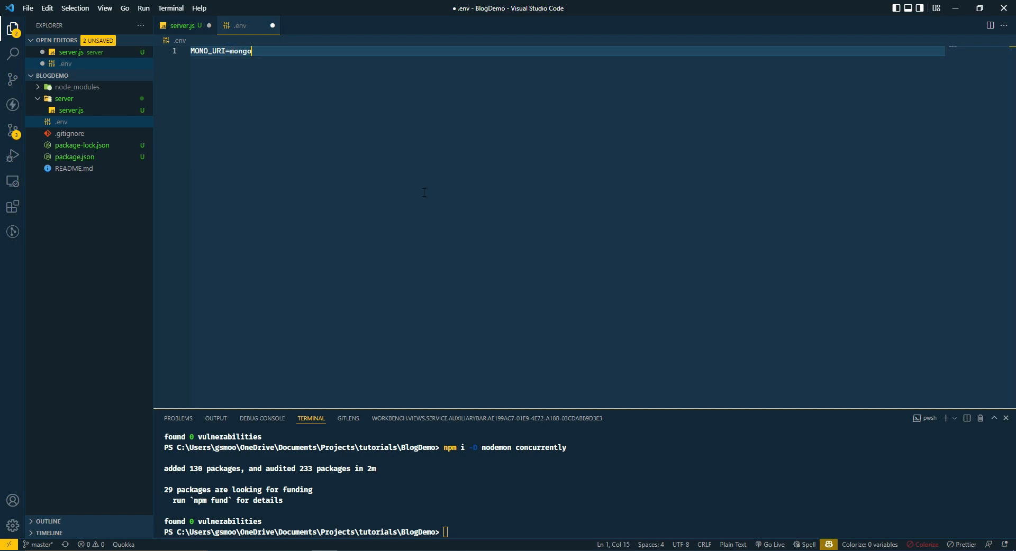
type("d")
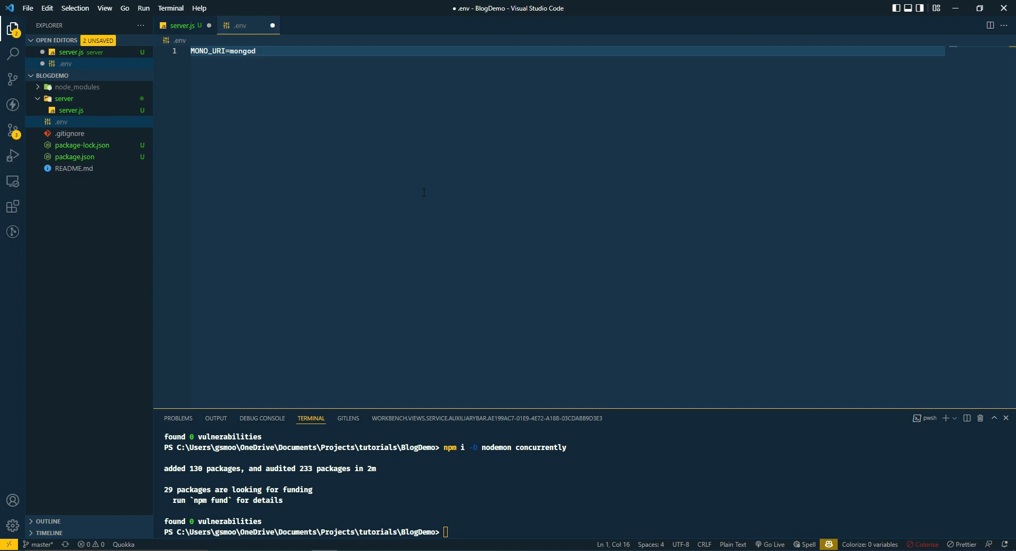
type("b")
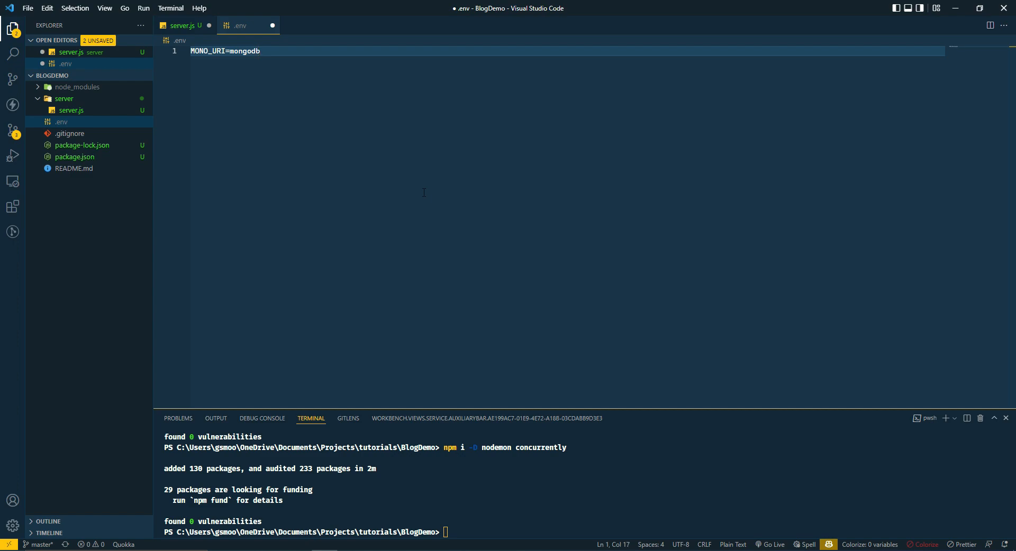
type("://")
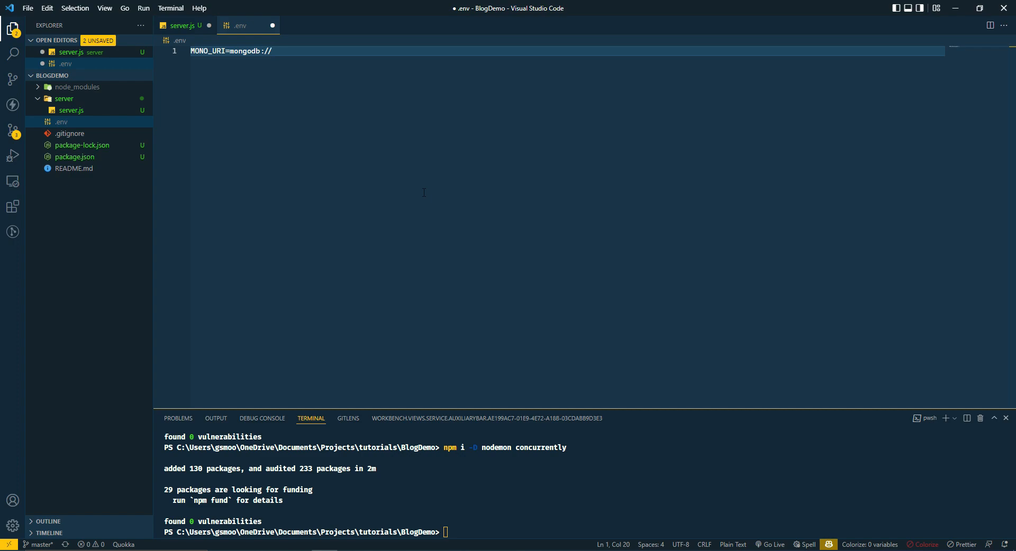
type("127.")
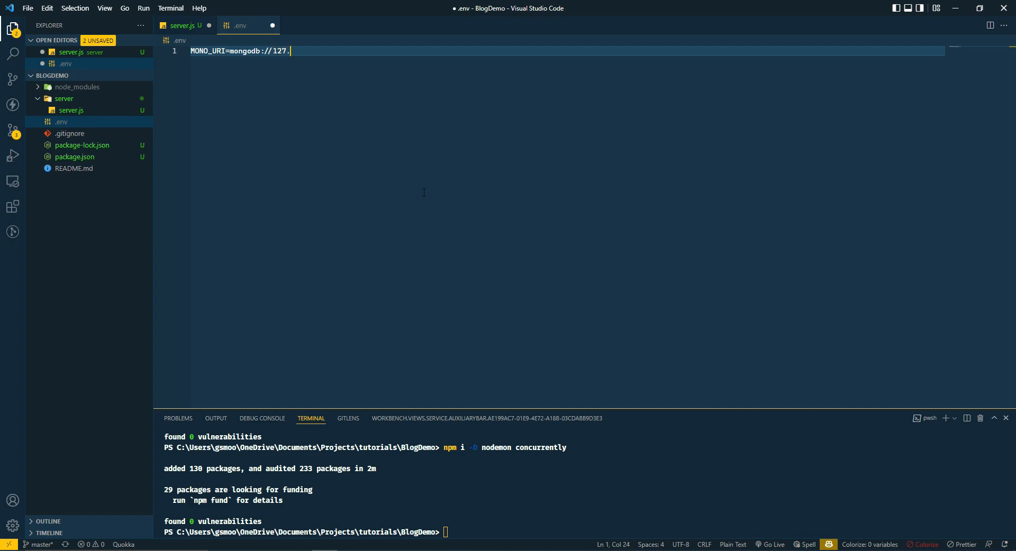
type("0.")
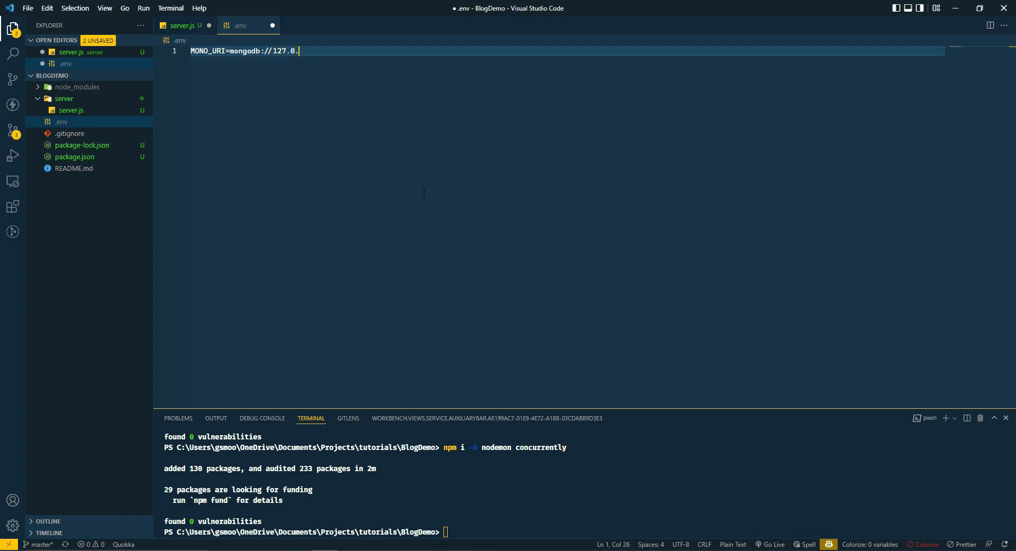
type(".")
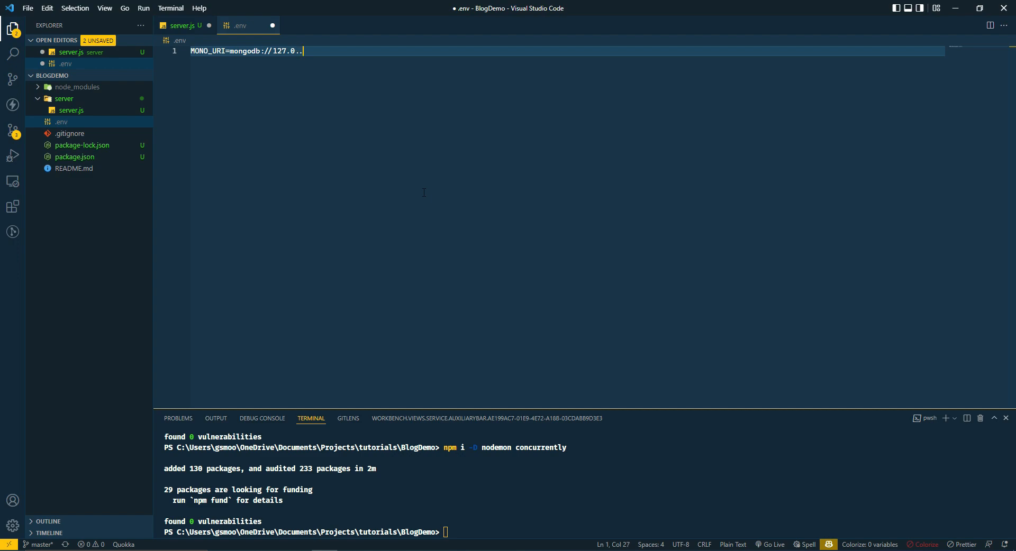
type("0")
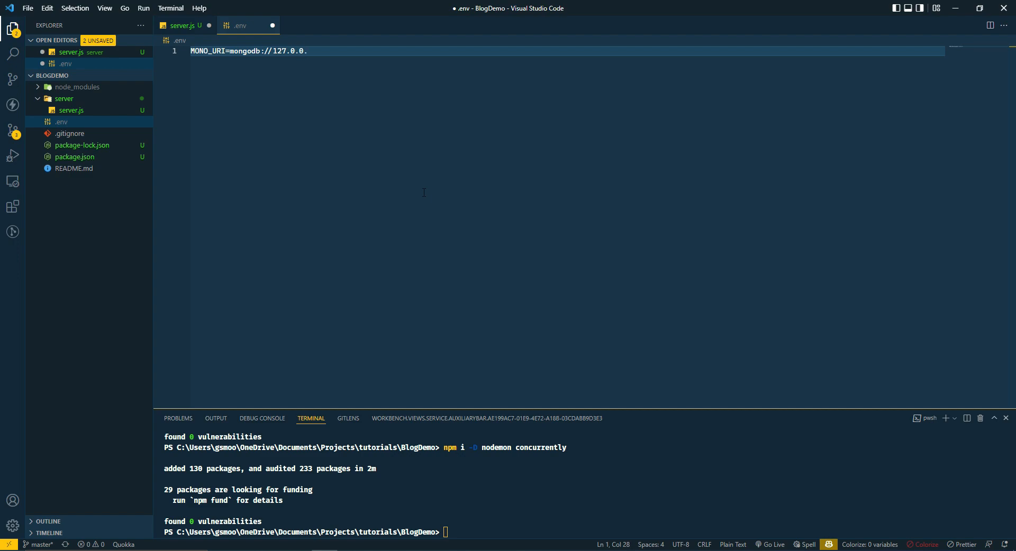
type("1:")
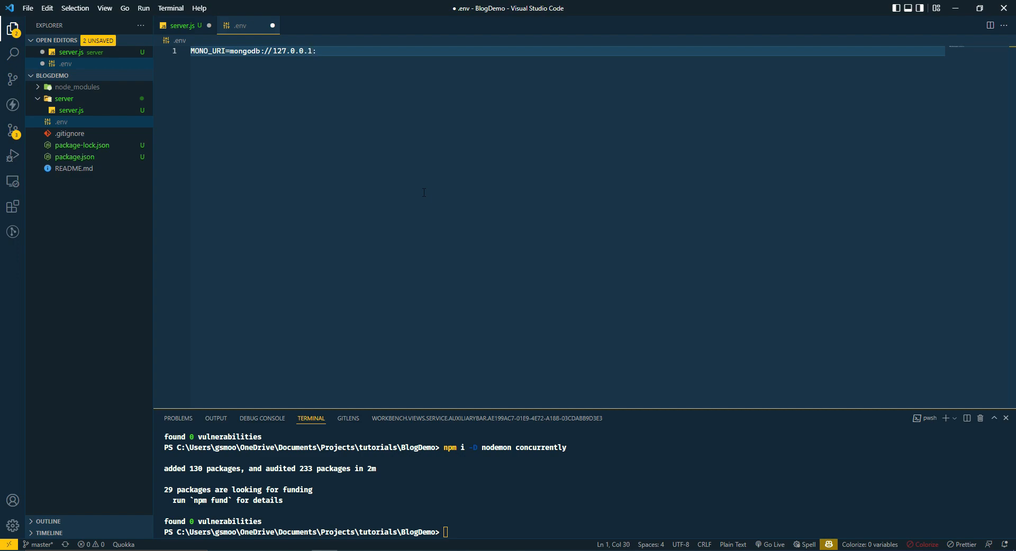
type("270")
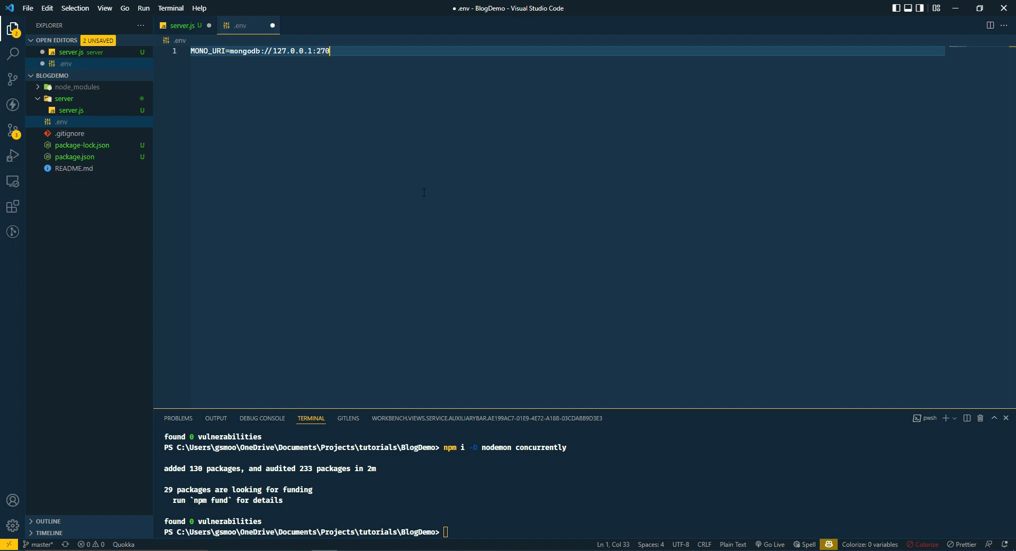
type("17")
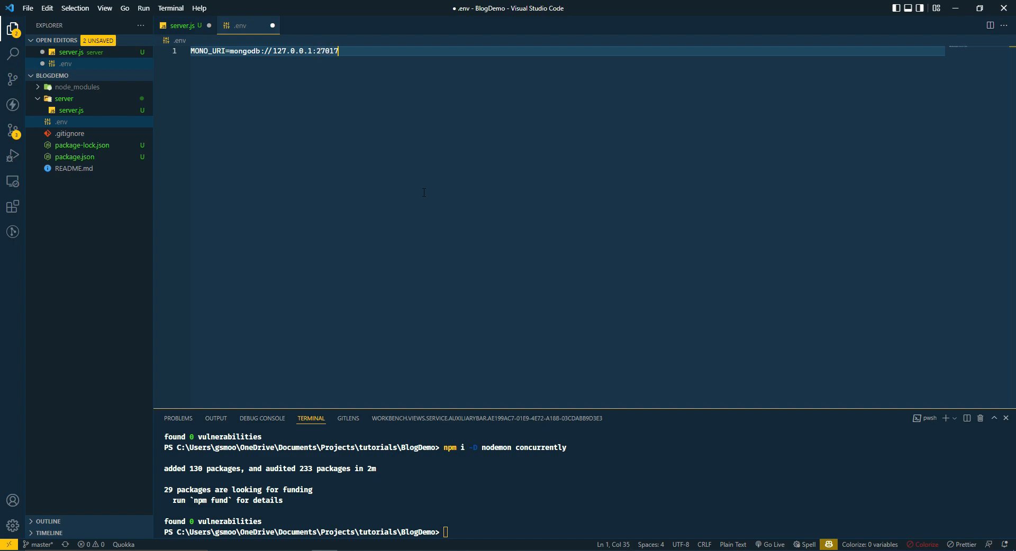
type("/")
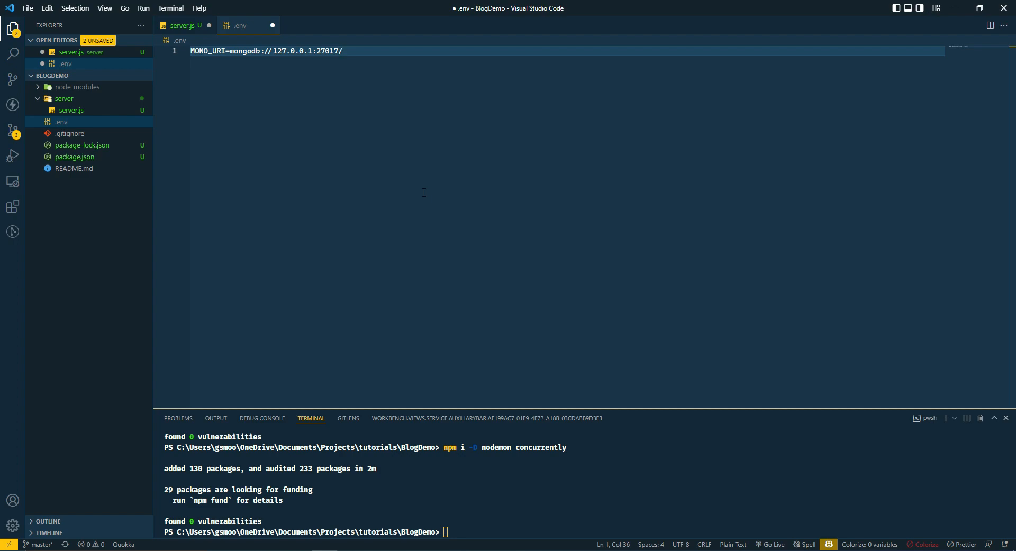
type("mern")
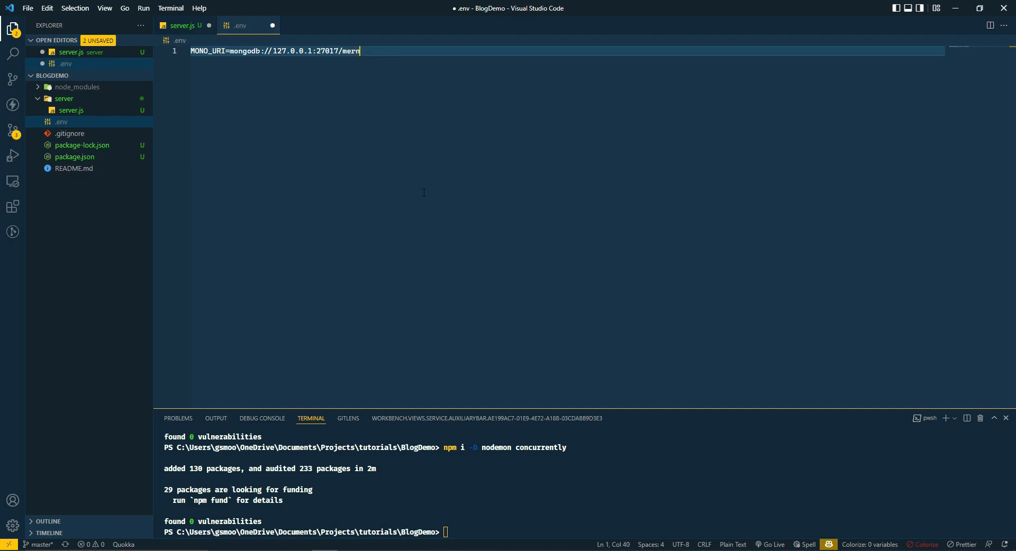
key("Backspace")
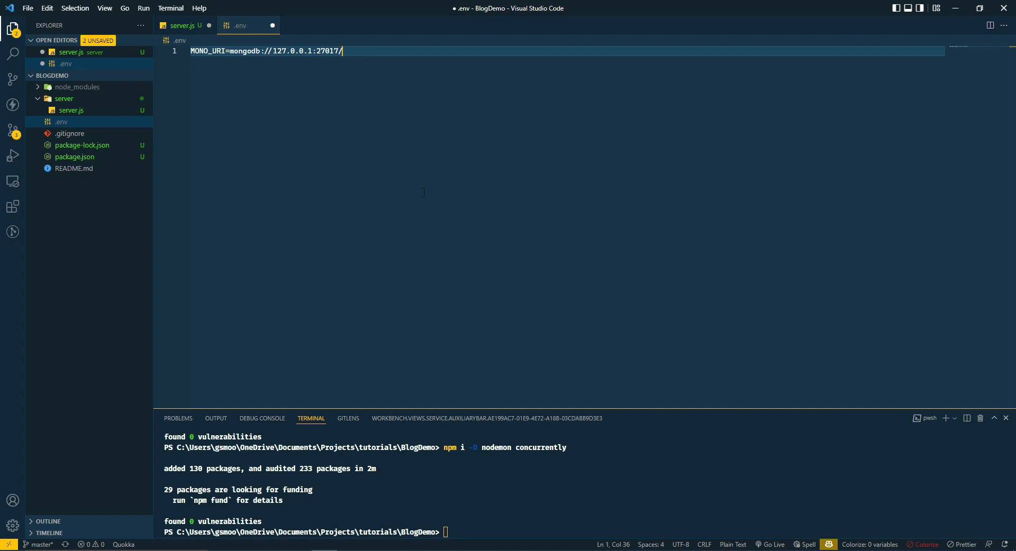
type("blogDemo")
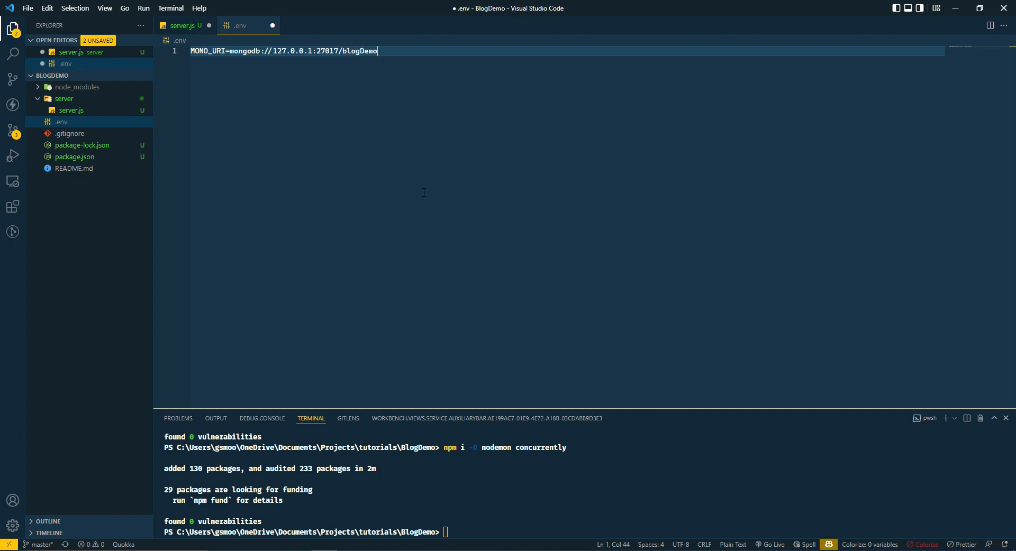
key("Enter")
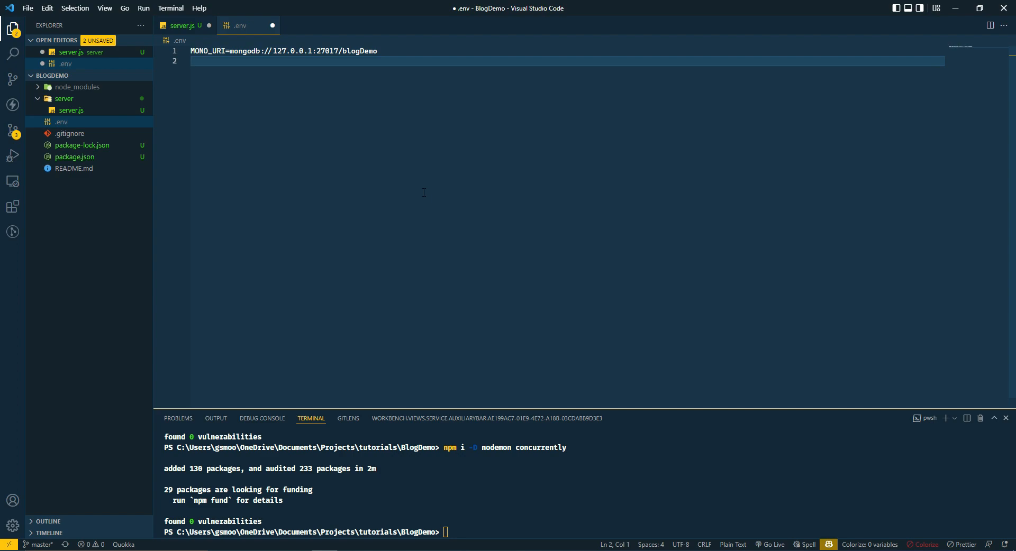
type("JW")
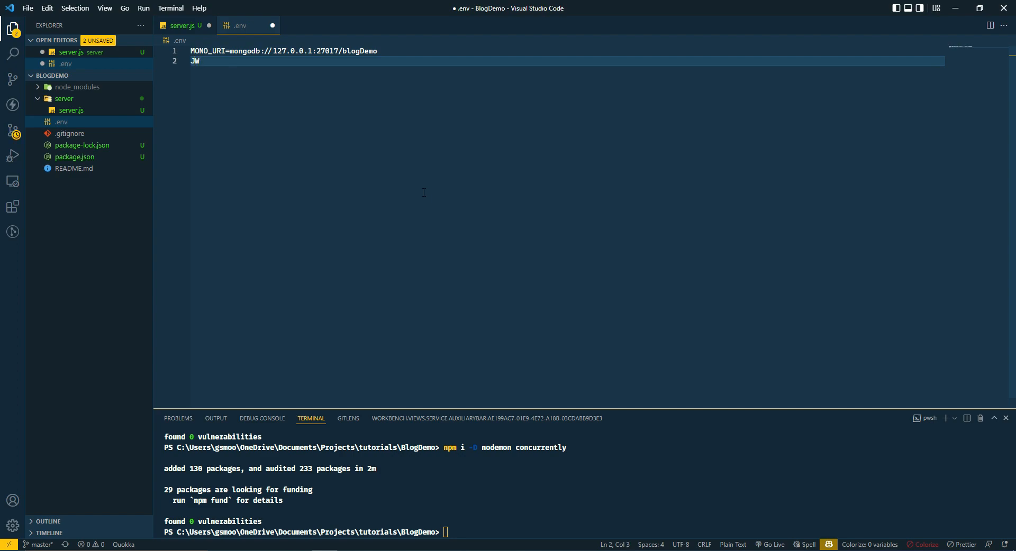
type("T")
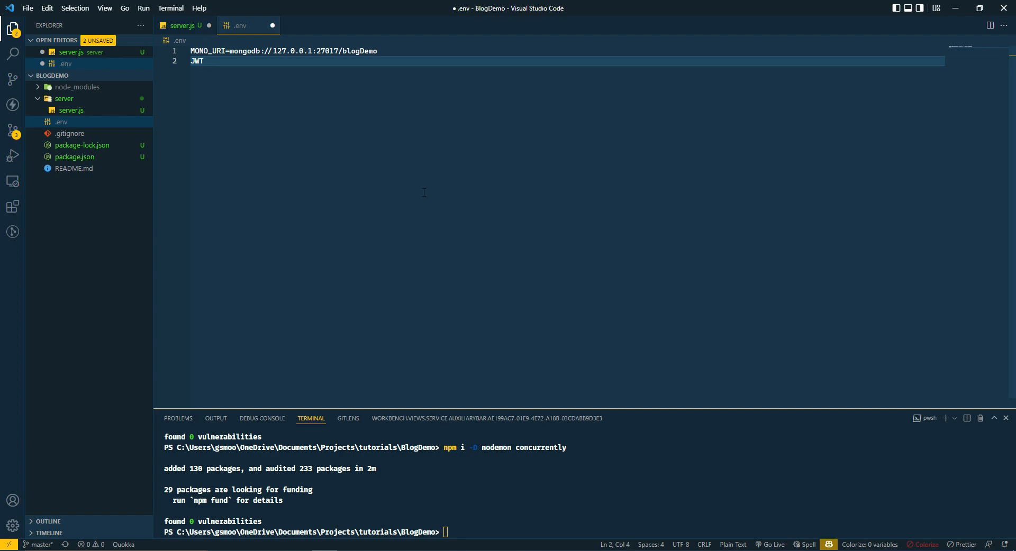
type("_S")
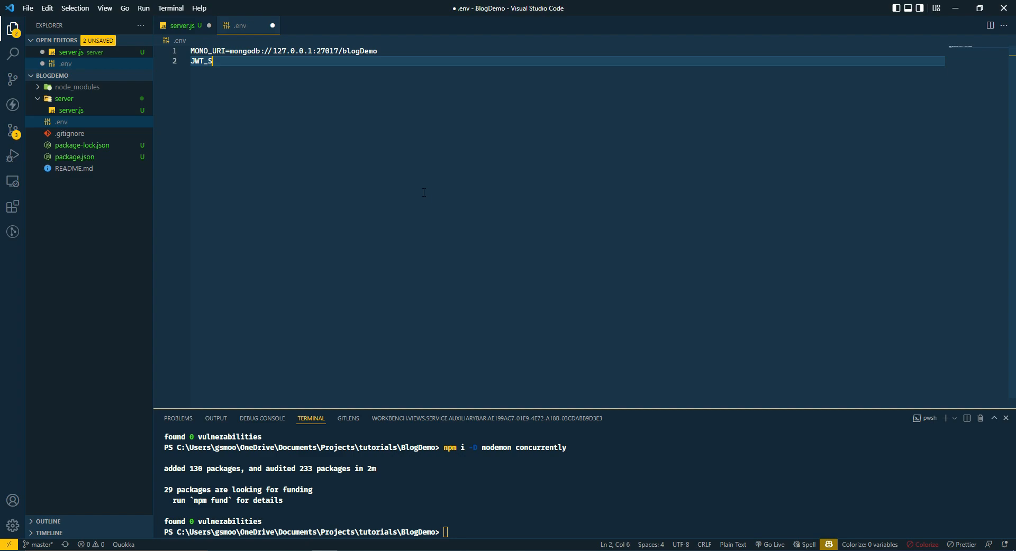
type("ECRET")
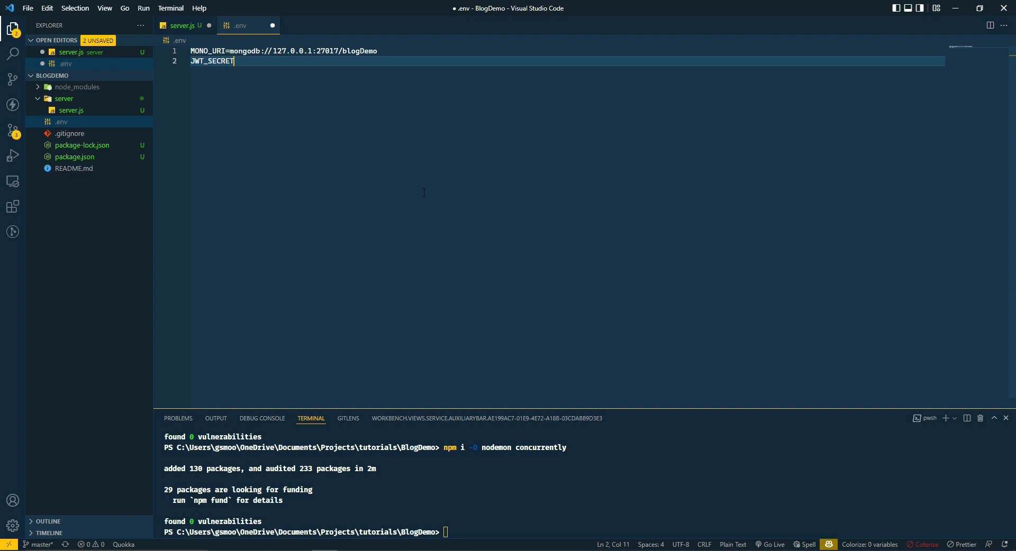
type("='")
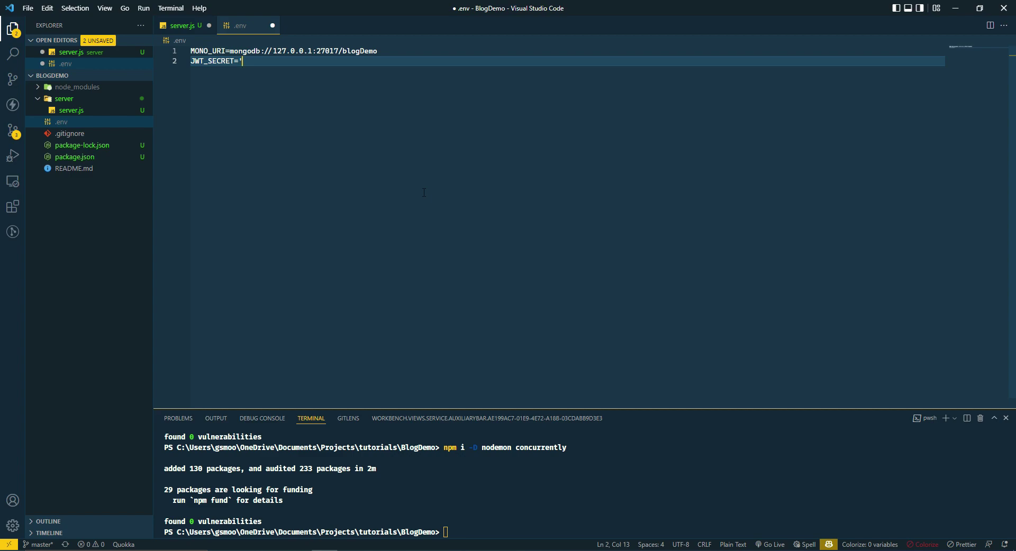
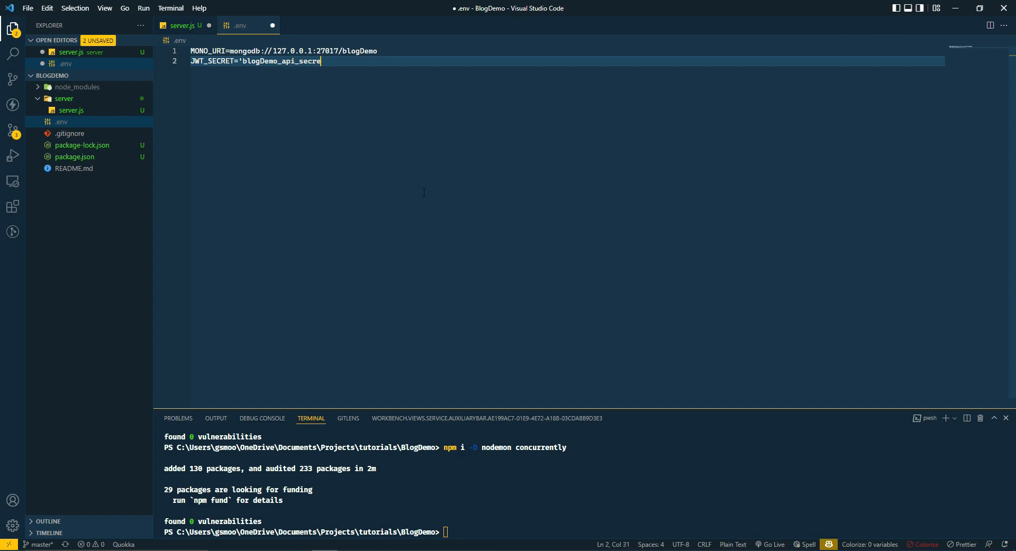
key("Enter")
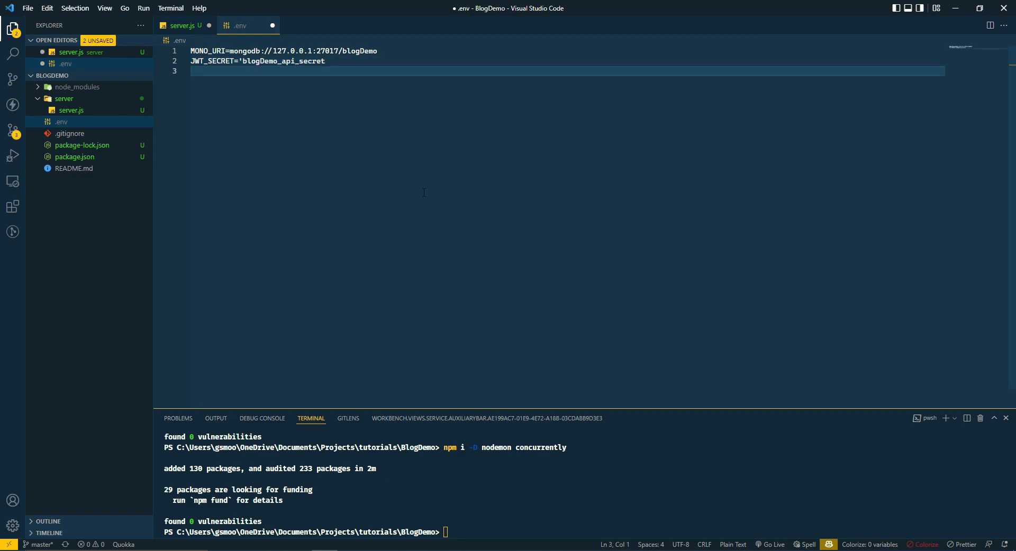
Add PORT=5000 on the third line and move on to package.json
type("POR")
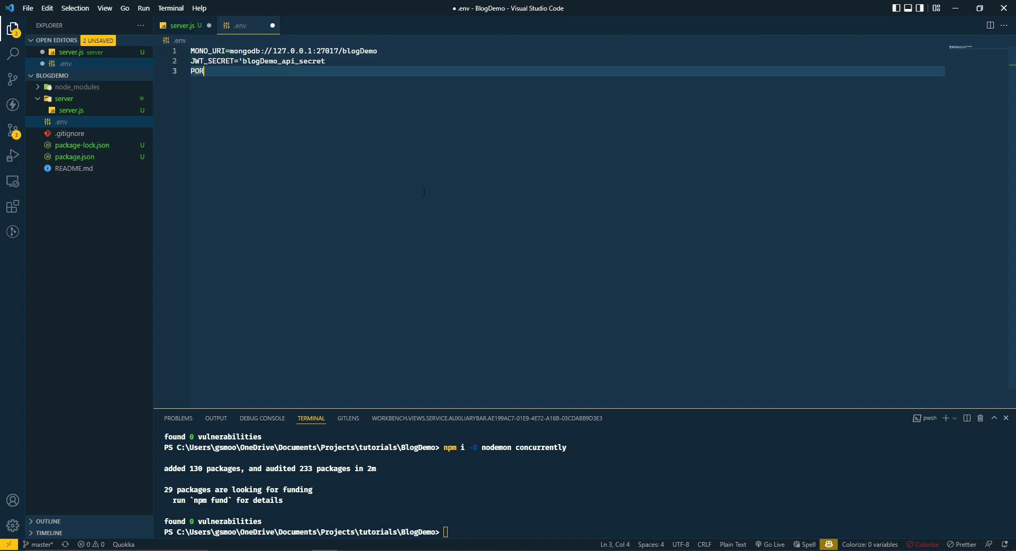
type("T:")
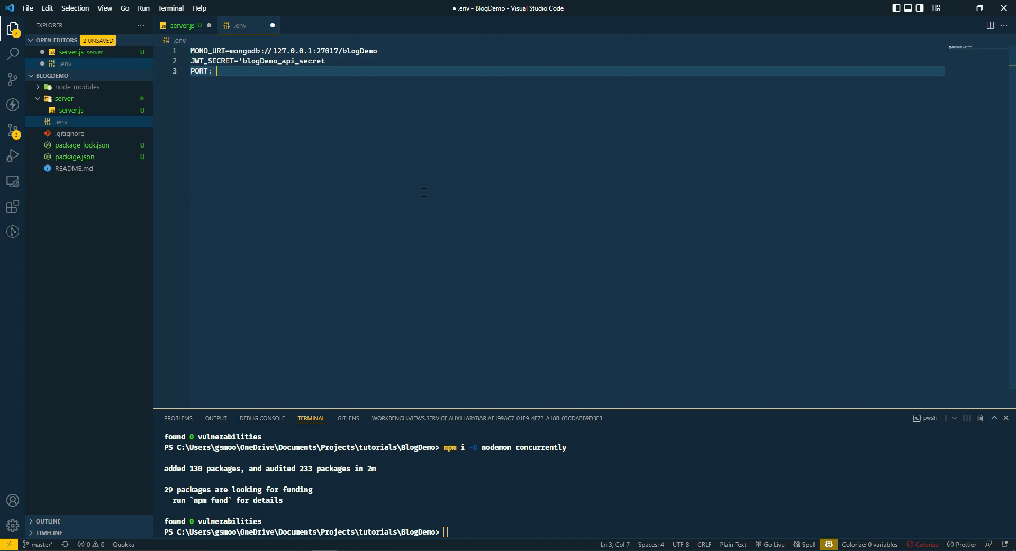
type("5000")
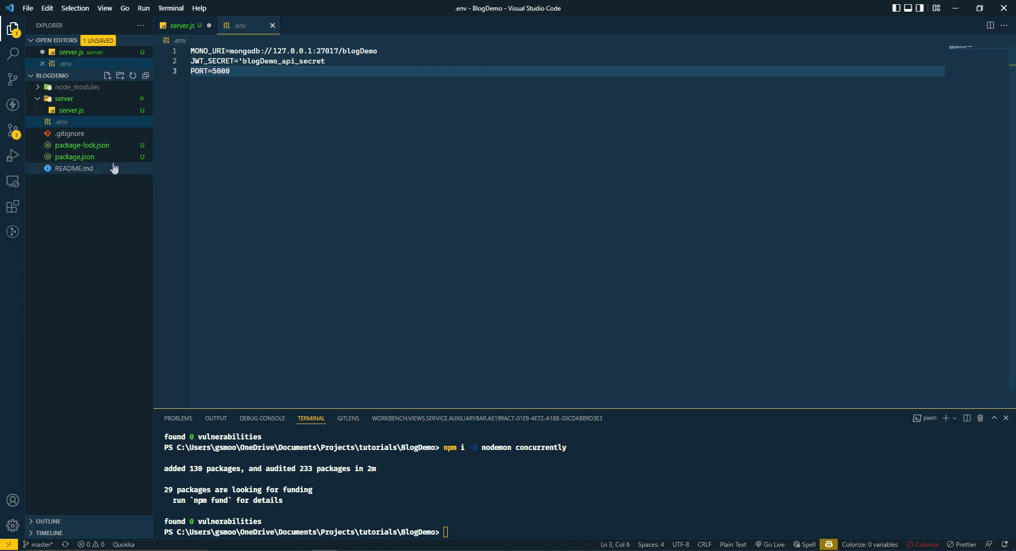
left_click(74, 157)
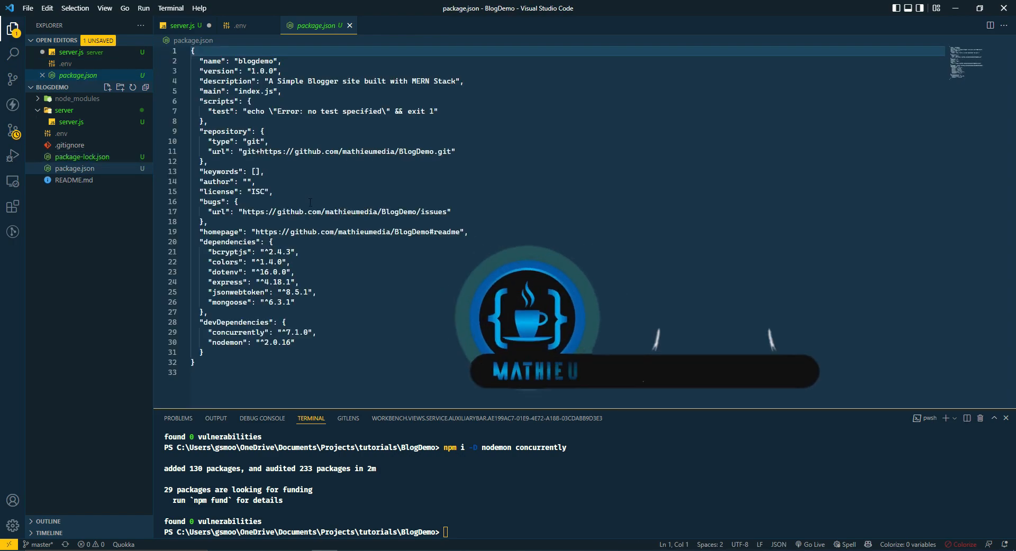
Search .gitignore for .env entries and save the edit near the TypeScript cache section
left_click(70, 145)
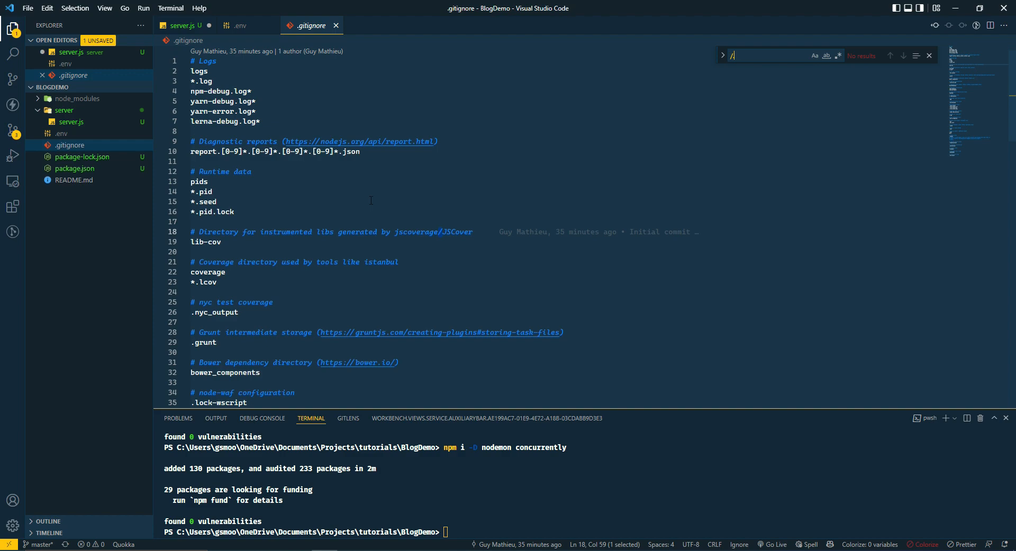
type(".ev")
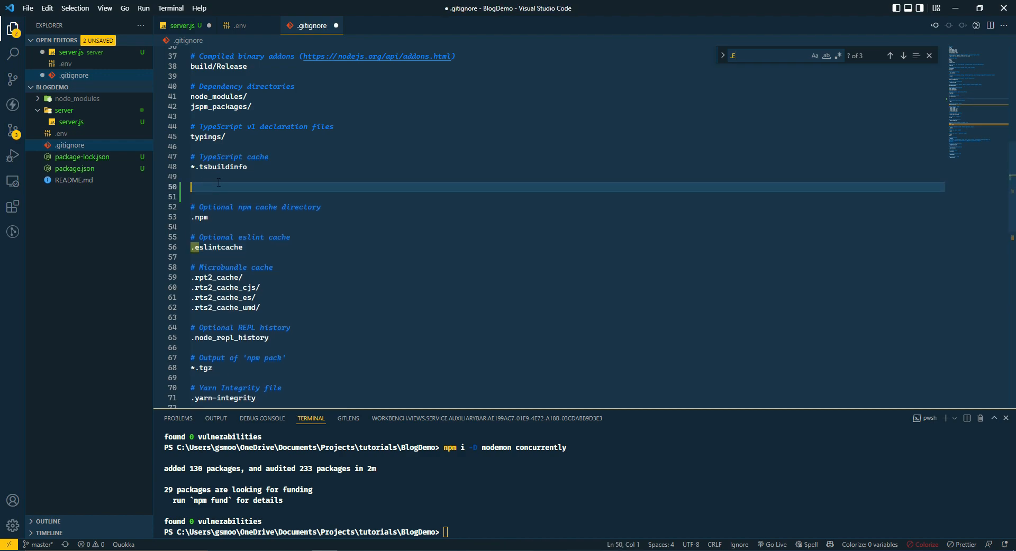
type("E")
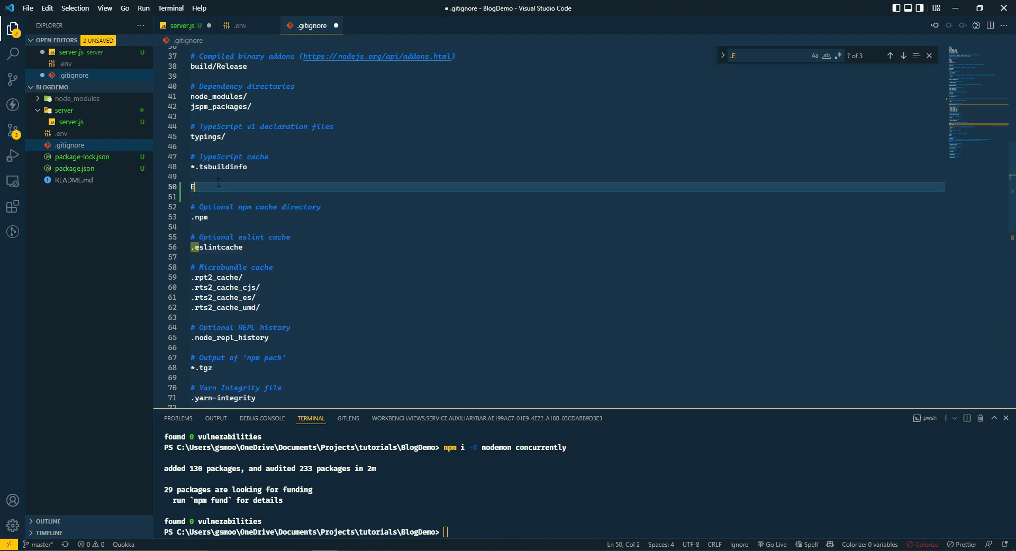
key("Backspace")
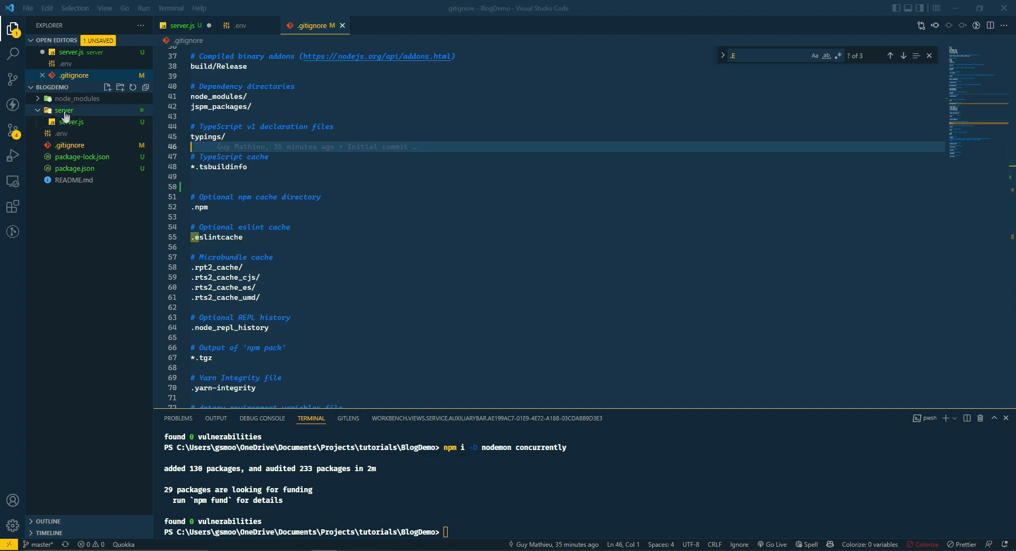
Bring up the Explorer actions for the server folder to reach server.js
right_click(64, 110)
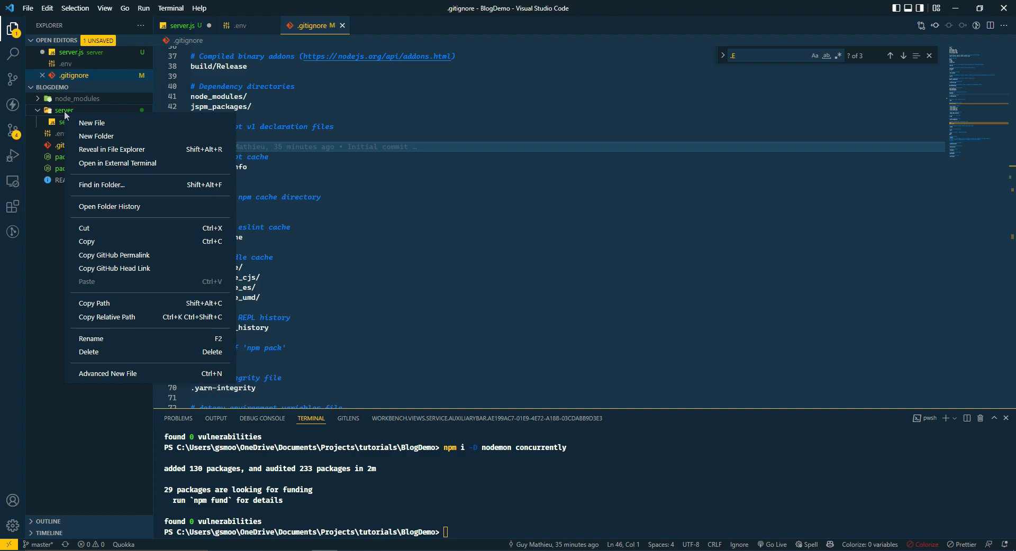
mouse_move(57, 307)
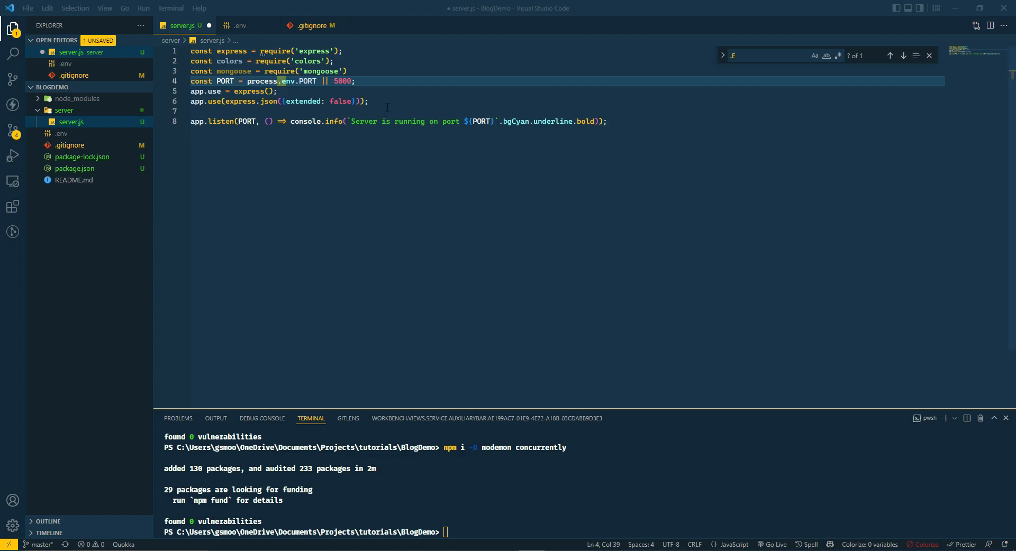
Write async connectDB with a try block awaiting mongoose.connect(process.env.MONGO_URI)
key("Enter")
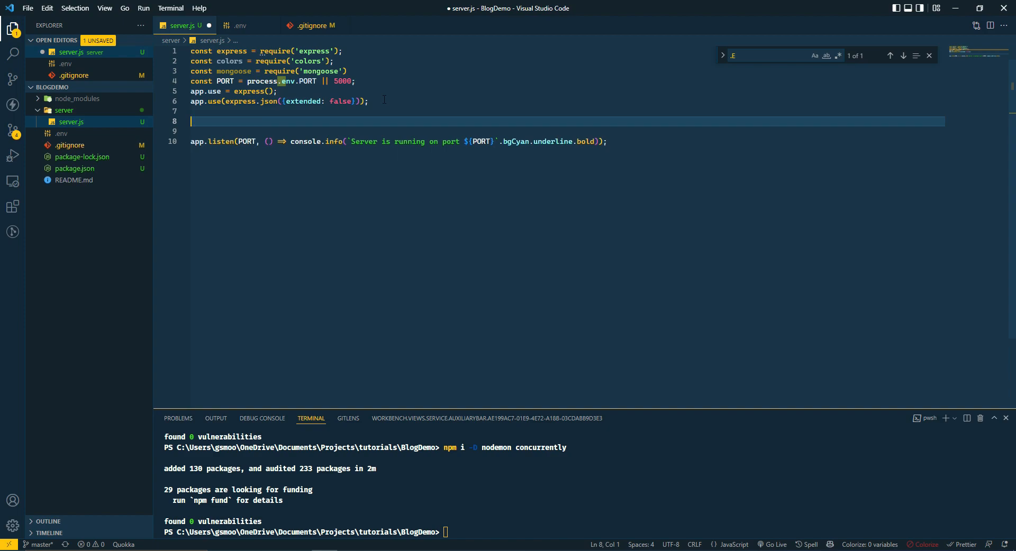
type("const co")
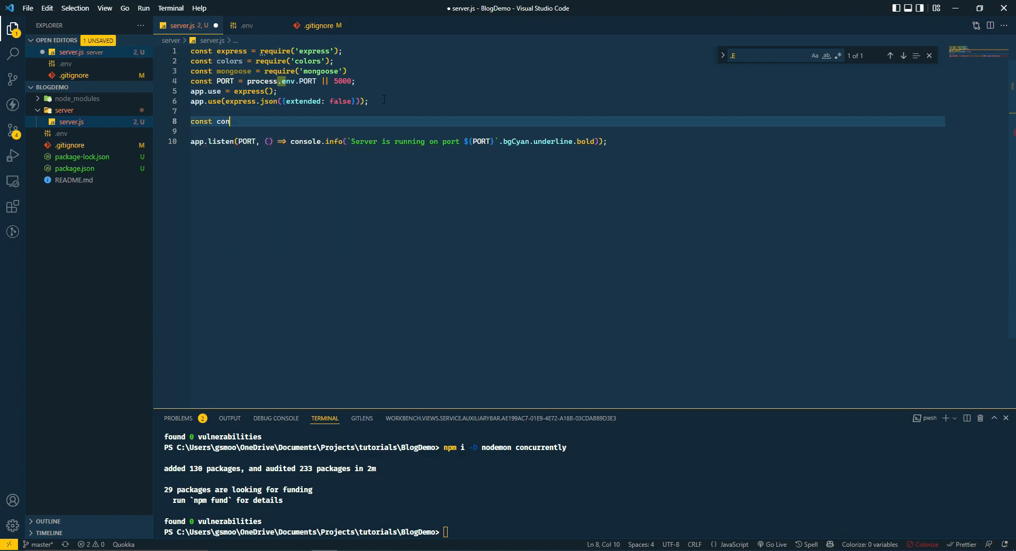
type("nectDB = async () => {")
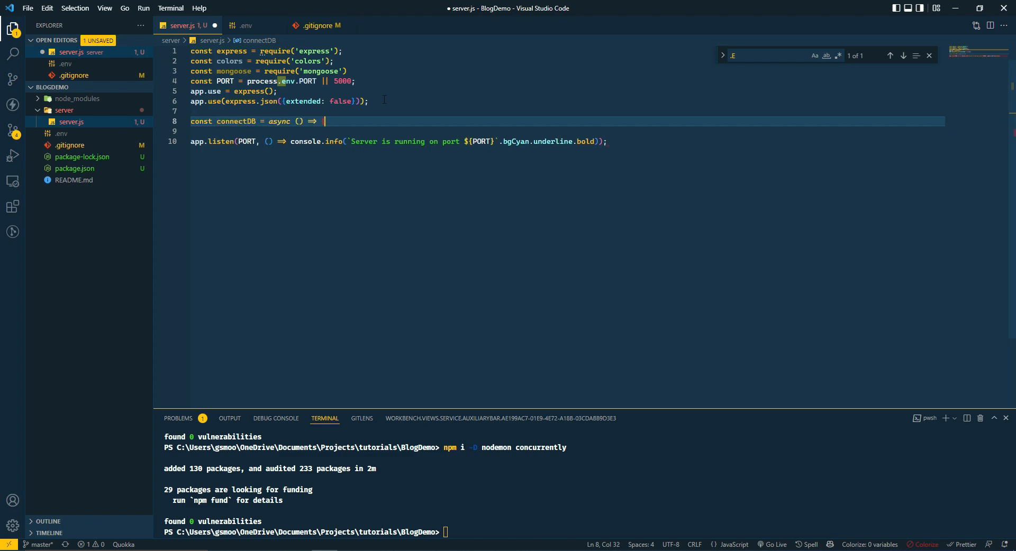
type("{}")
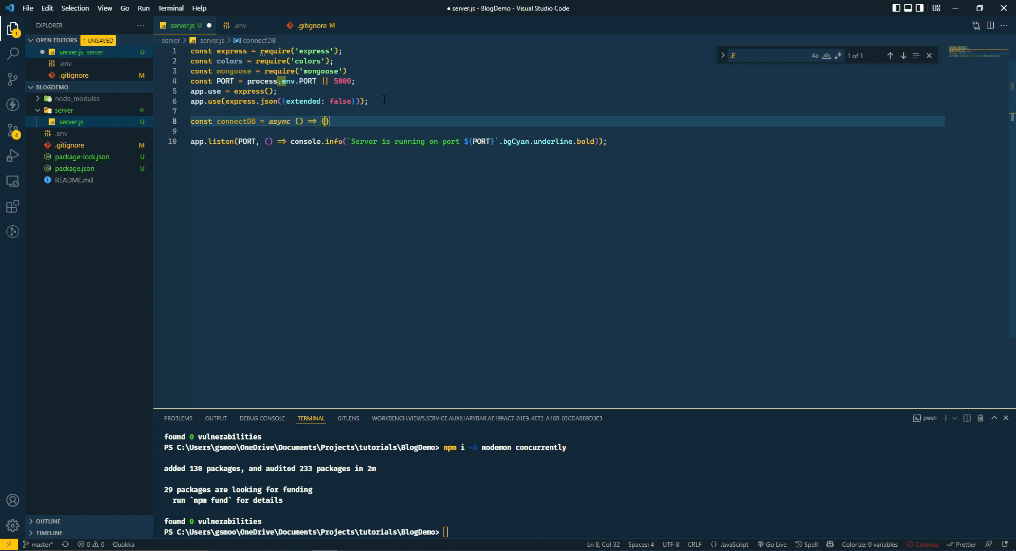
key("Enter")
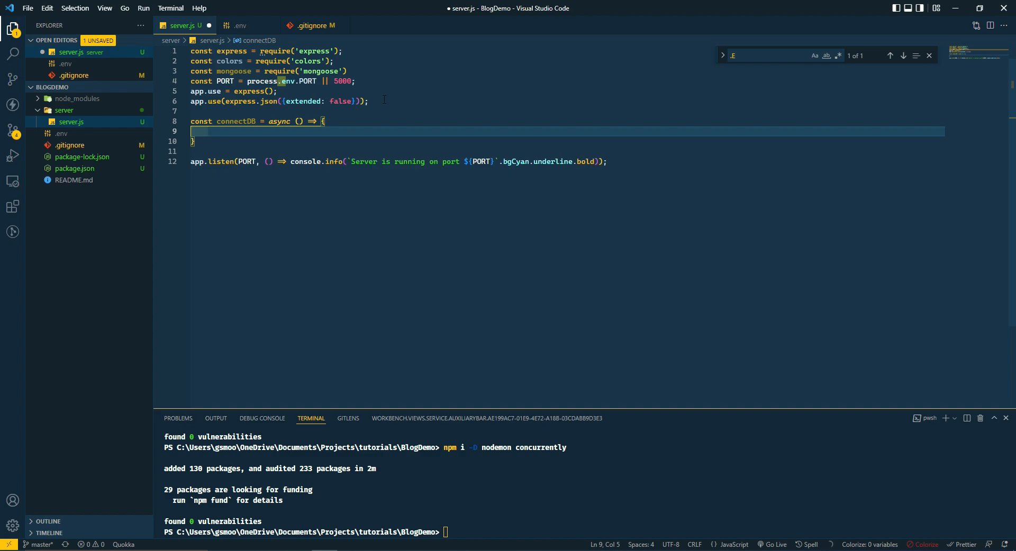
type("try{}")
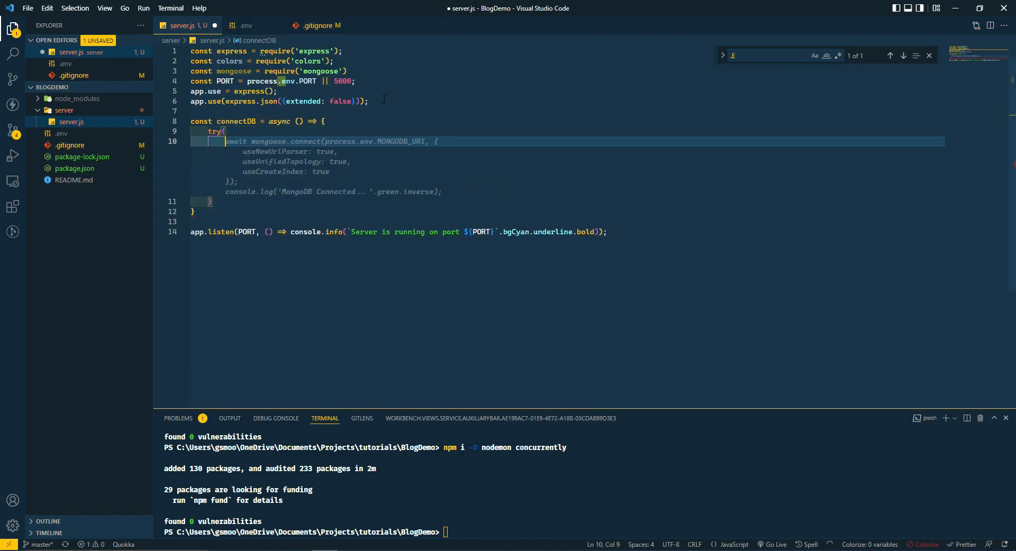
type("const conn")
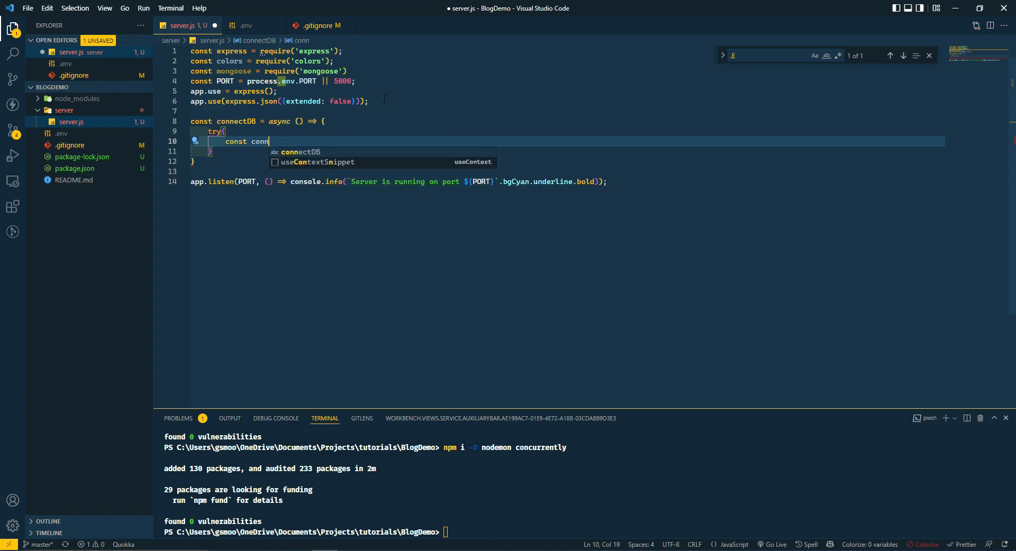
type("=")
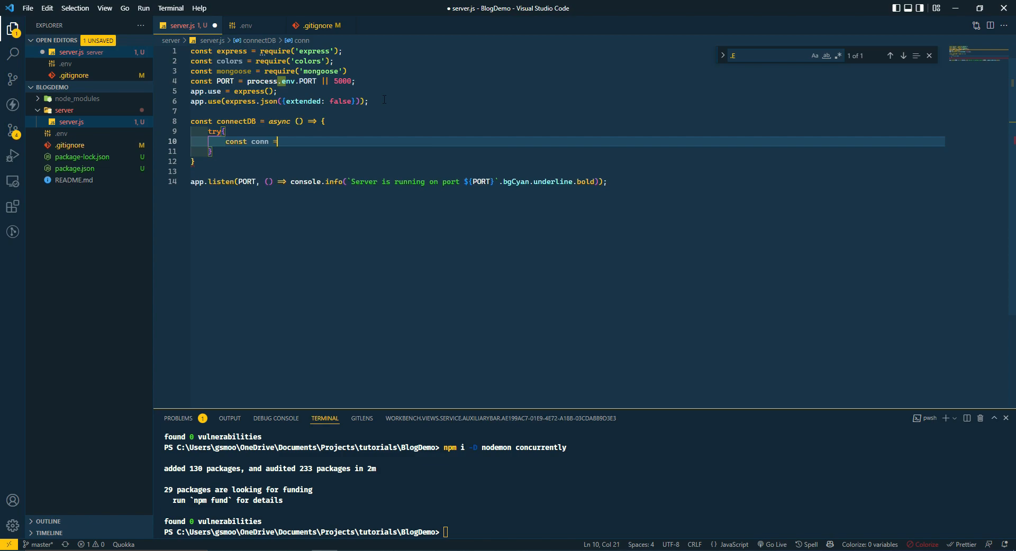
type("await mongoose.connect(process.env.MONGO_URI, {")
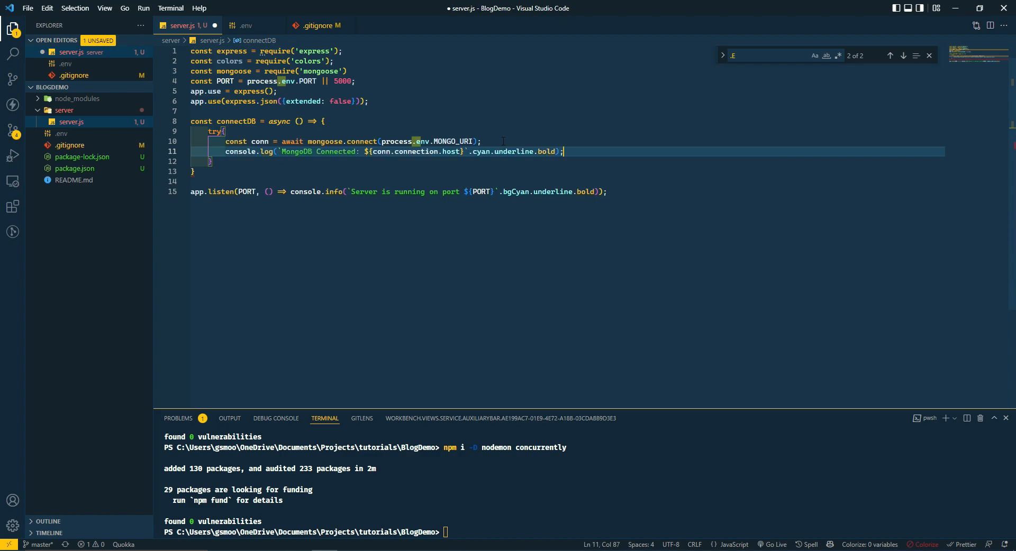
Add the catch block logging ERROR ${err.message} styled red.underline.bold
type("catch(")
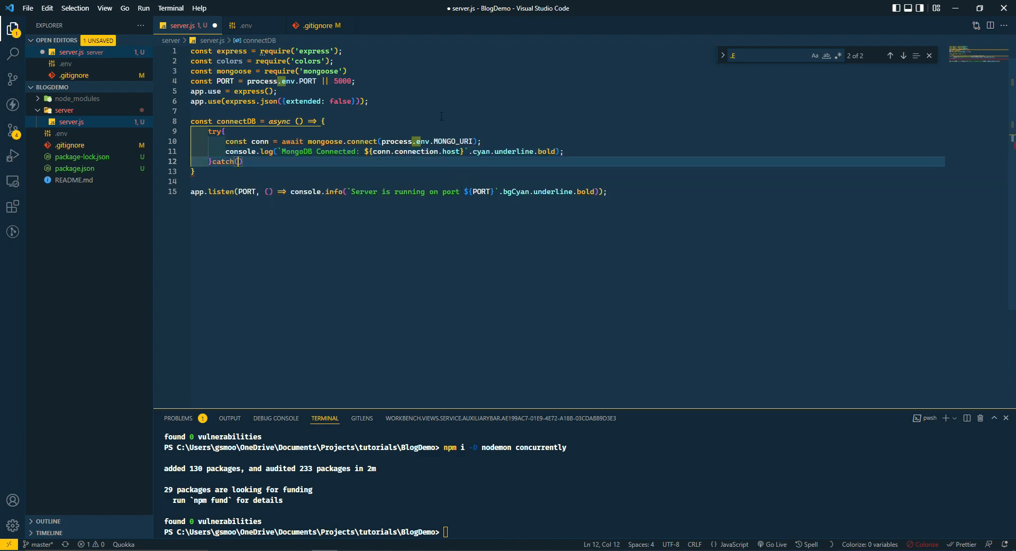
type("err")
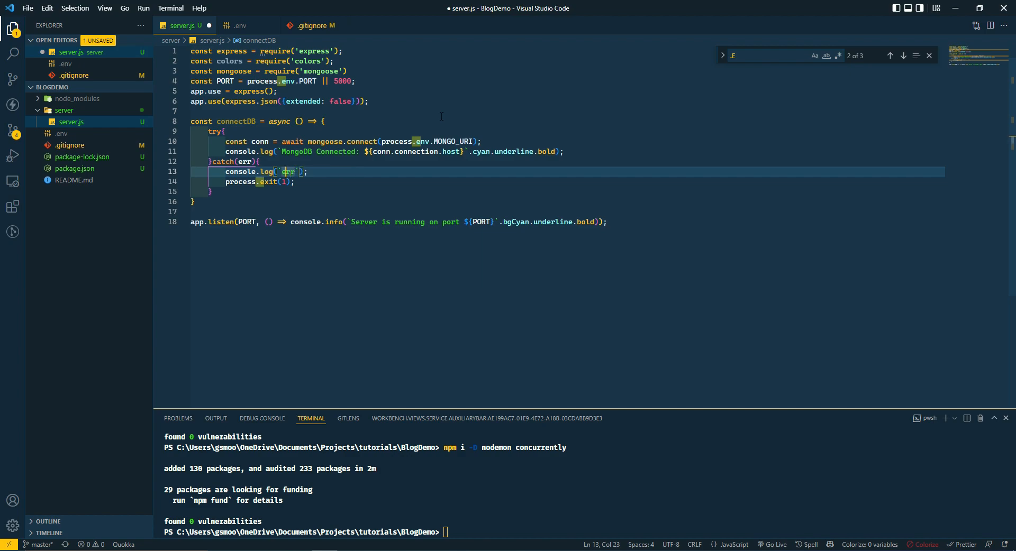
type("ERROR:")
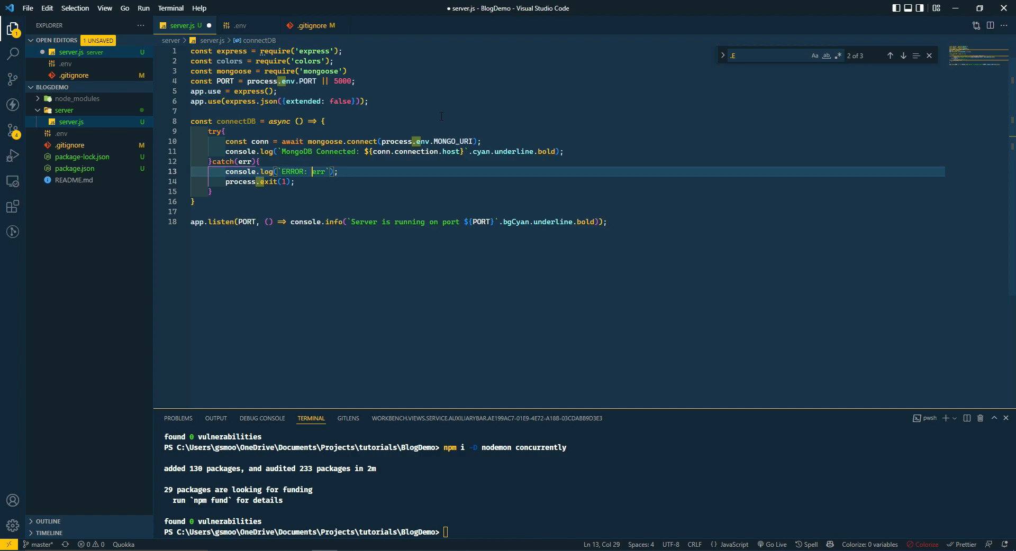
type("$")
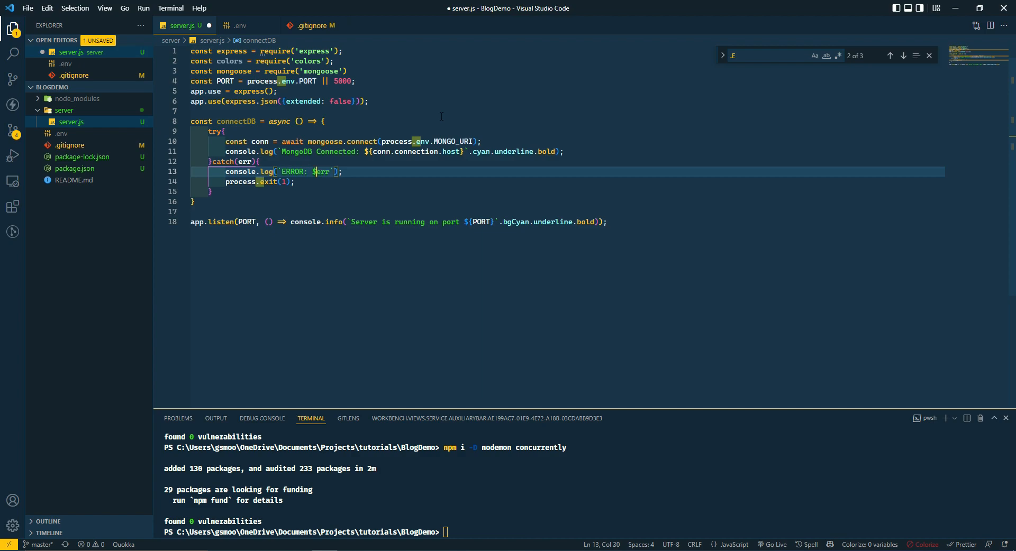
key("Right")
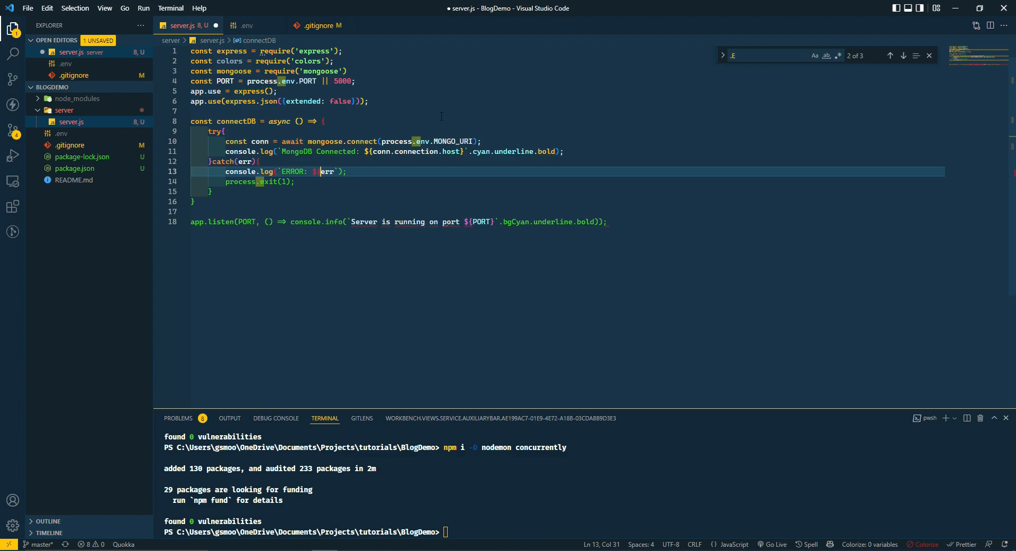
type(".message`.red.underline.bold")
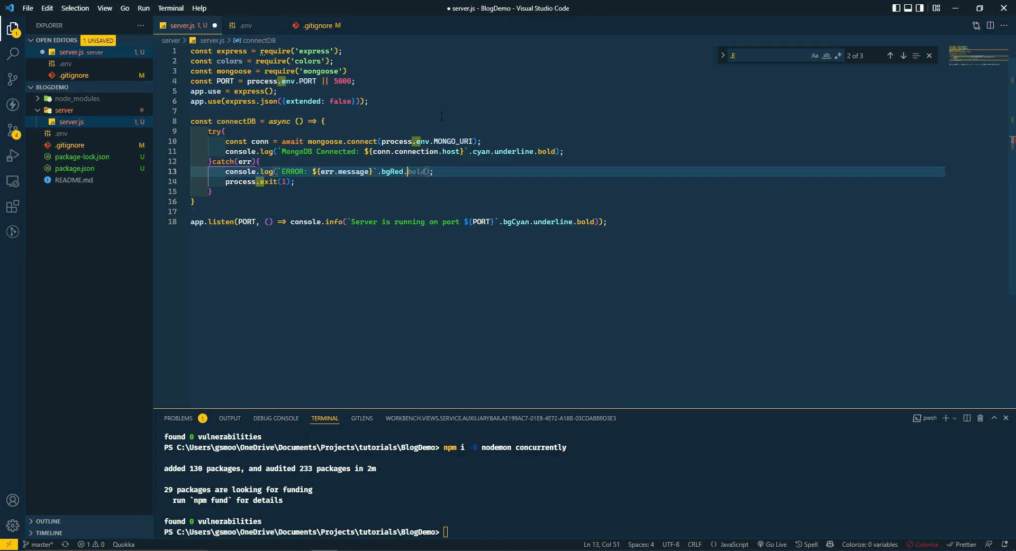
type("underline")
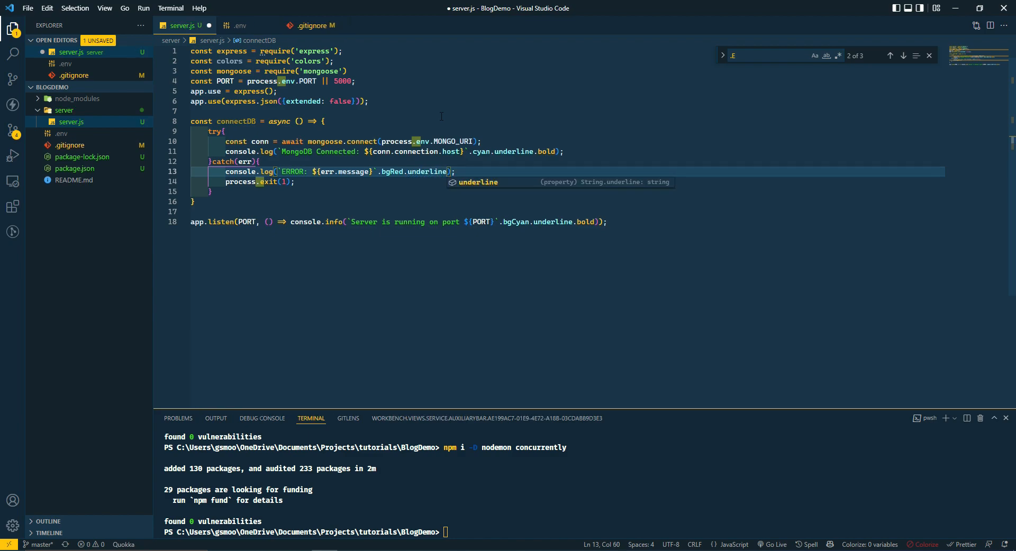
type(".bold")
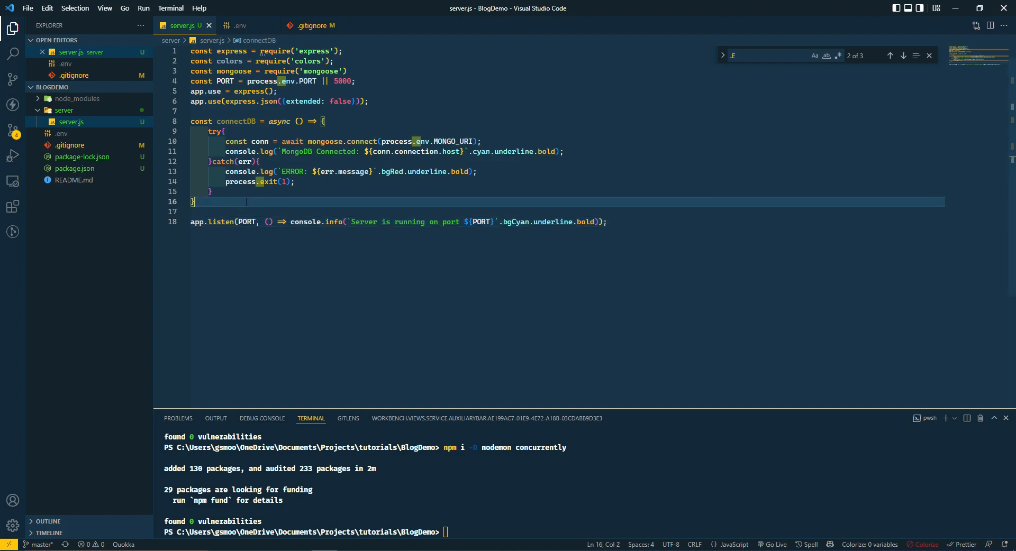
Invoke connectDB() in server.js after its definition, before app.listen
type("con")
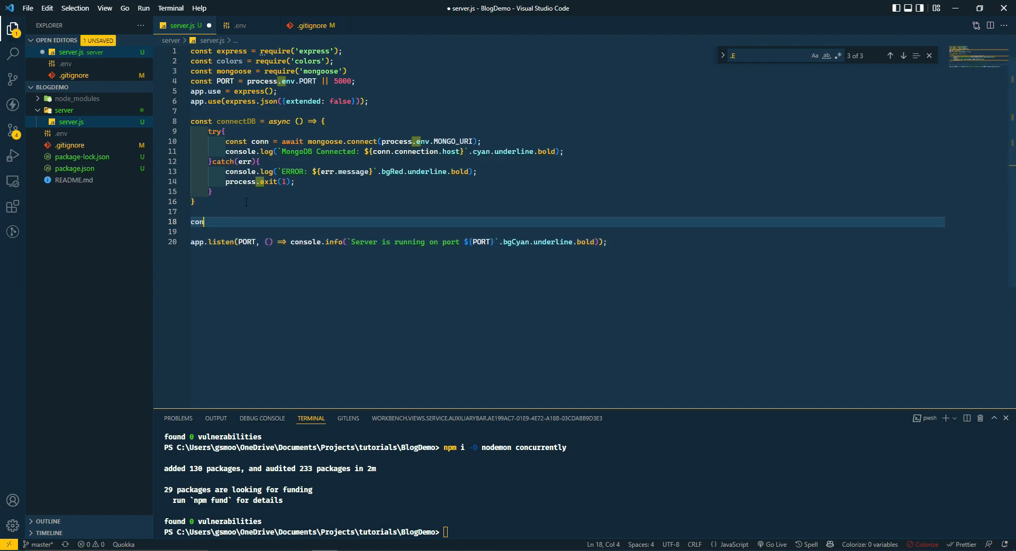
type("nect")
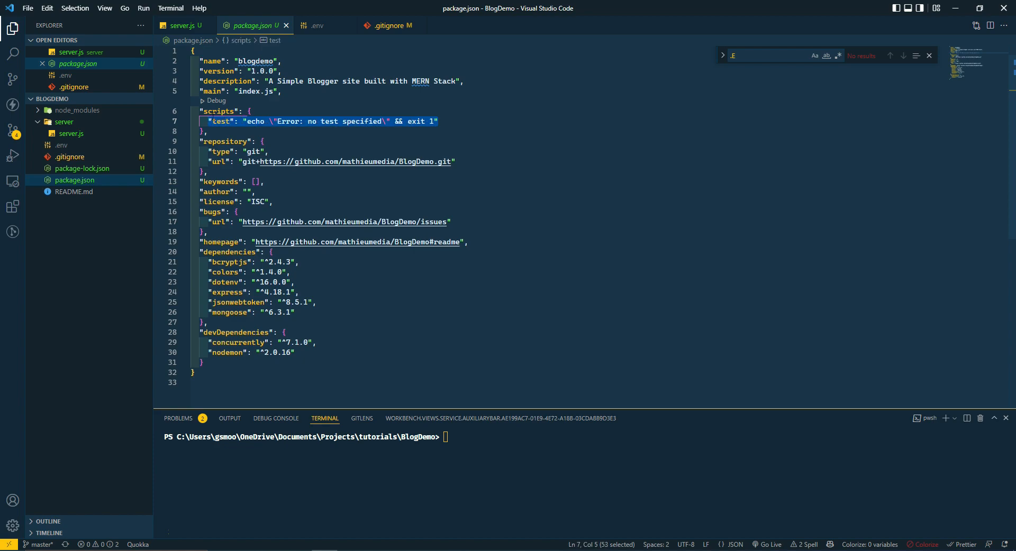
mouse_move(220, 112)
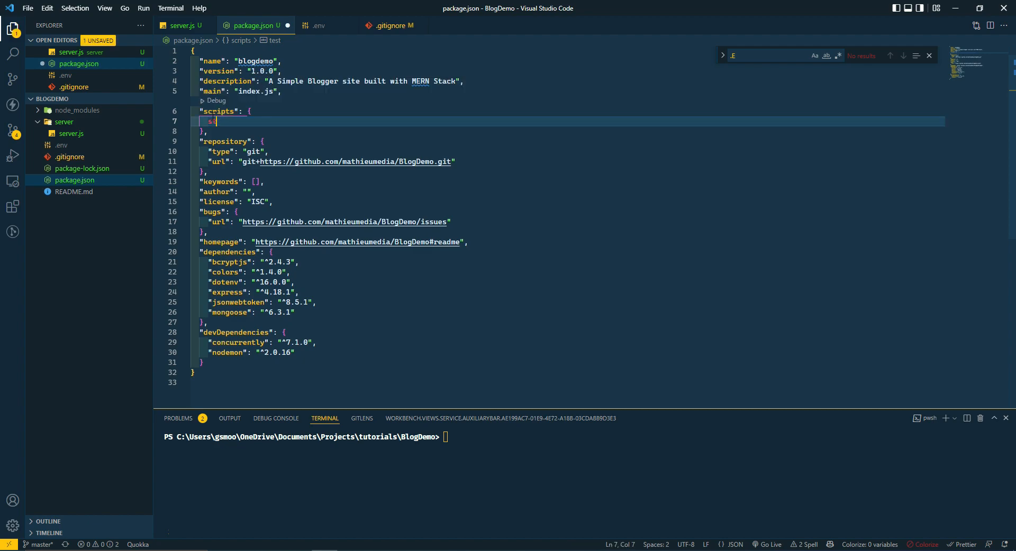
Replace the test script with "start": node server/server.js and "server": nodemon server/server.js, then begin npm in the terminal
key("Backspace")
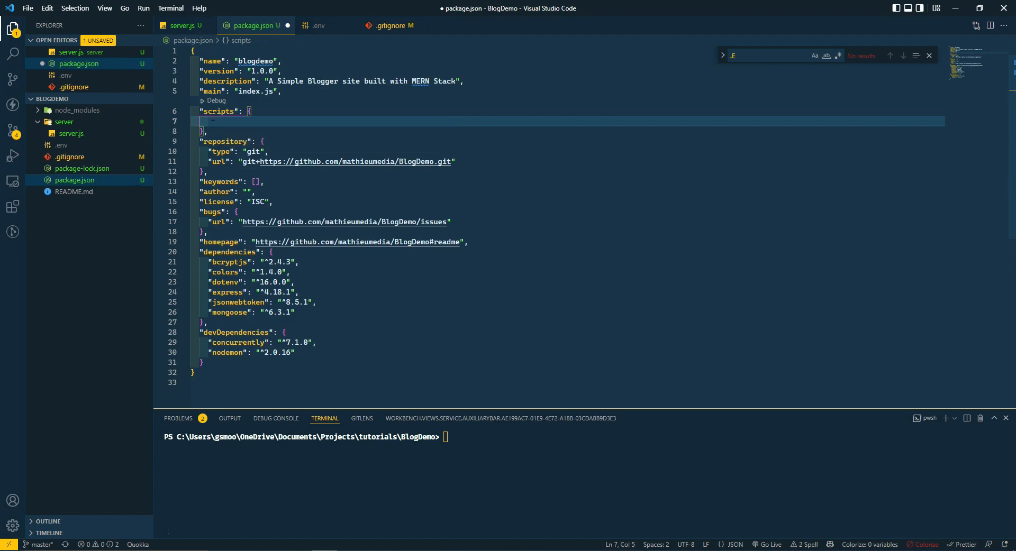
type("\"start\": 'node server/sv")
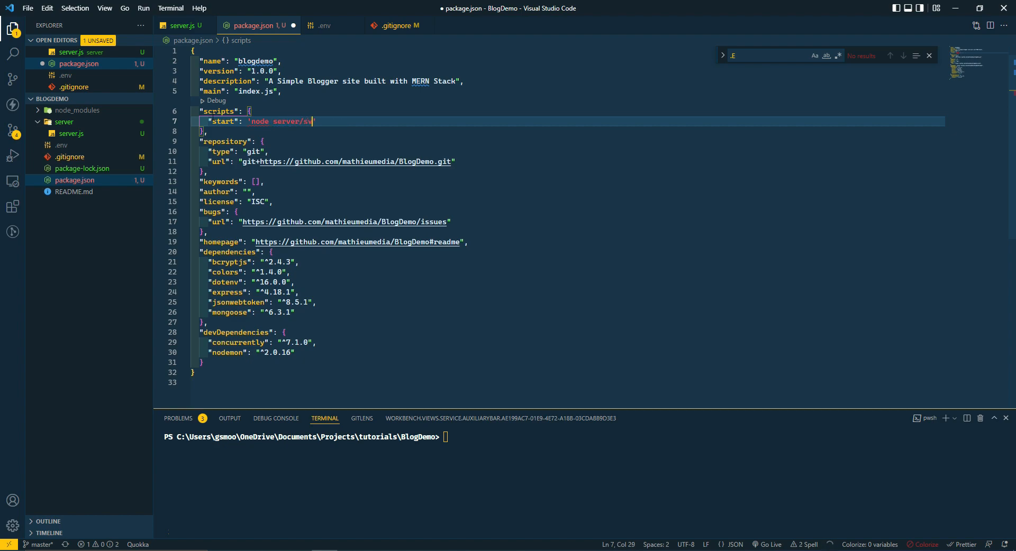
type("erver.js")
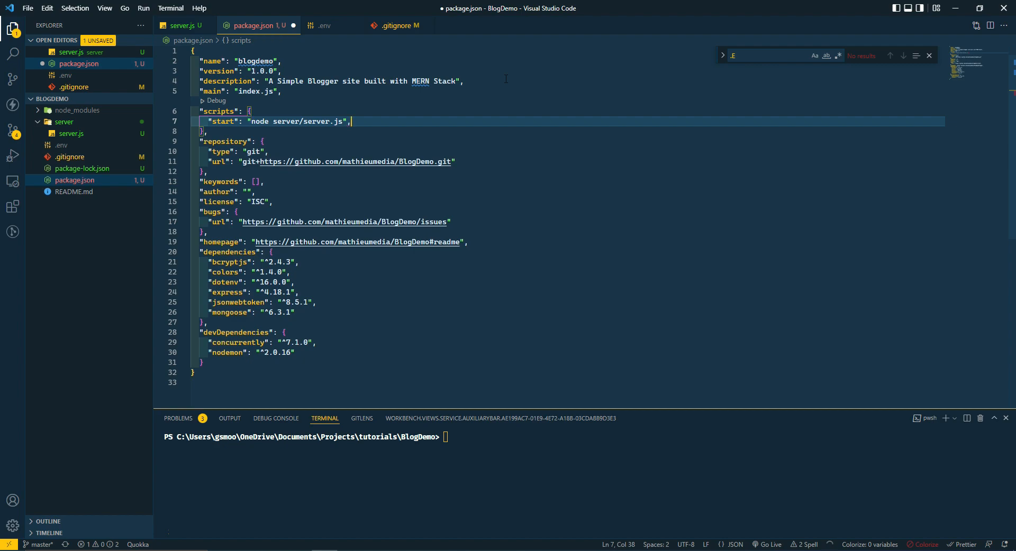
type("\"build\": \"npm run clean && npm run build:prod\",")
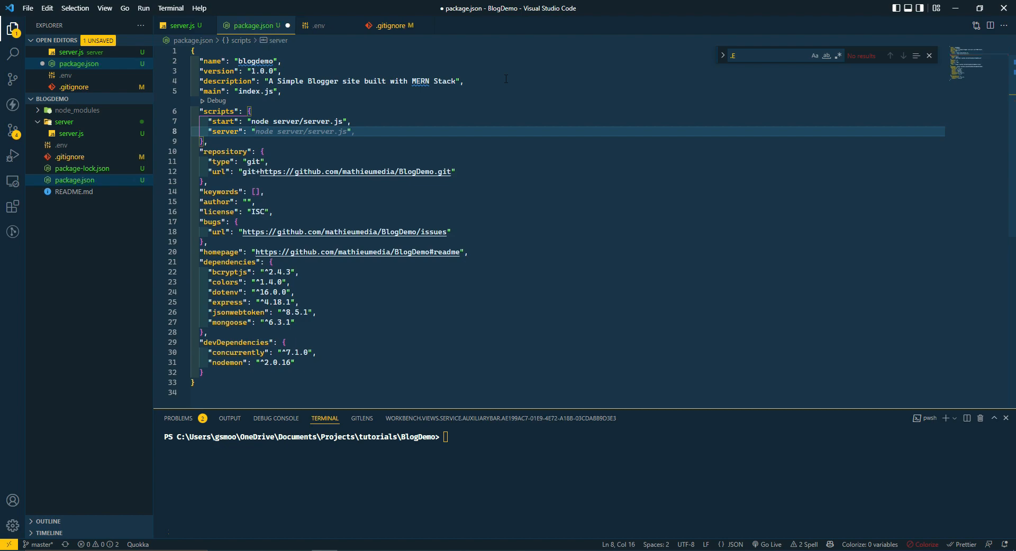
type("nodemon server/server.js\",")
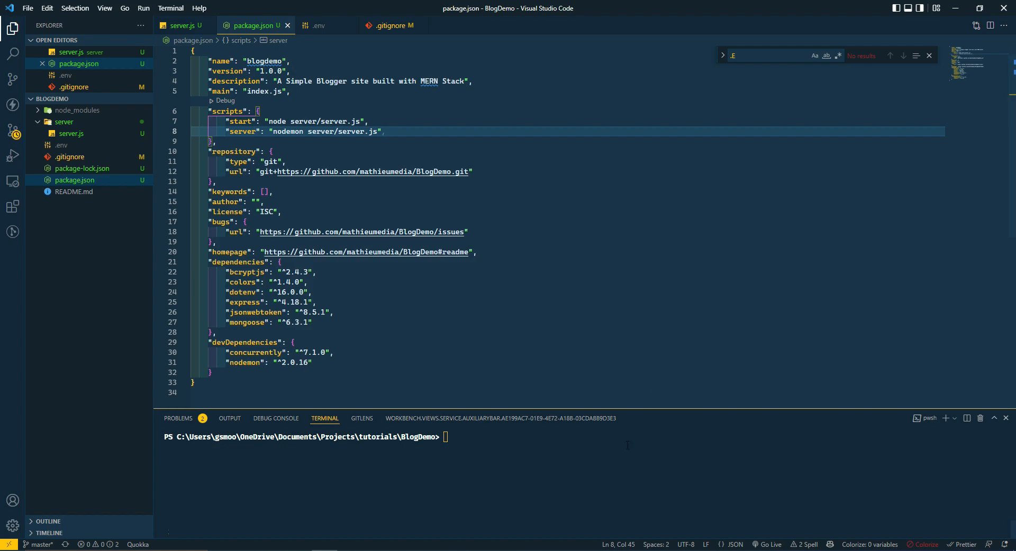
type("npm run start")
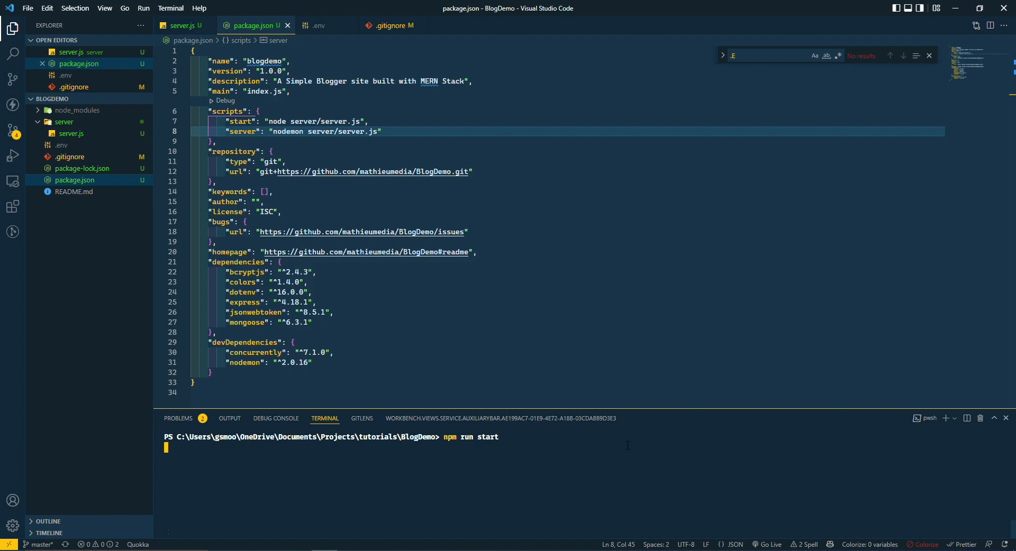
Run npm run start, hit 'app is not defined', and declare const app = express() in server.js
key("Enter")
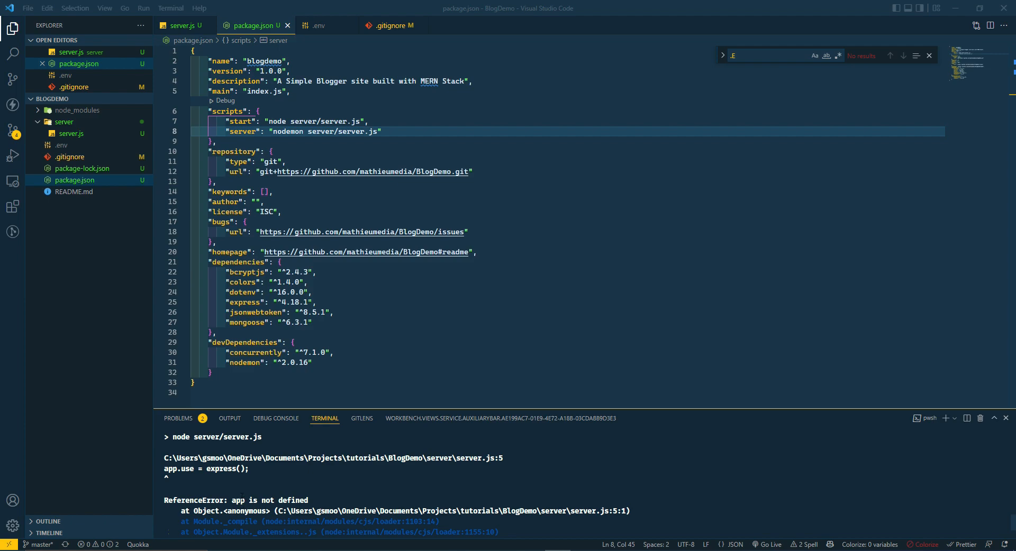
left_click(180, 25)
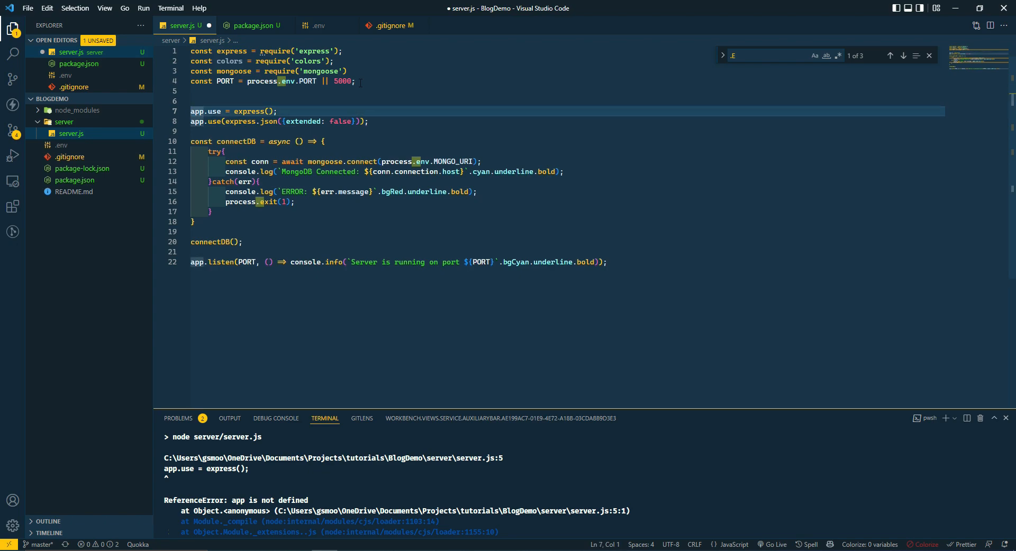
type("const")
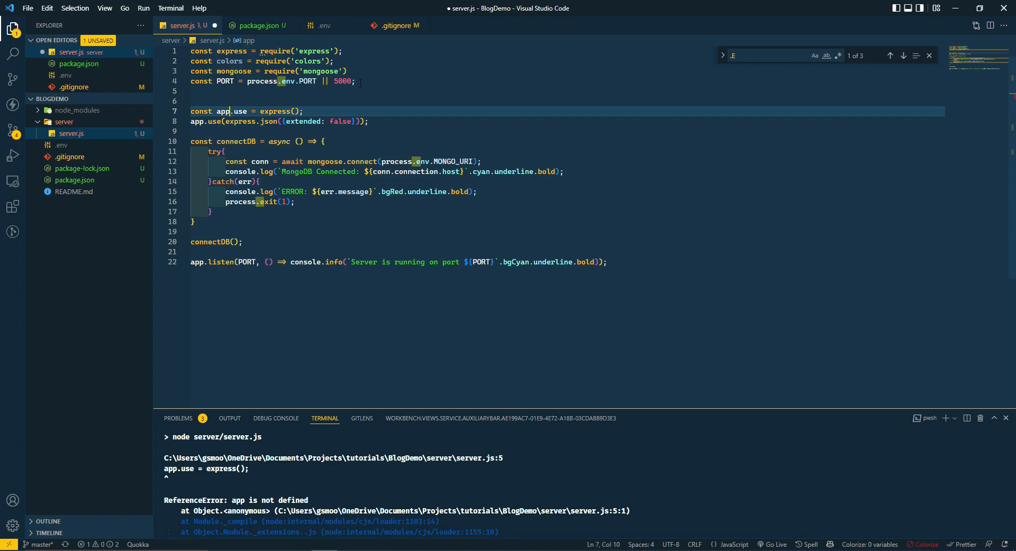
type("e")
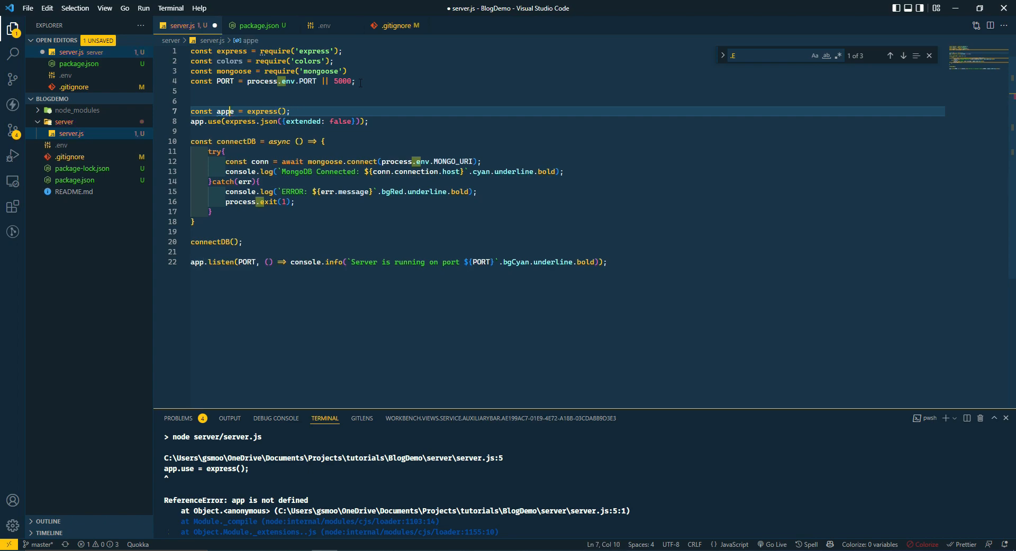
key("Backspace")
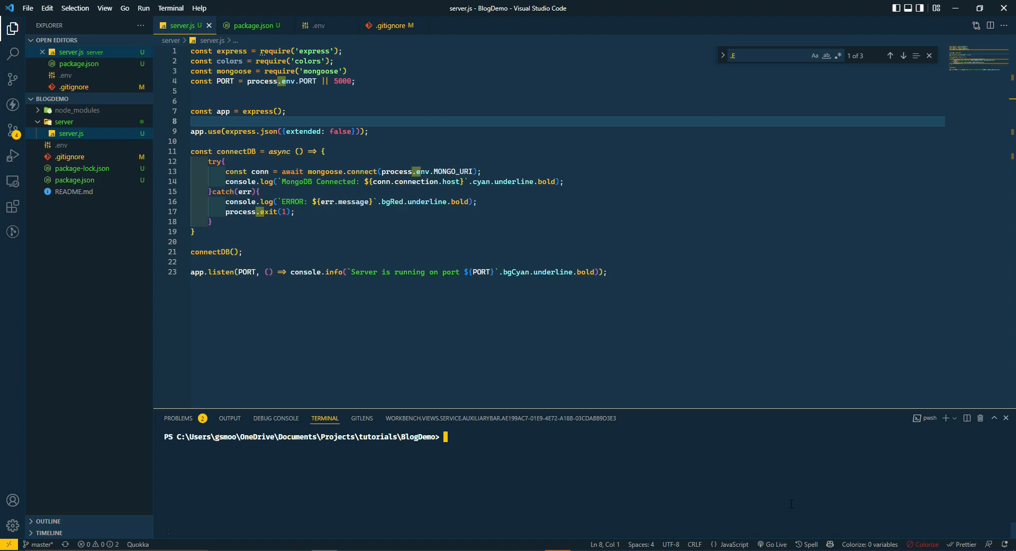
Enter npm run start again in the integrated terminal
type("npm run start")
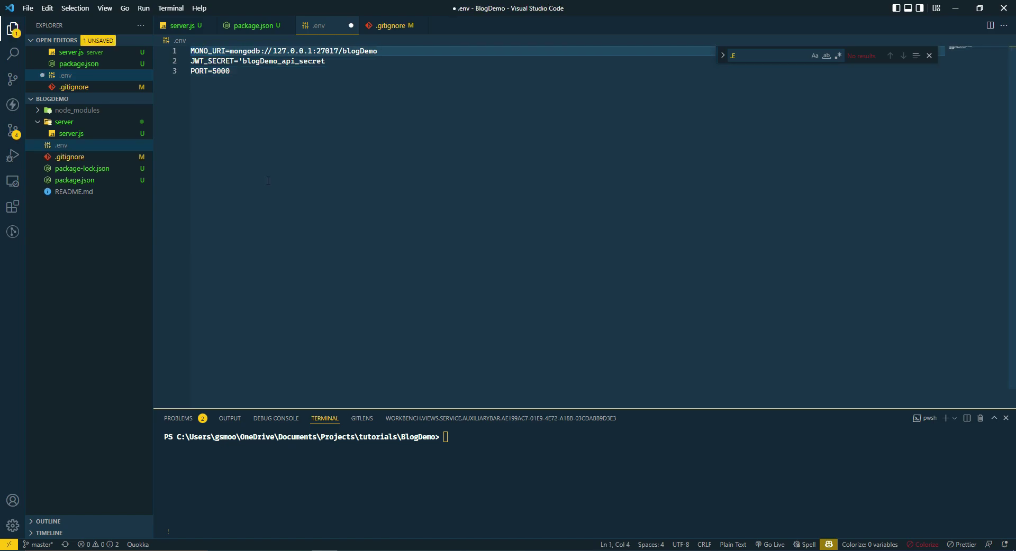
mouse_move(267, 198)
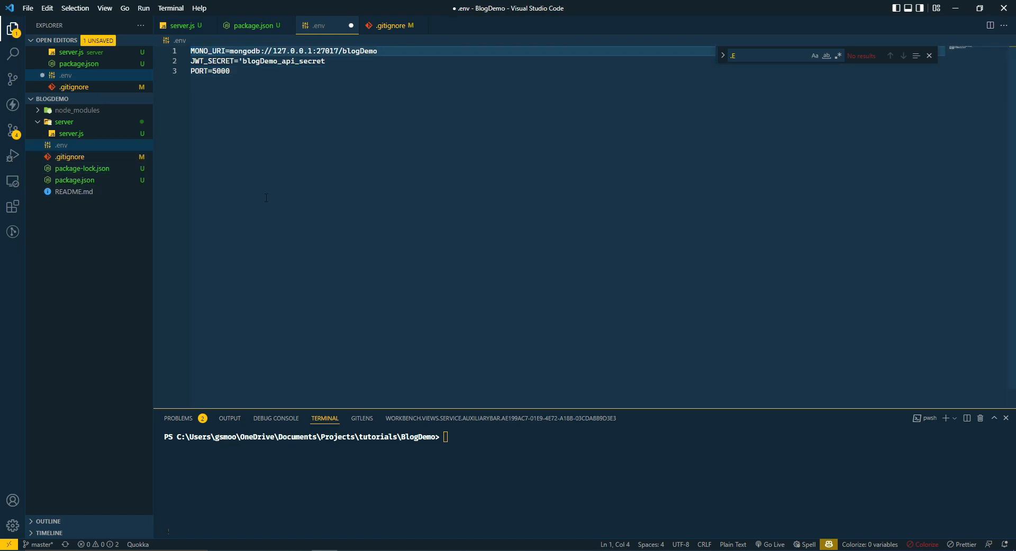
mouse_move(235, 96)
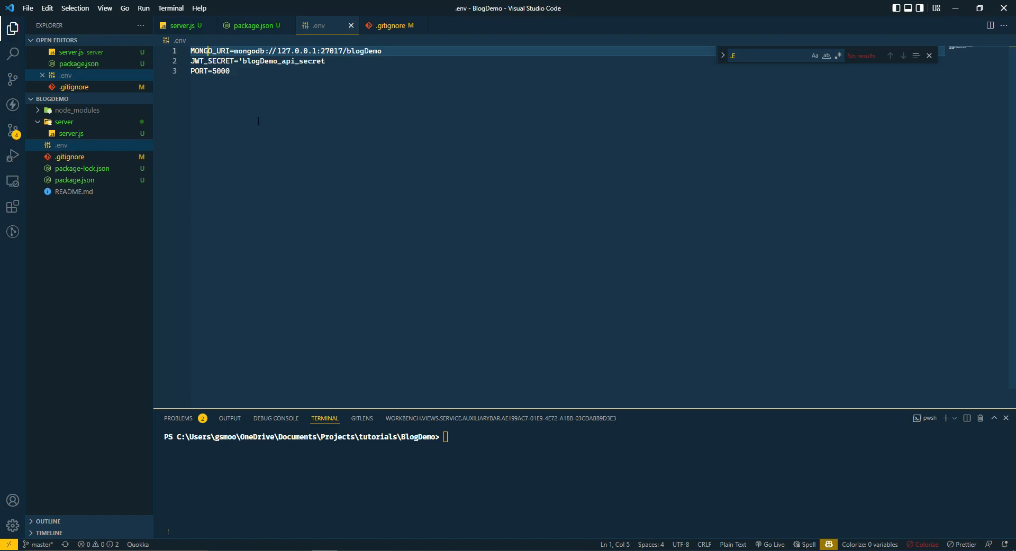
mouse_move(103, 137)
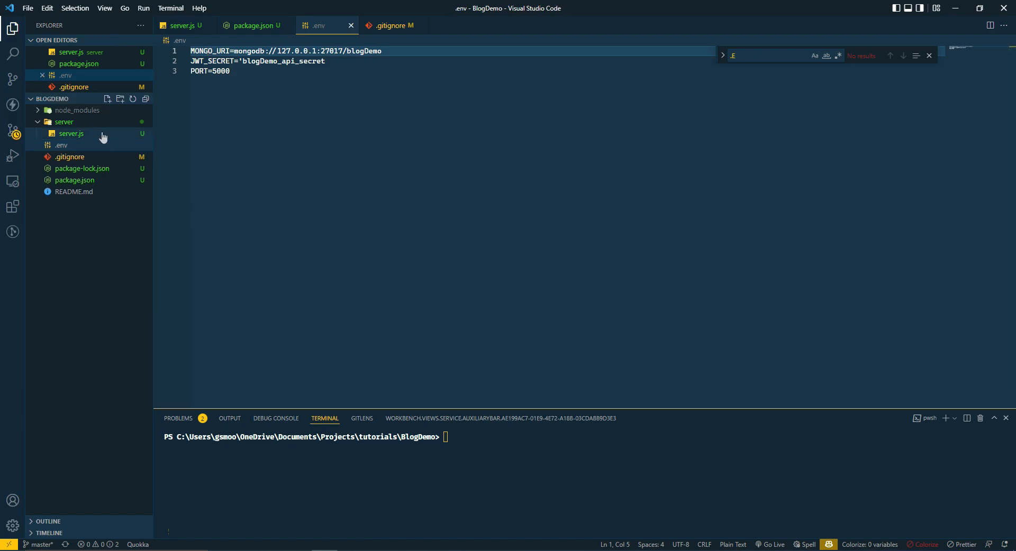
Run npm start from server.js; output shows the server running and MongoDB Connected: 127.0.0.1
left_click(72, 133)
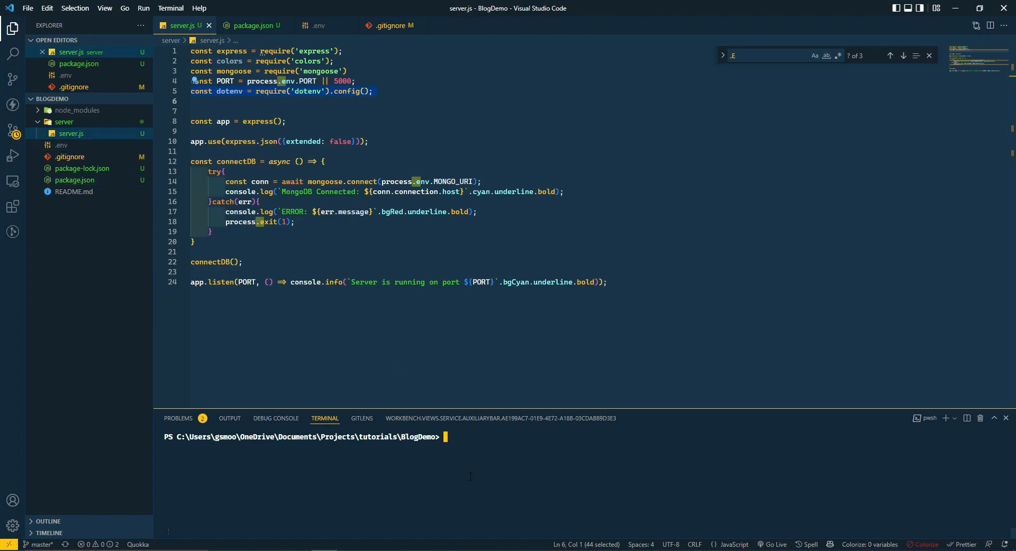
type("NPM ST")
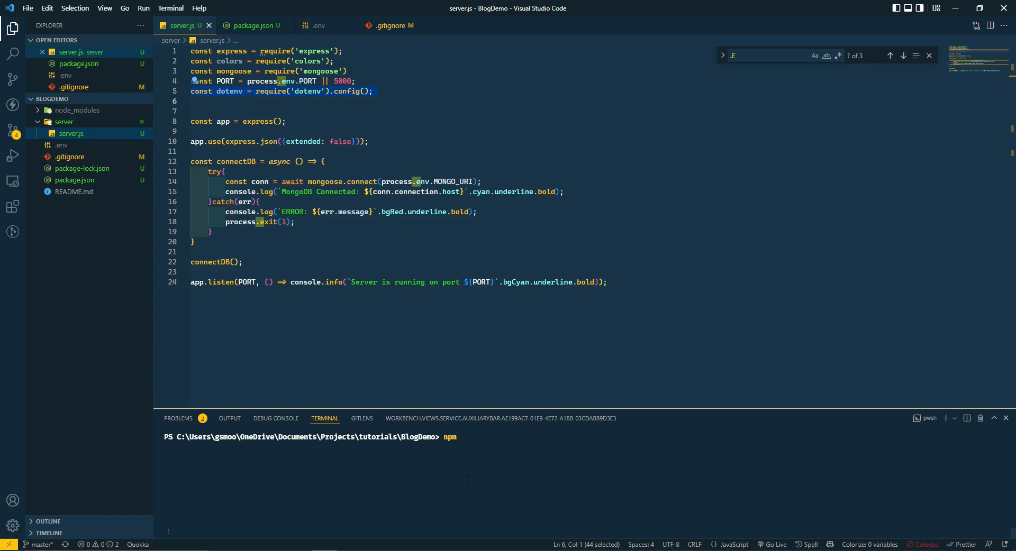
type("start")
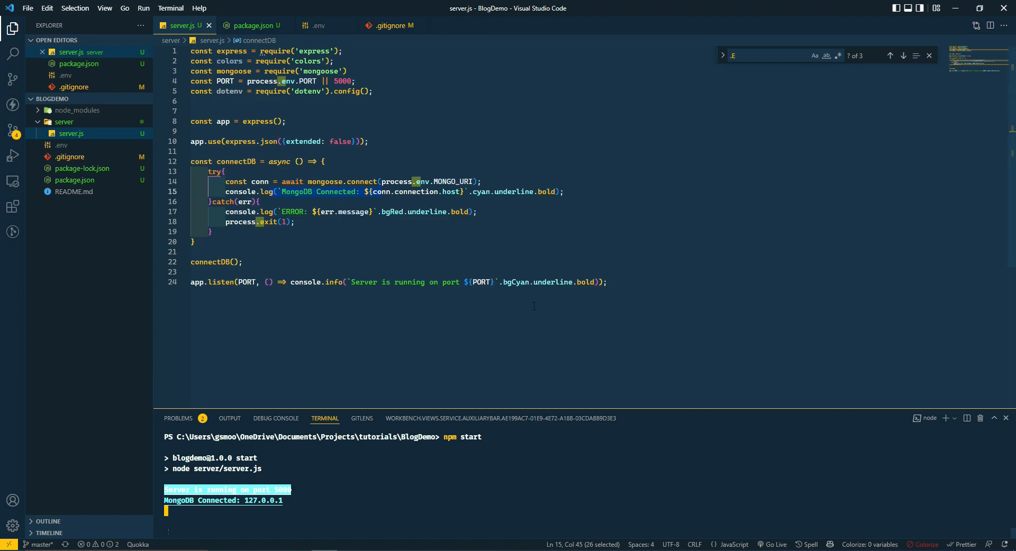
double_click(516, 282)
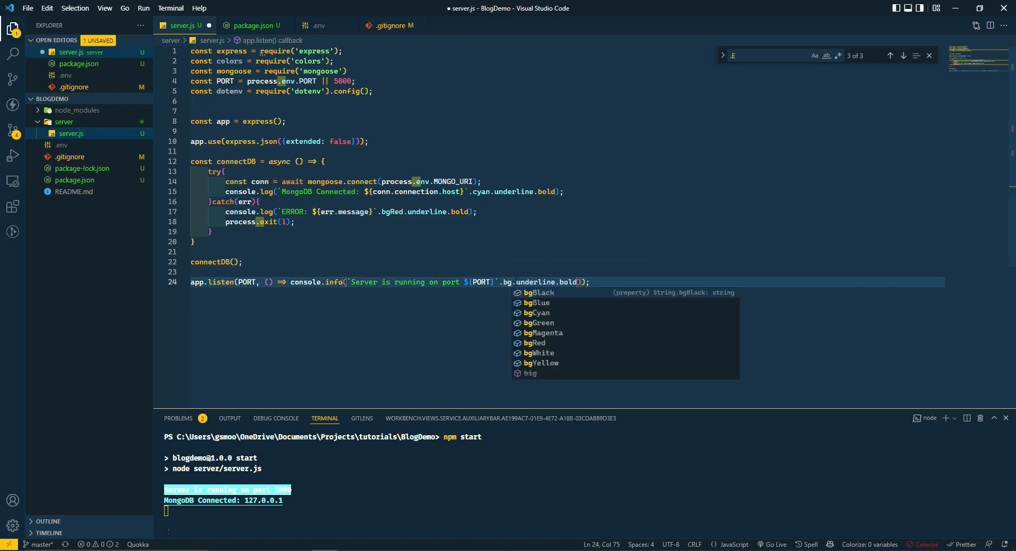
Change the app.listen log colour from bgCyan to bgGreen and save
left_click(538, 323)
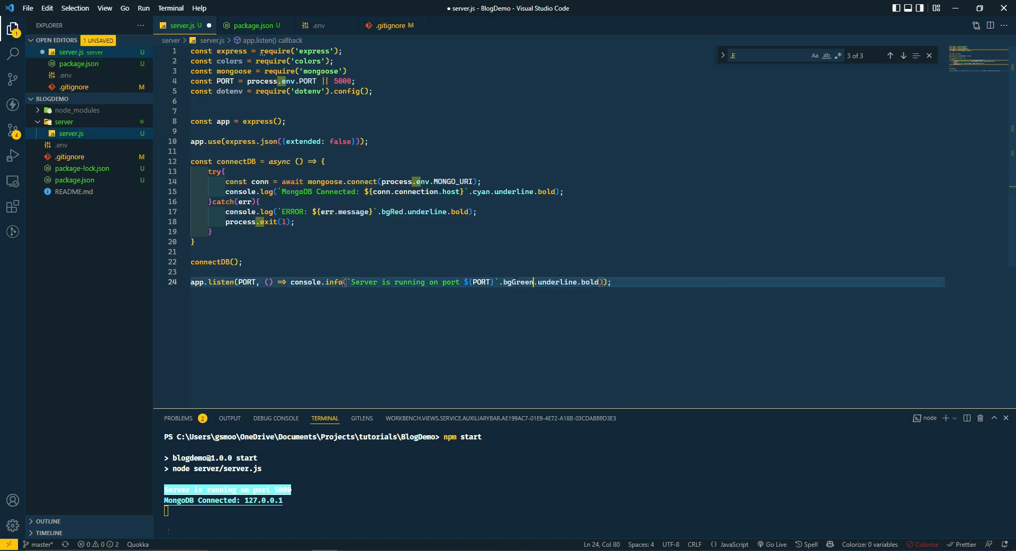
mouse_move(518, 281)
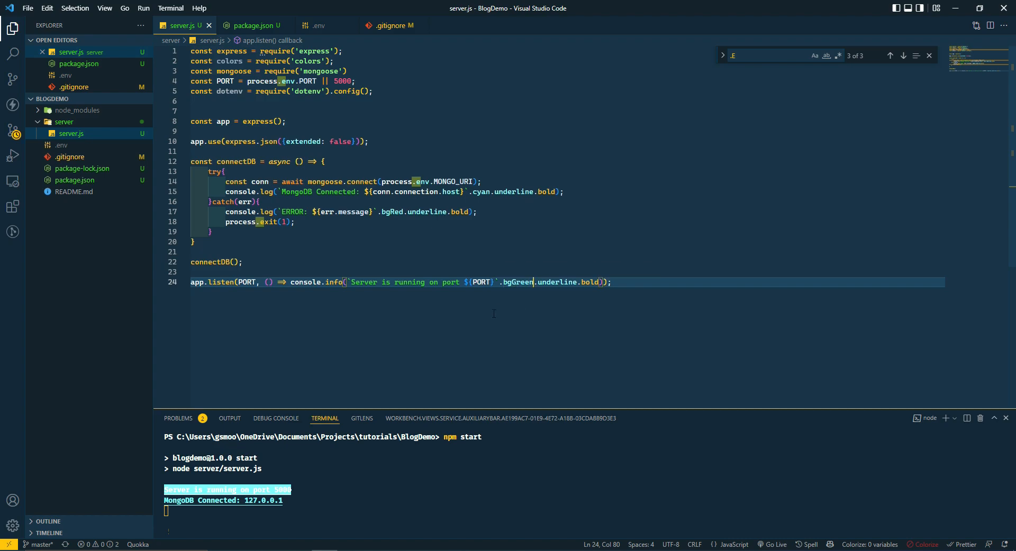
mouse_move(832, 344)
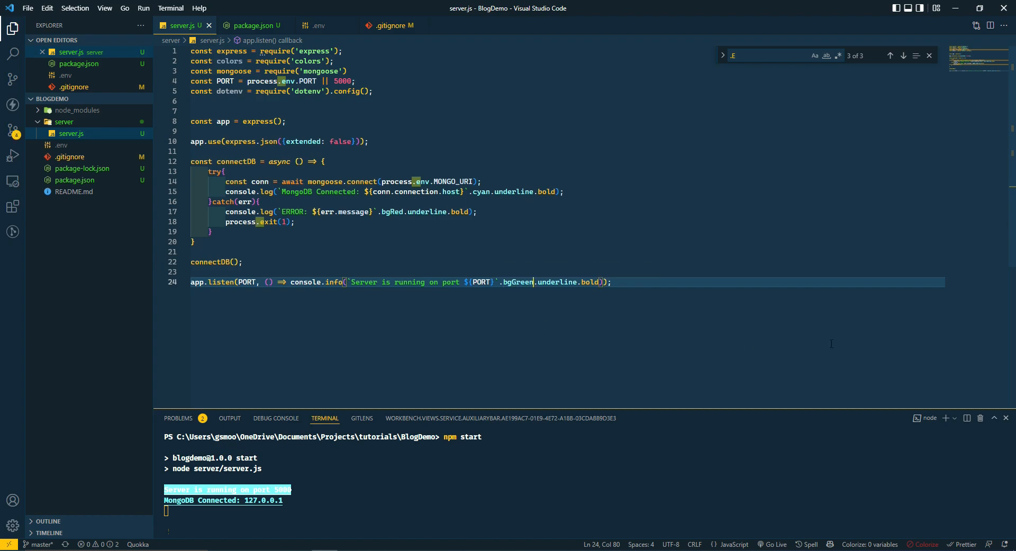
mouse_move(823, 344)
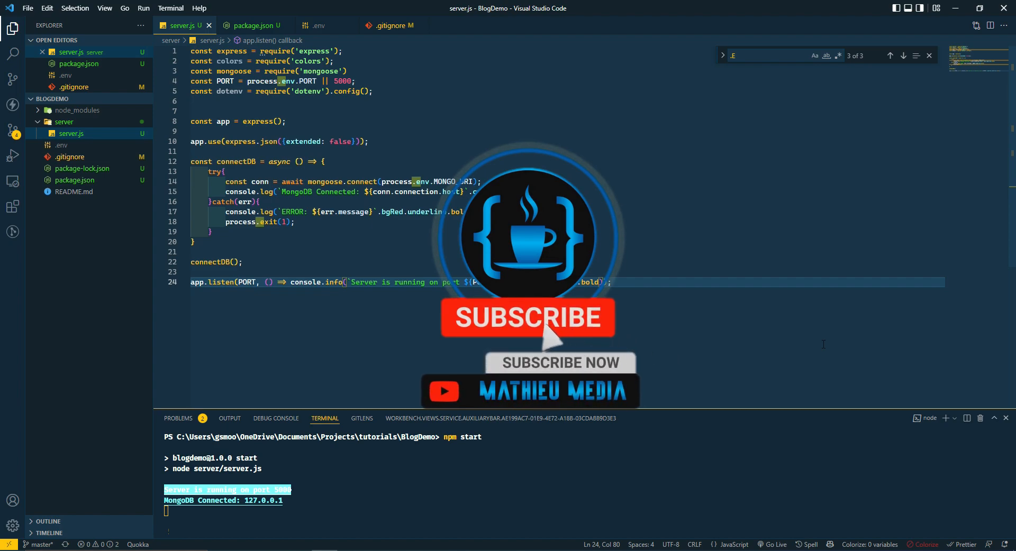
left_click(528, 318)
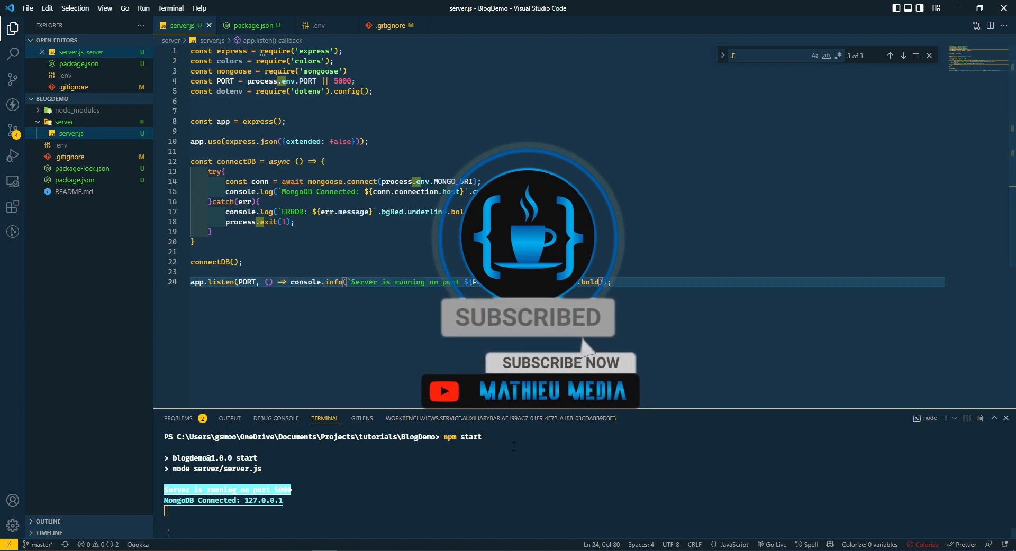